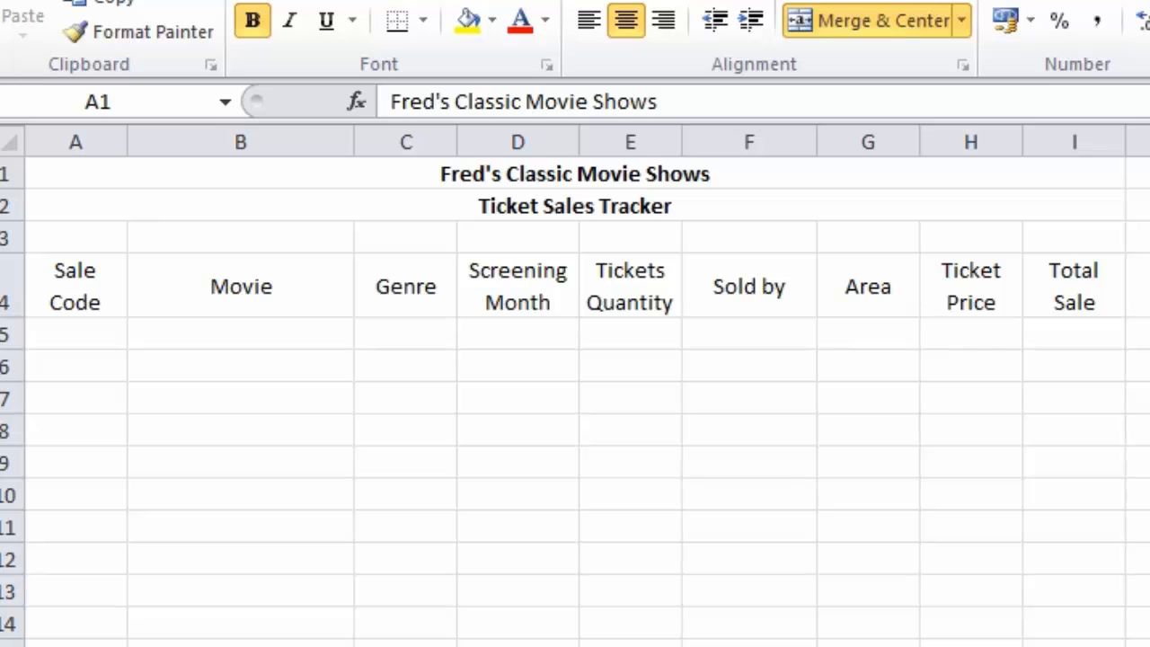
- Enter sale code 1, the movie Casablanca and genre Romance in the first empty row
{"action": "left_click_drag", "start_coordinate": [153, 329], "coordinate": [340, 329]}
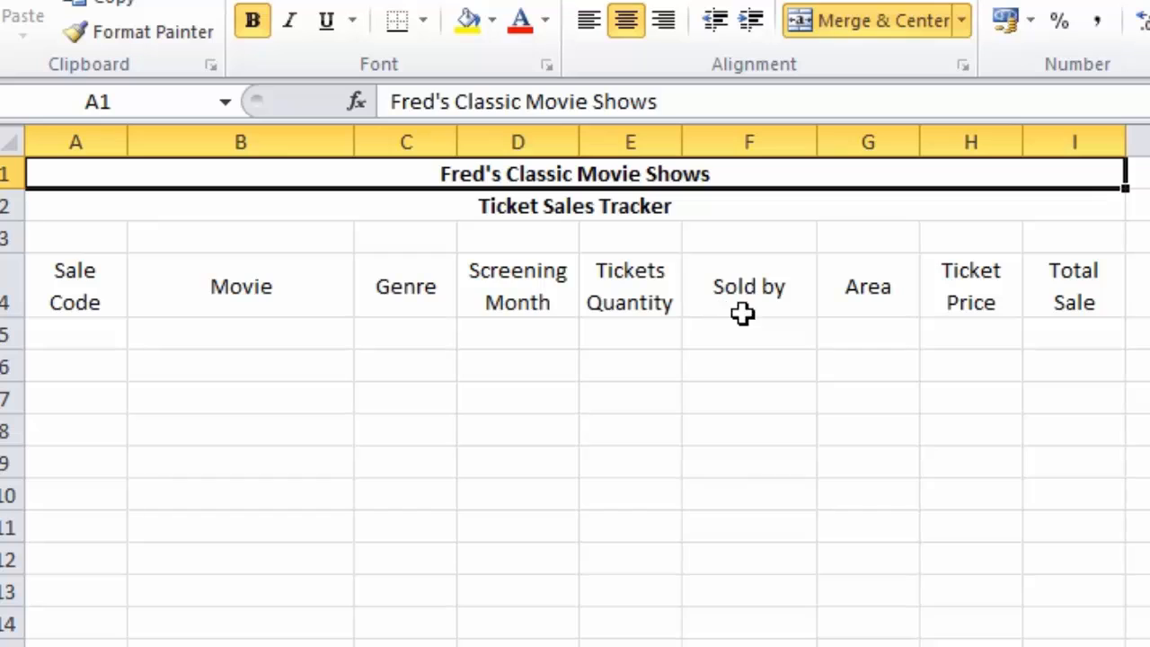
{"action": "mouse_move", "coordinate": [861, 277]}
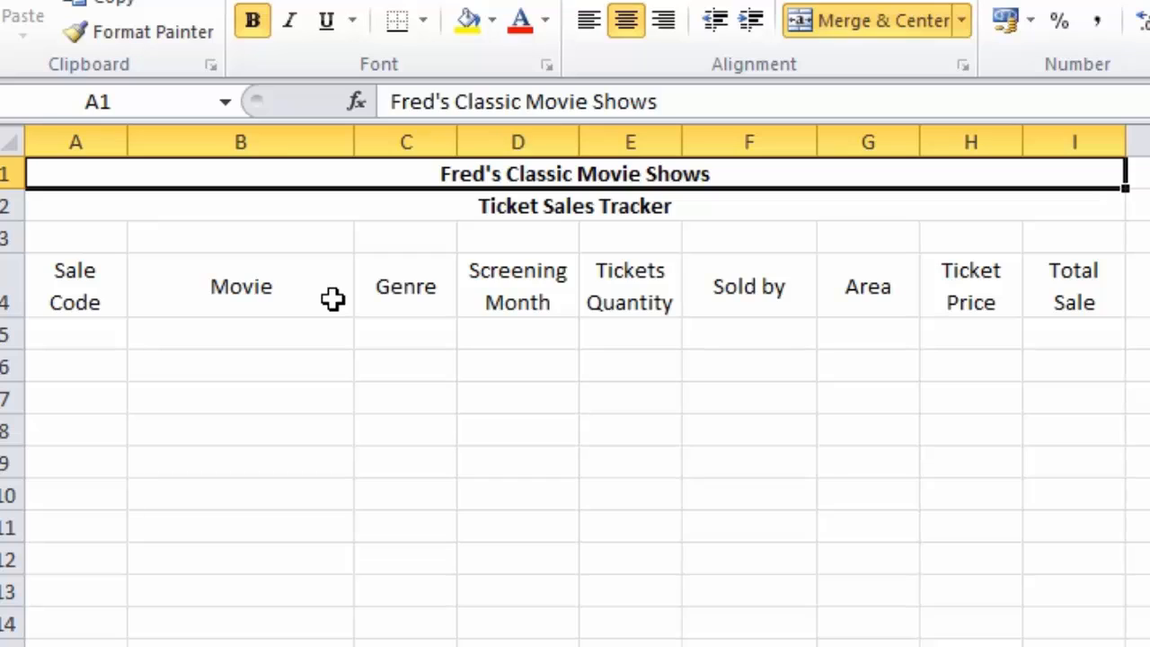
{"action": "mouse_move", "coordinate": [321, 309]}
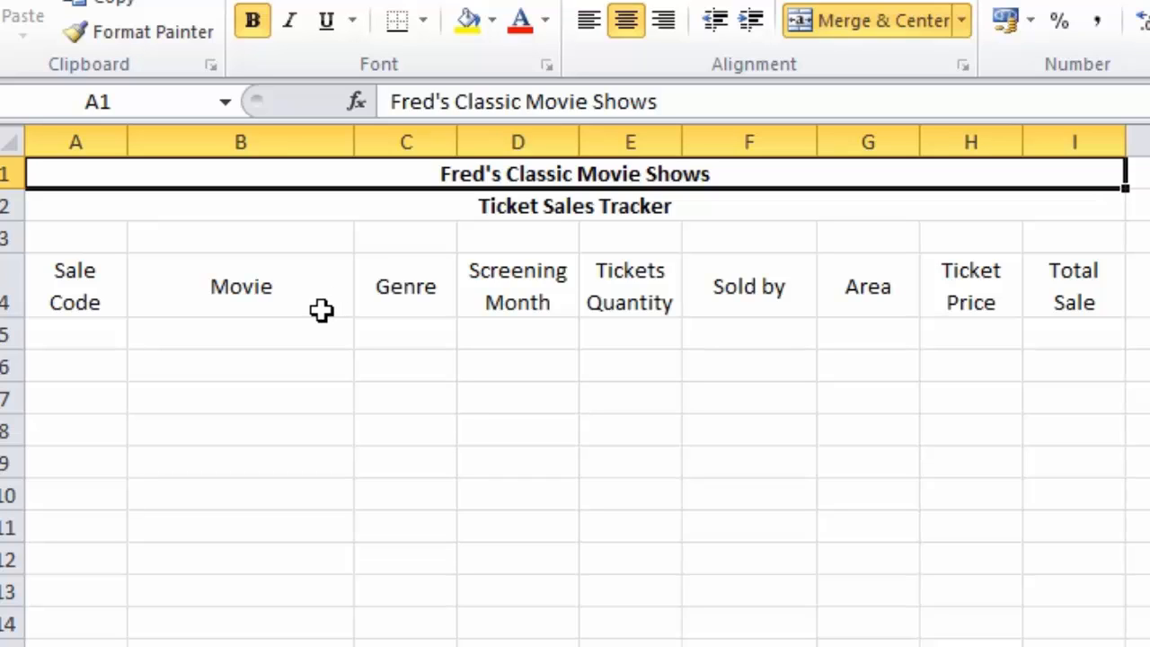
{"action": "mouse_move", "coordinate": [80, 345]}
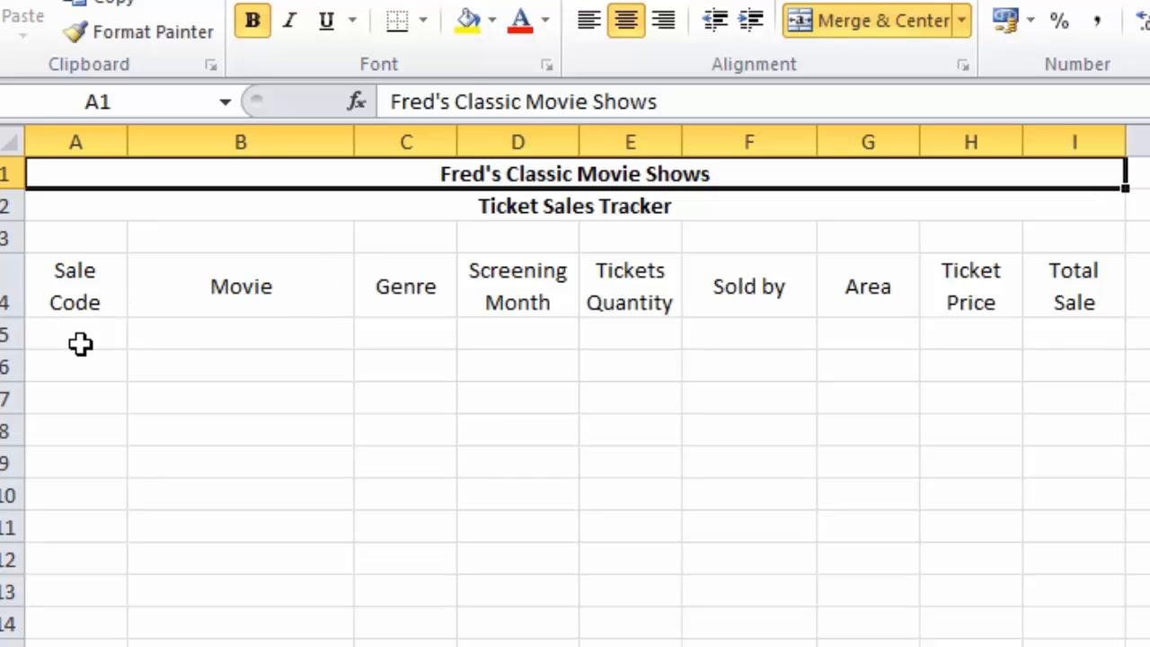
{"action": "left_click", "coordinate": [76, 334]}
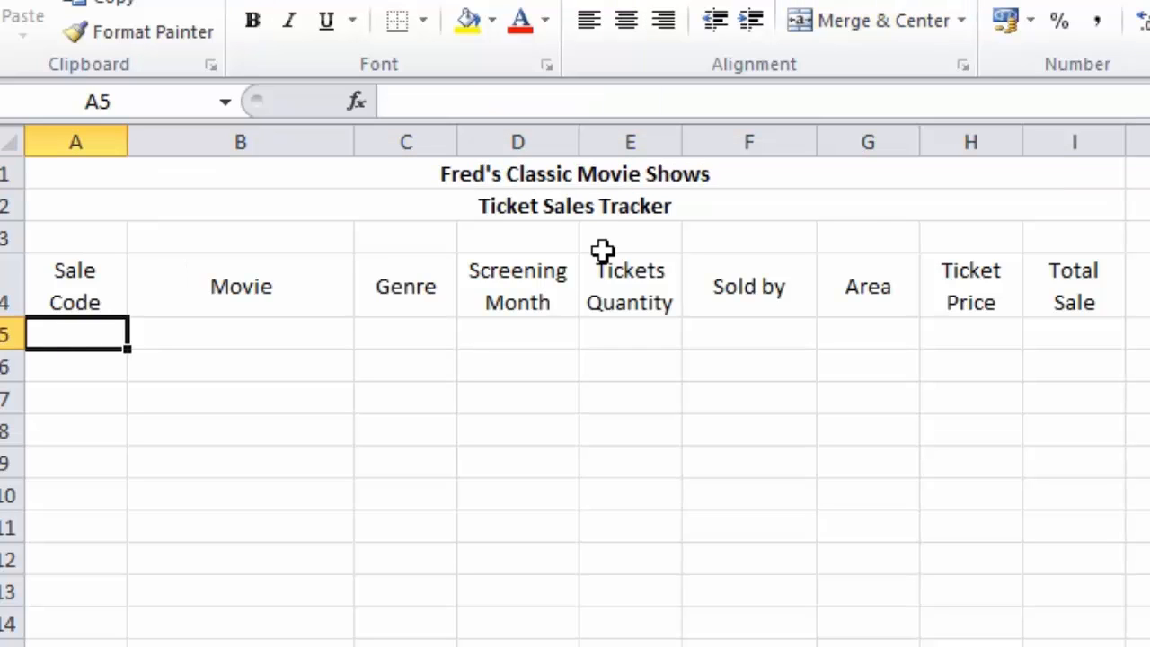
{"action": "type", "text": "1"}
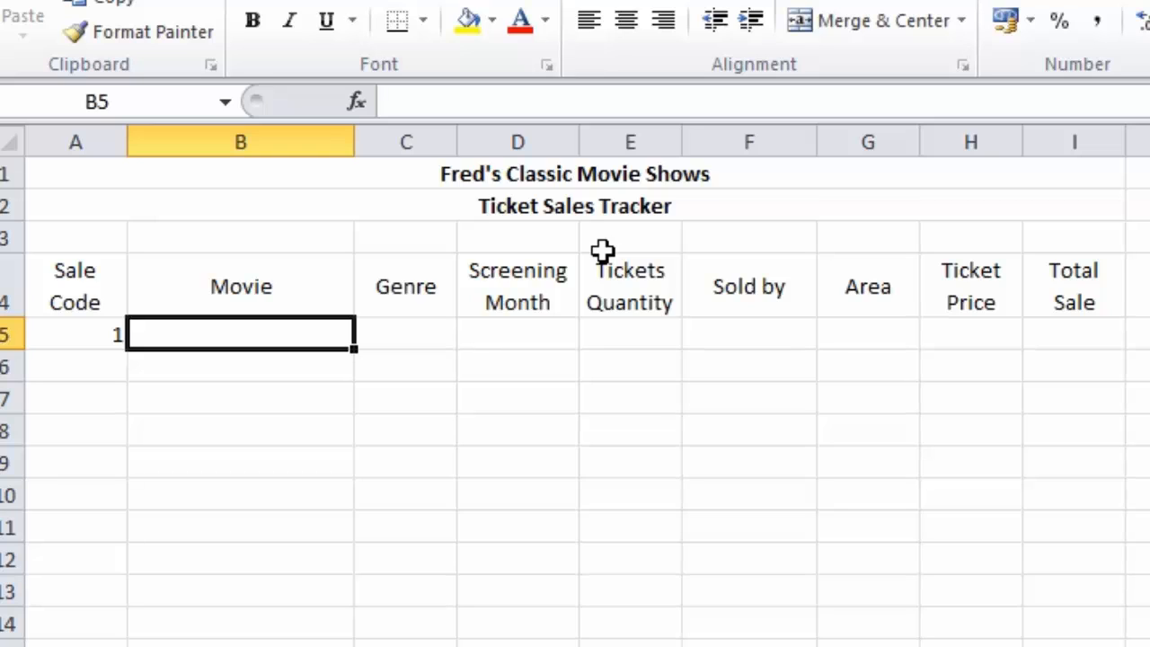
{"action": "type", "text": "Casablanca"}
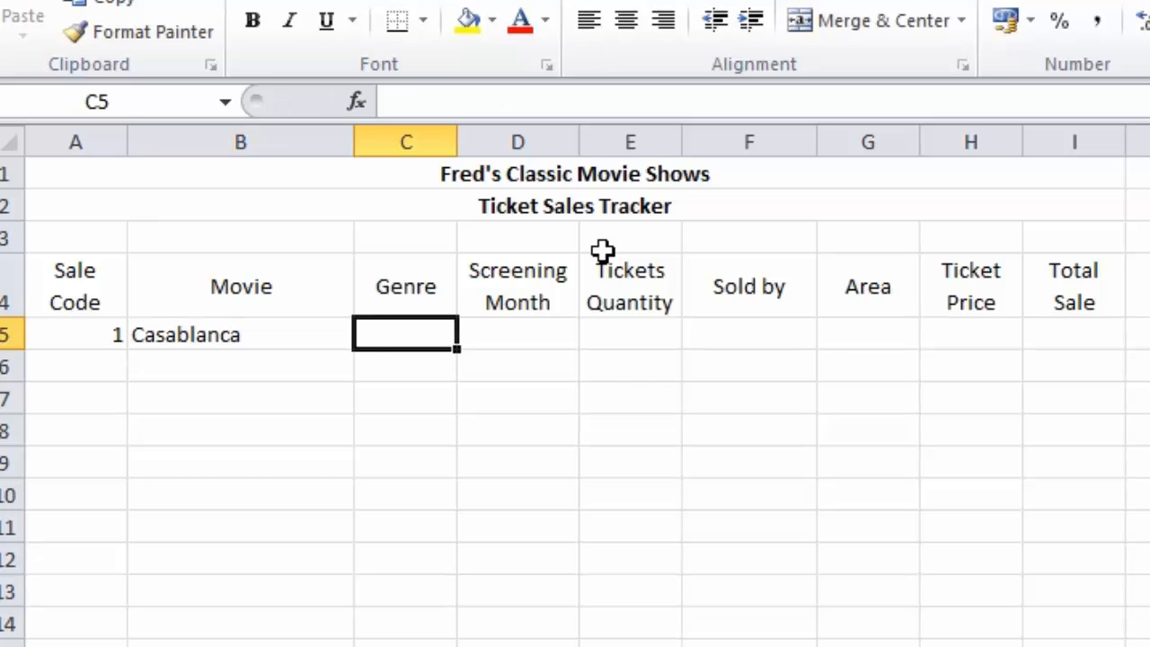
{"action": "key", "text": "Tab"}
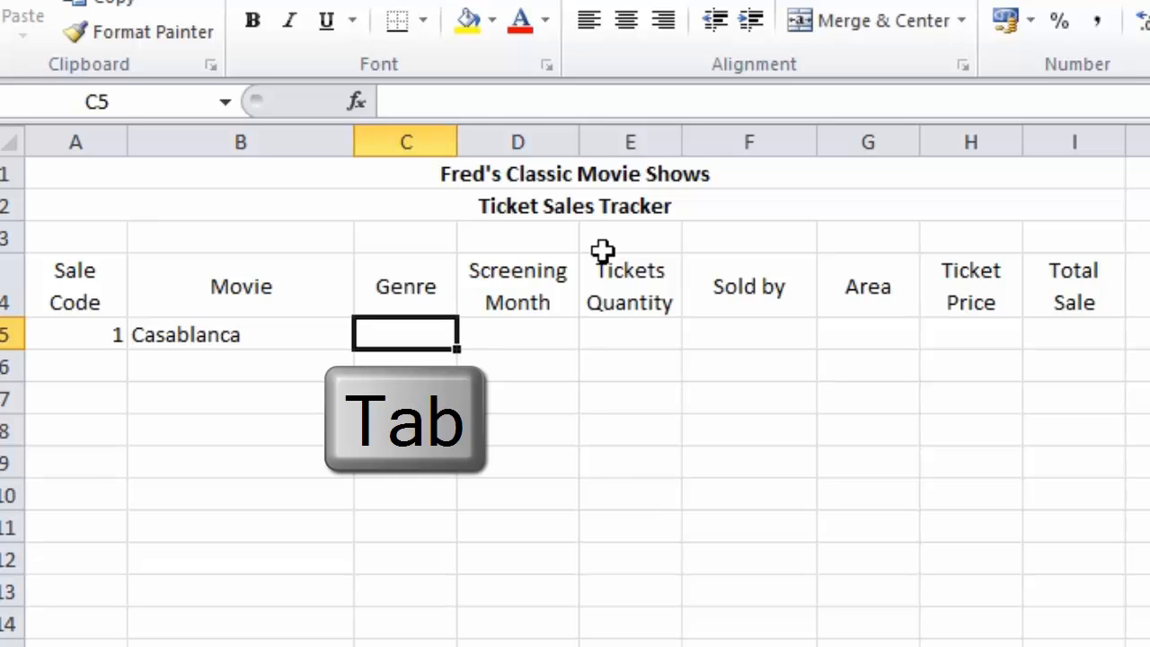
{"action": "key", "text": "Tab"}
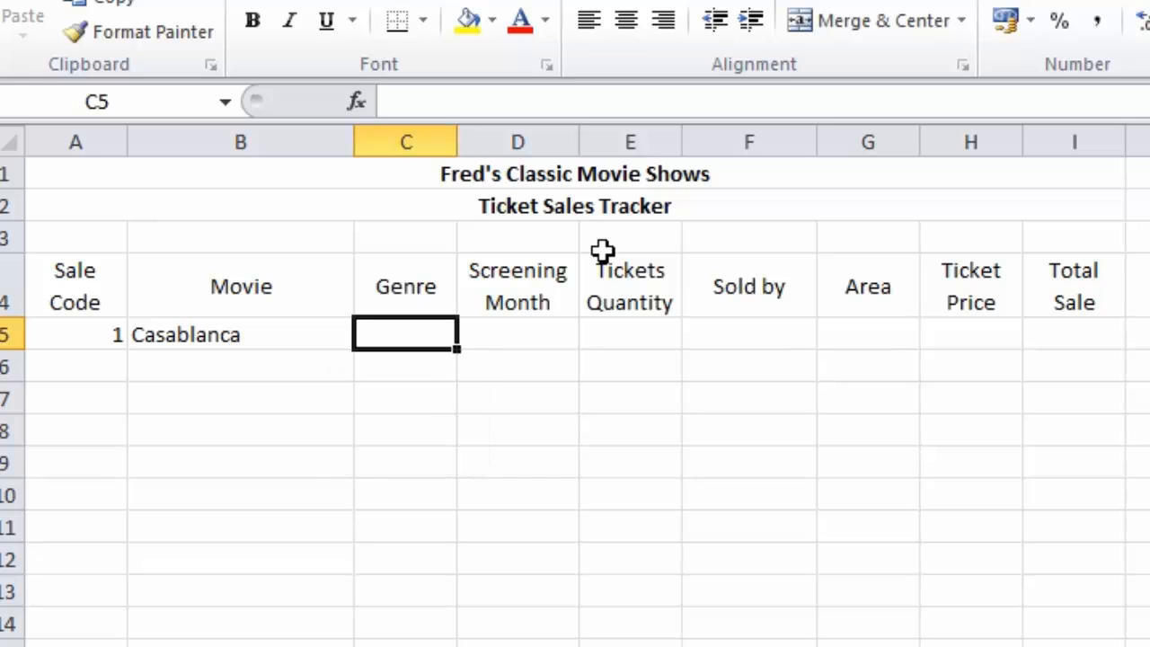
{"action": "type", "text": "Romance"}
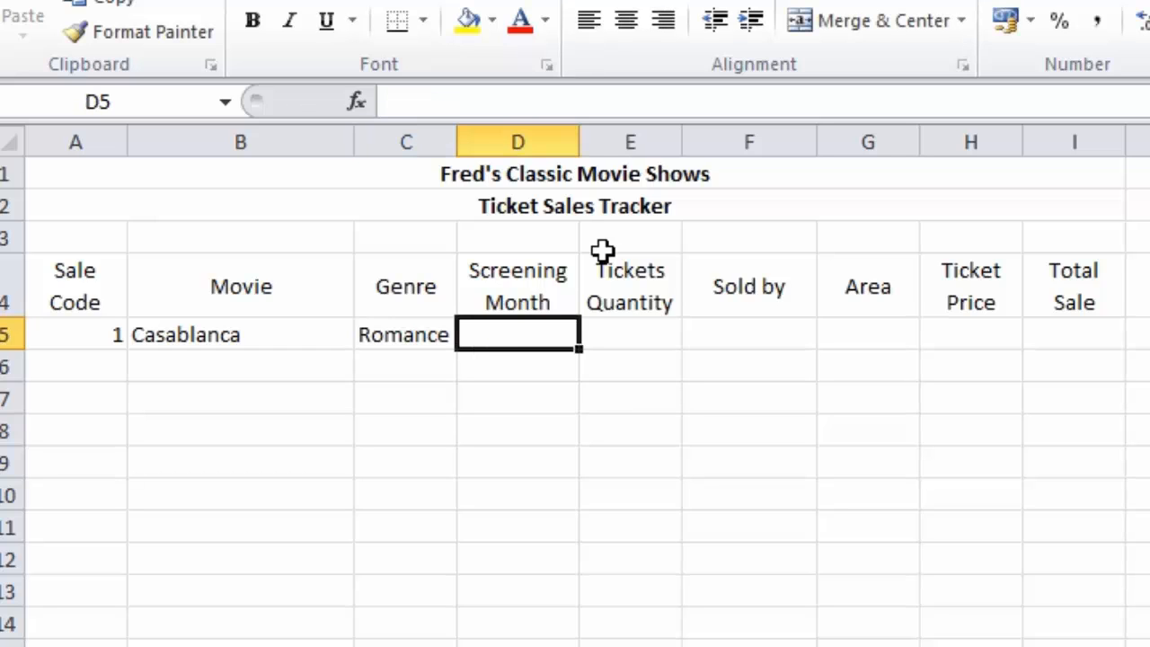
- Continue the record with December, 15 tickets, seller John, area North, price 3.75, and begin the total formula
{"action": "type", "text": "December"}
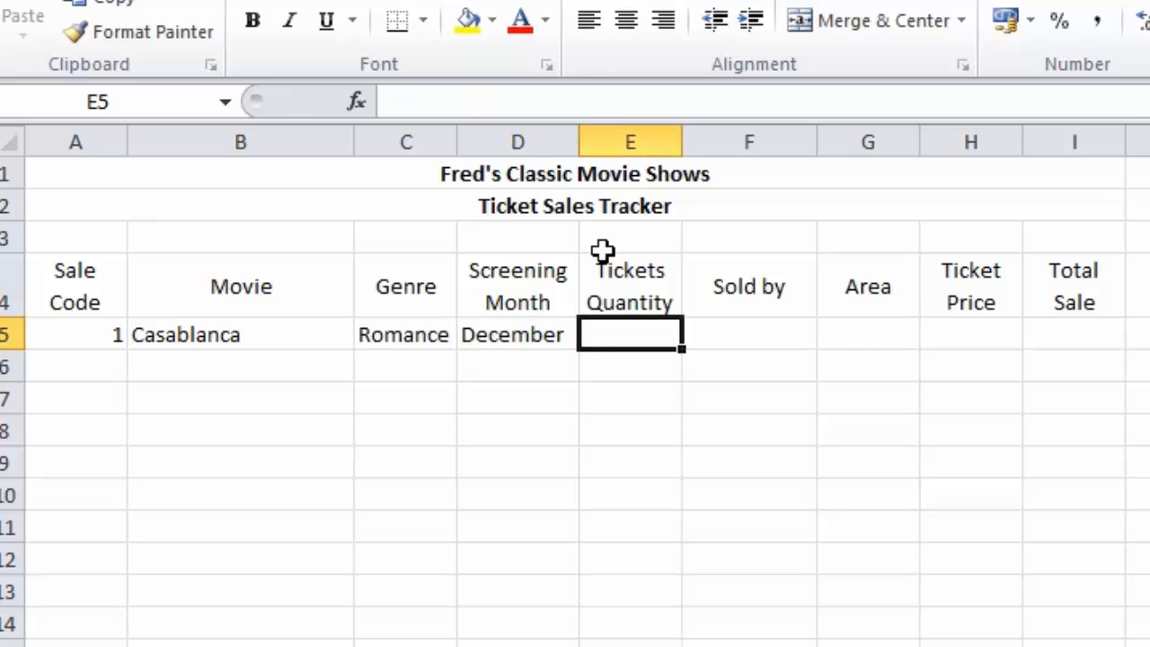
{"action": "type", "text": "15"}
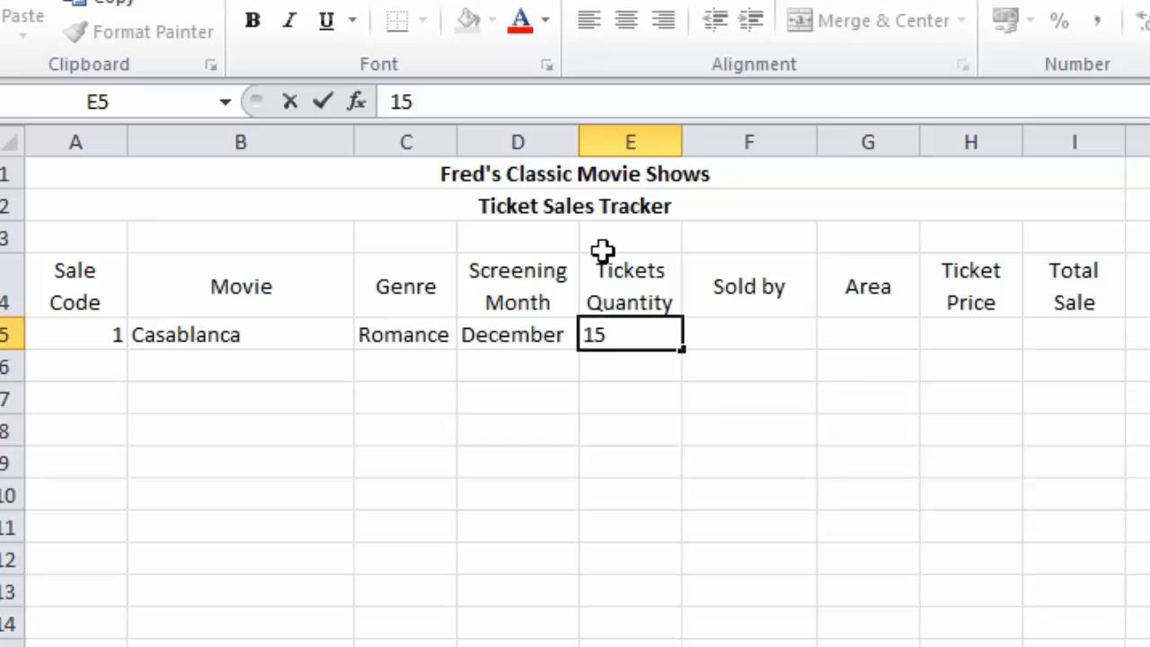
{"action": "type", "text": "John"}
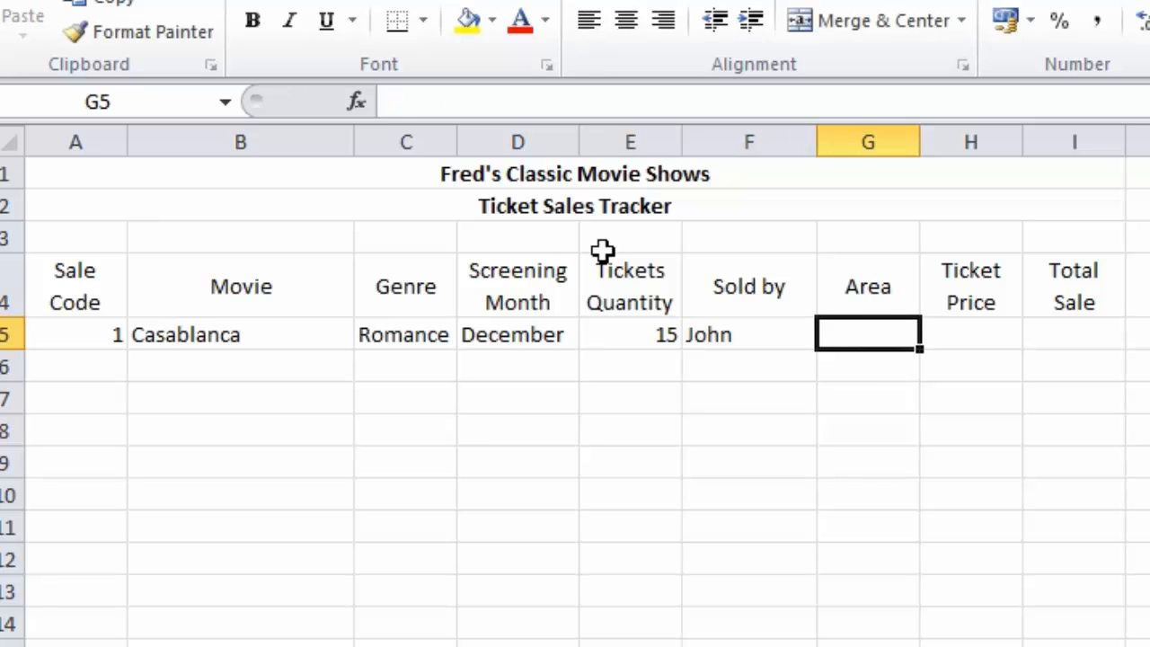
{"action": "type", "text": "North"}
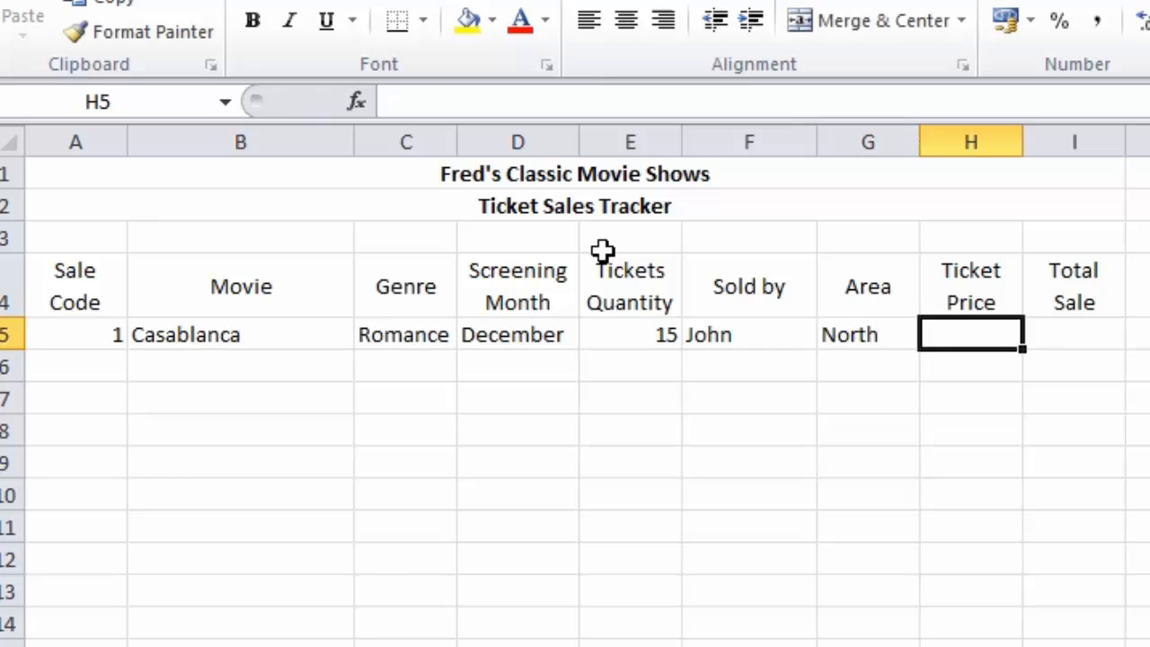
{"action": "type", "text": "3.75"}
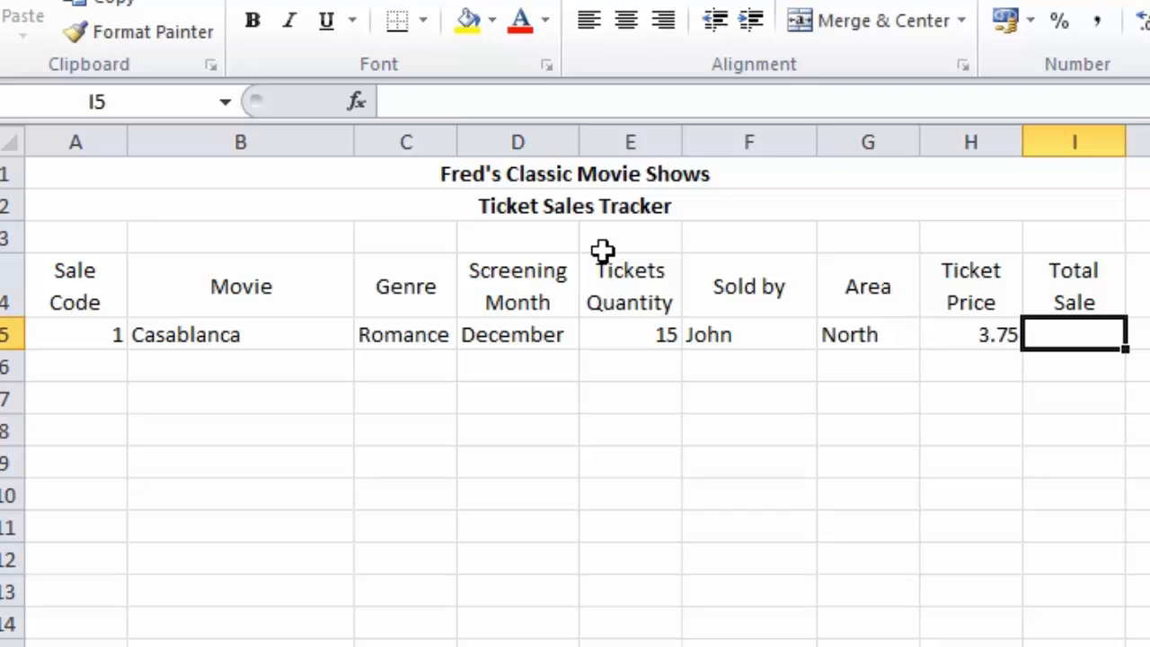
{"action": "type", "text": "="}
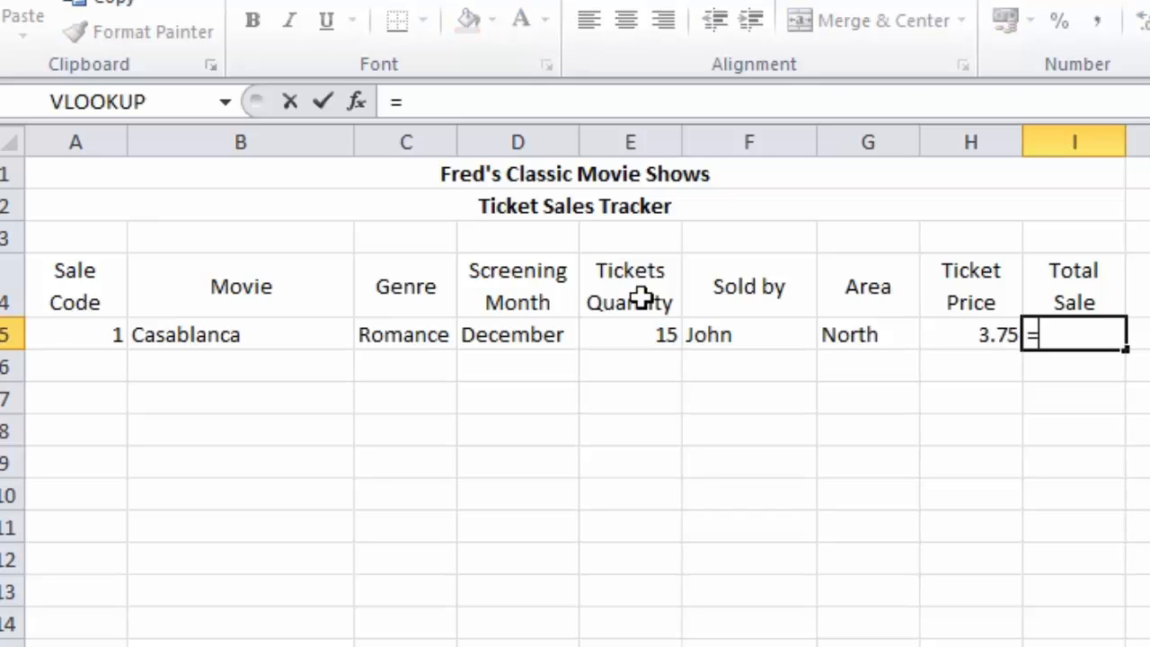
- Use the tickets quantity E5 in the Total Sale formula =E5*H5, giving 56.25
{"action": "left_click", "coordinate": [630, 334]}
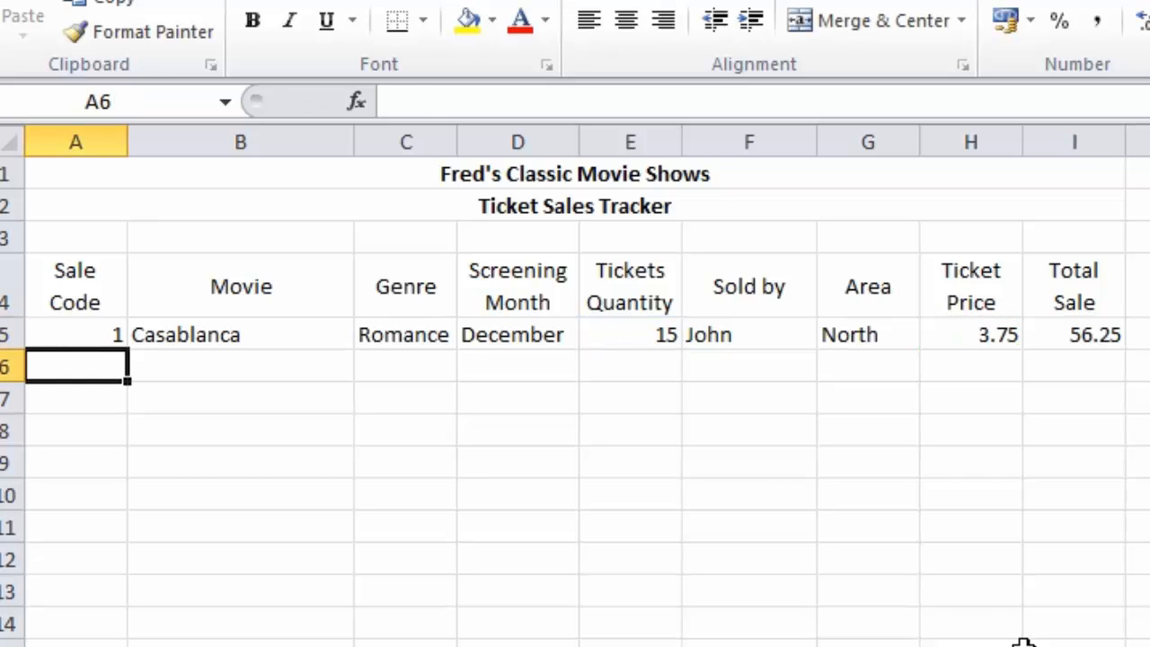
{"action": "mouse_move", "coordinate": [1084, 388]}
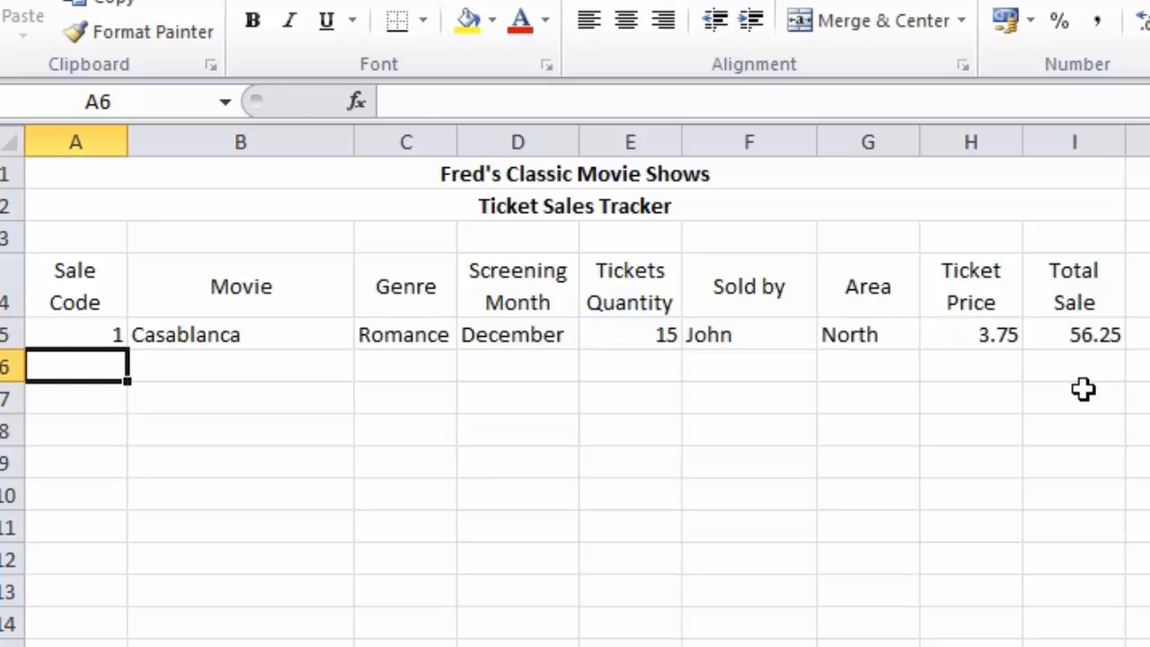
{"action": "mouse_move", "coordinate": [1075, 336]}
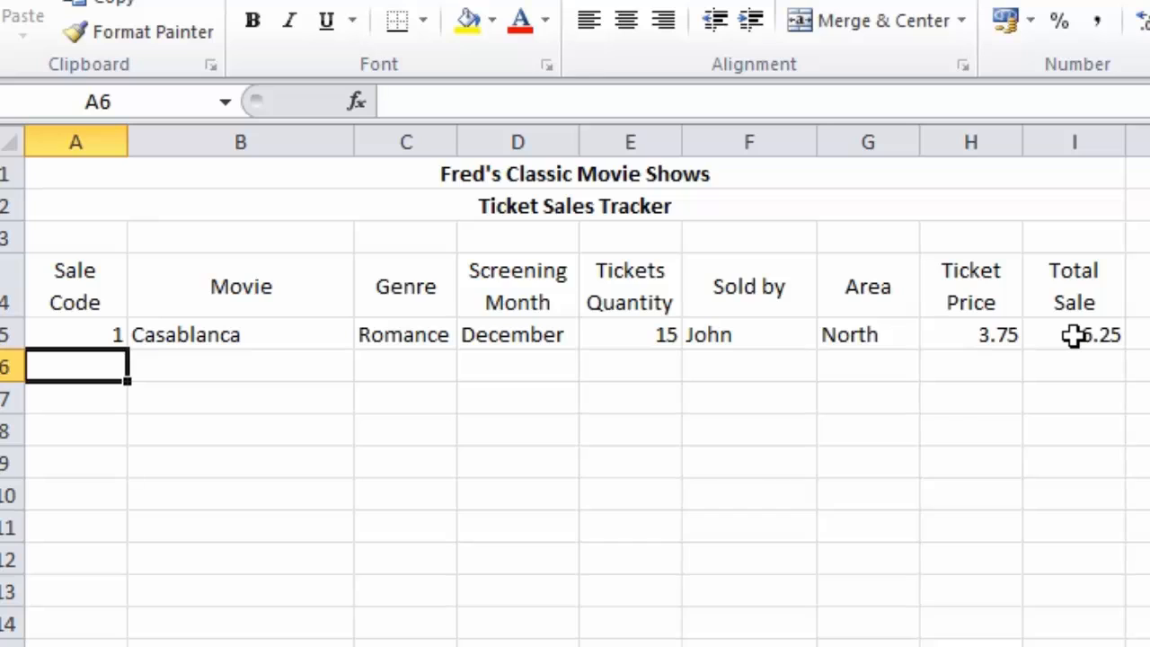
{"action": "mouse_move", "coordinate": [320, 362]}
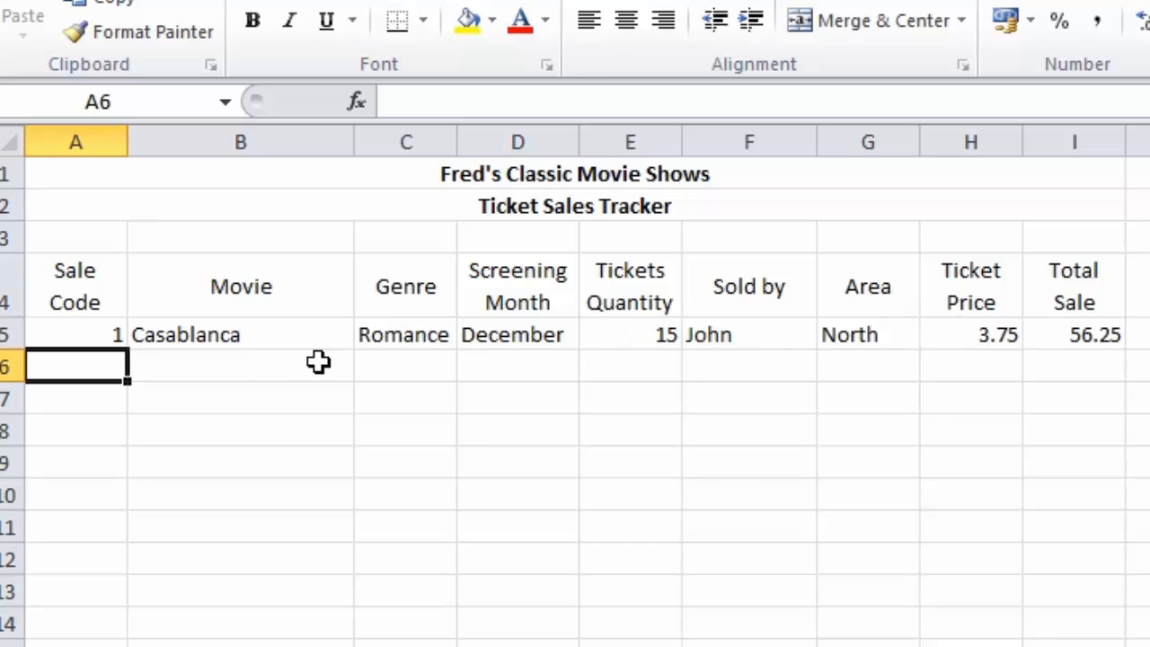
{"action": "mouse_move", "coordinate": [68, 372]}
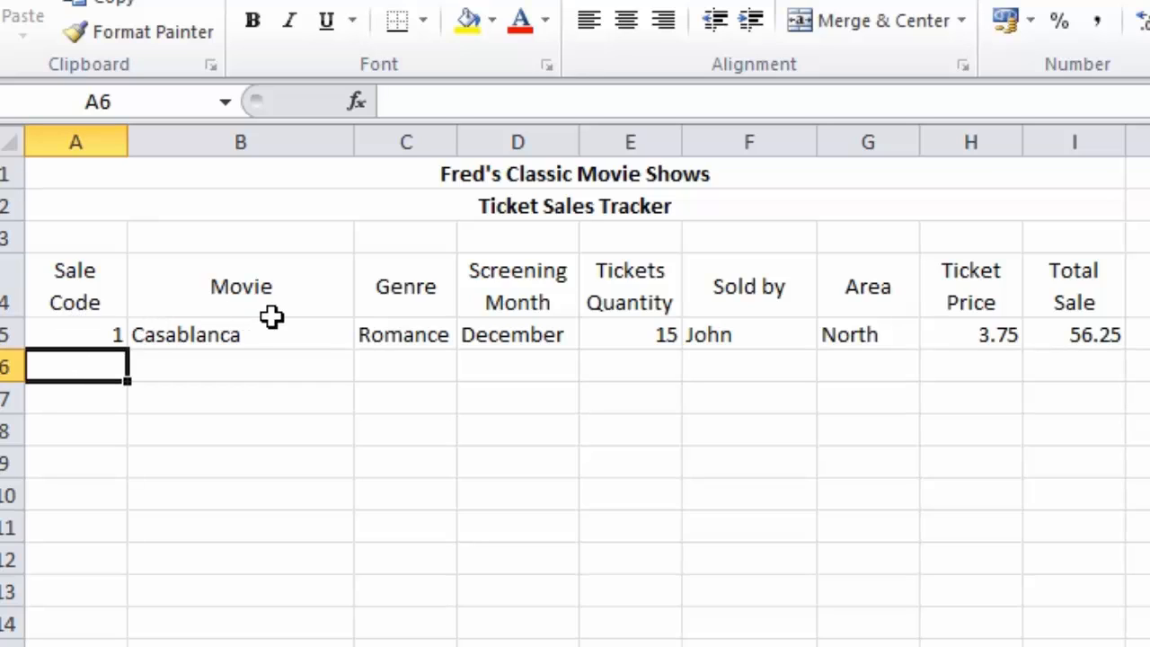
{"action": "mouse_move", "coordinate": [281, 320]}
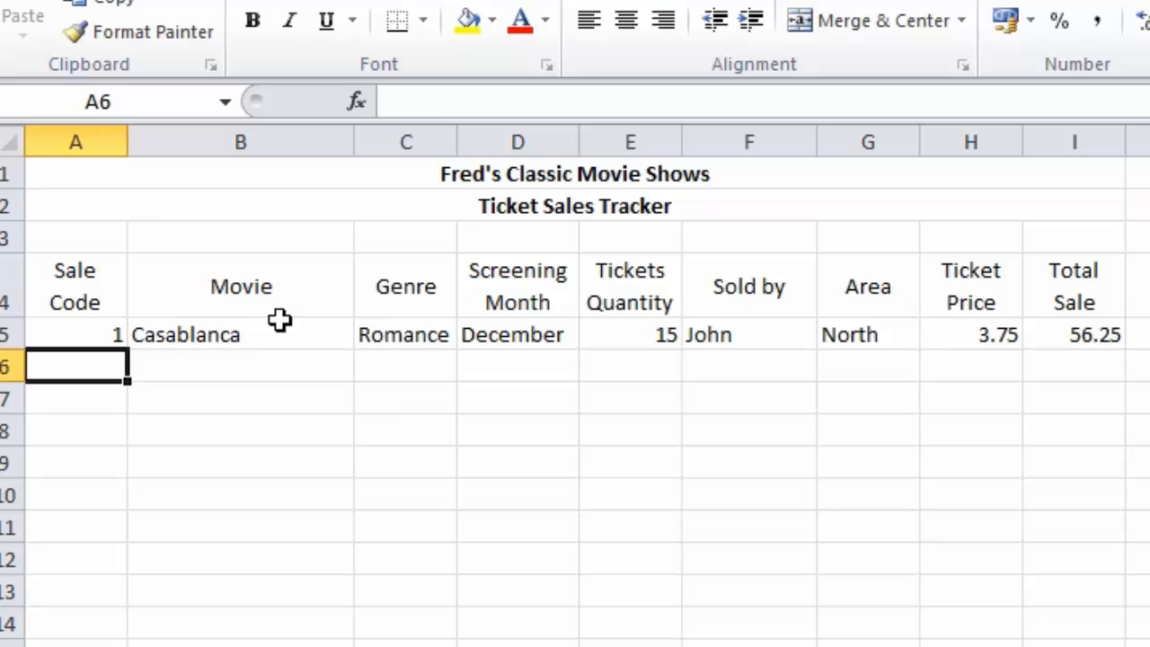
{"action": "mouse_move", "coordinate": [97, 356]}
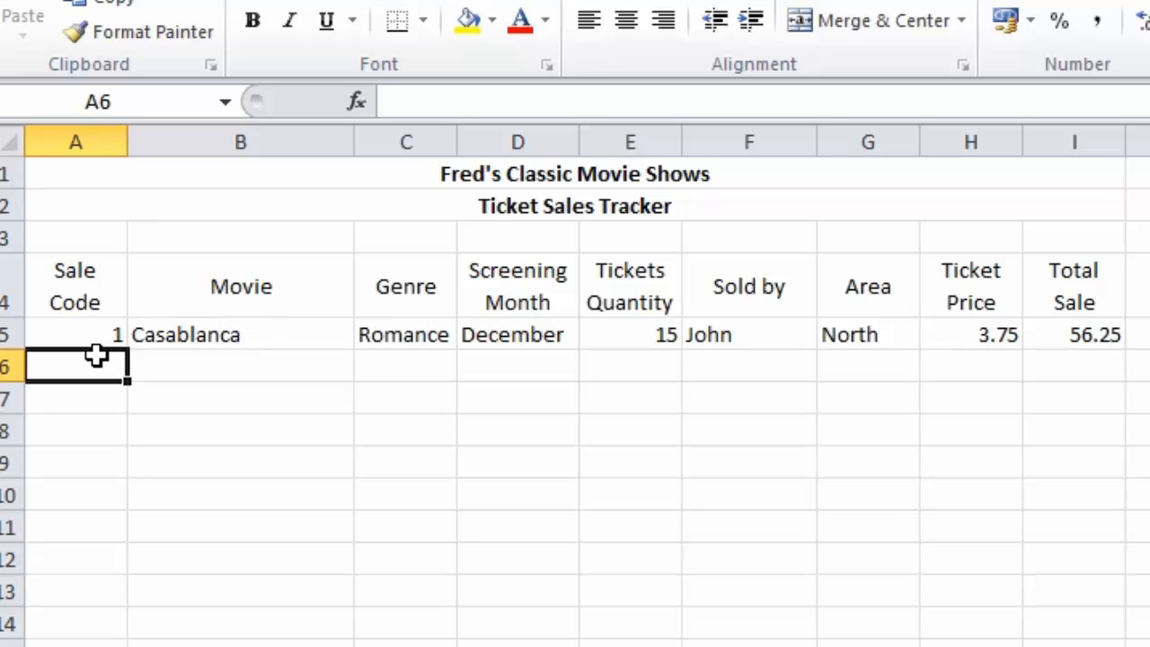
{"action": "mouse_move", "coordinate": [313, 486]}
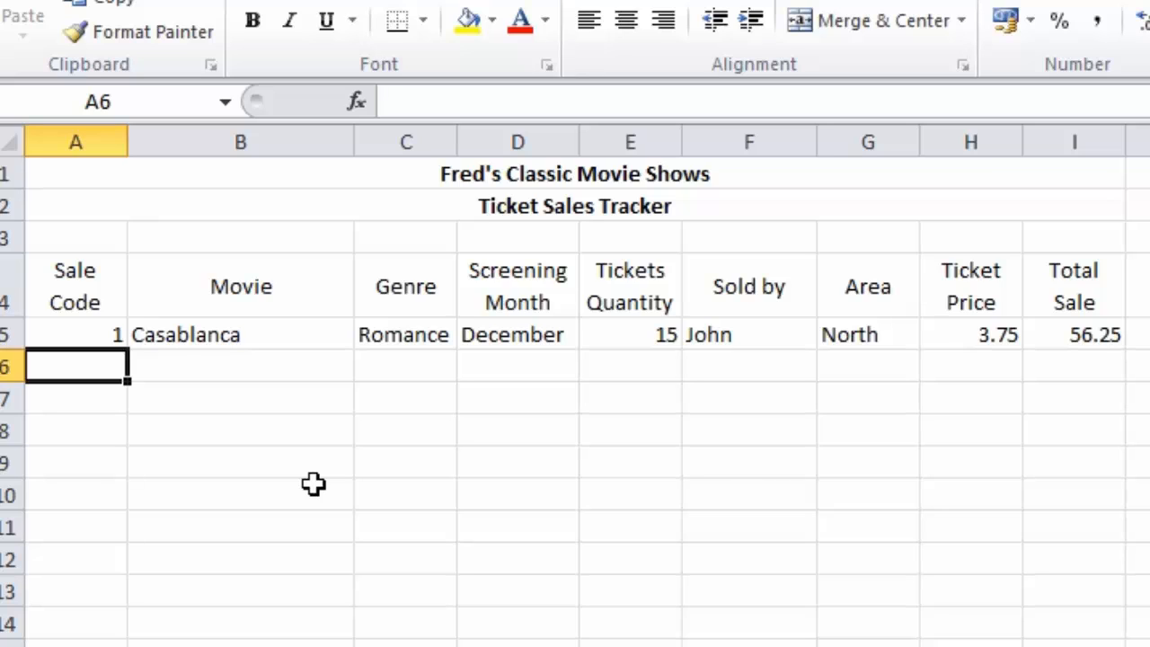
- Enter sale code 2 and the movie Gone With The Wind in the second row
{"action": "type", "text": "2"}
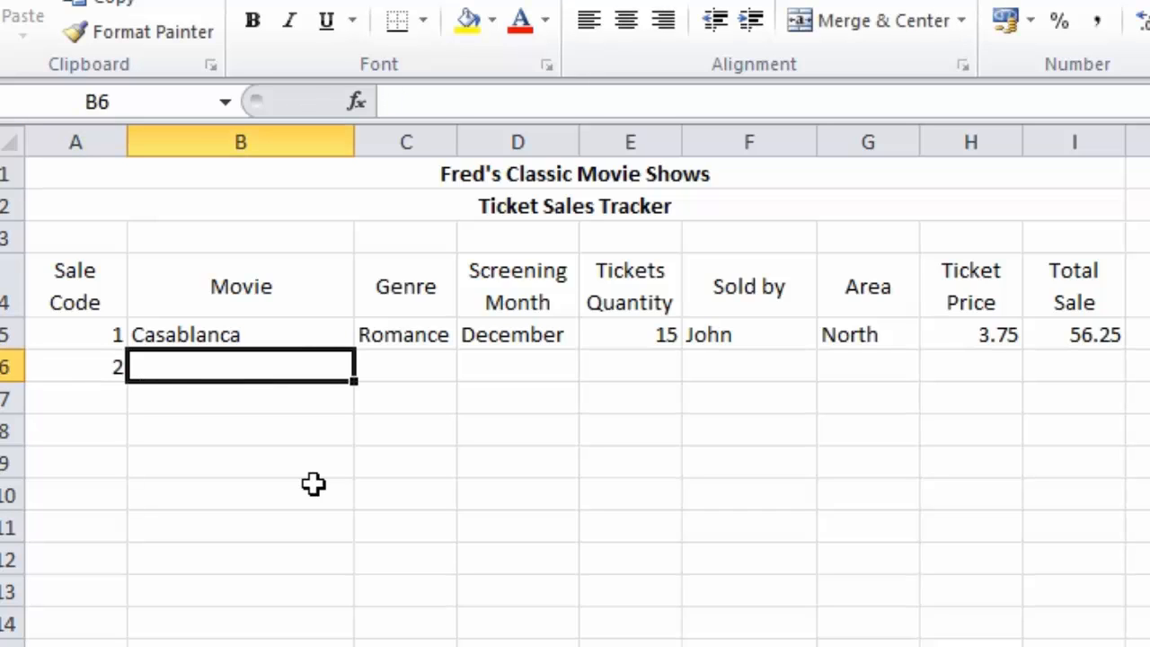
{"action": "type", "text": "Gone With"}
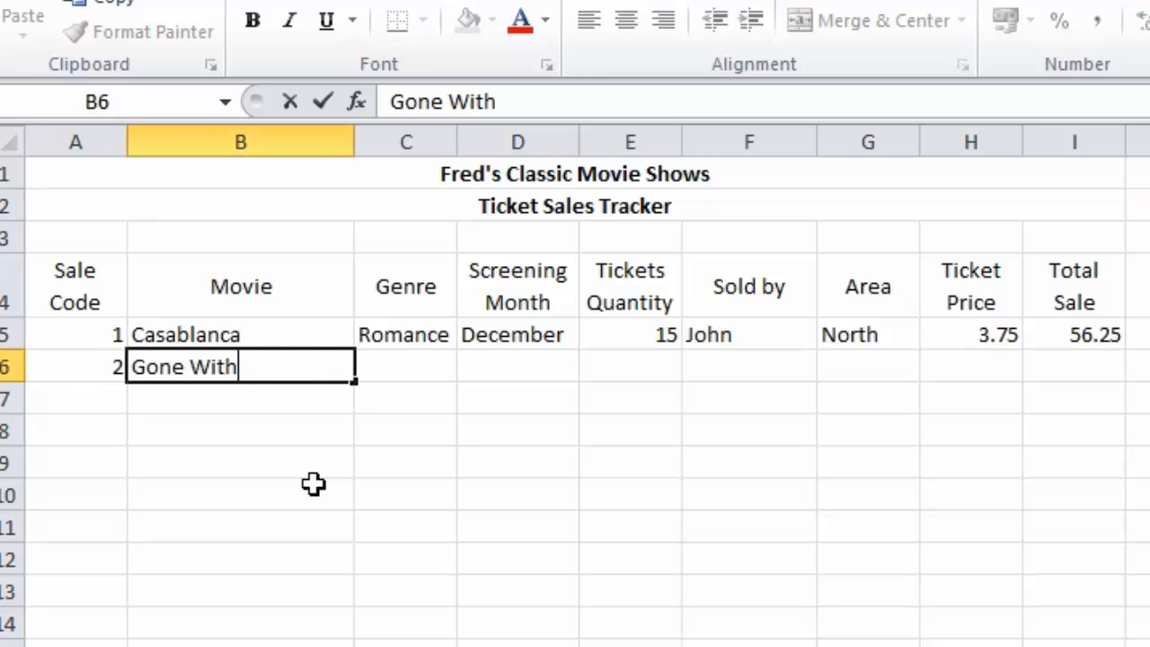
{"action": "type", "text": "The Wind"}
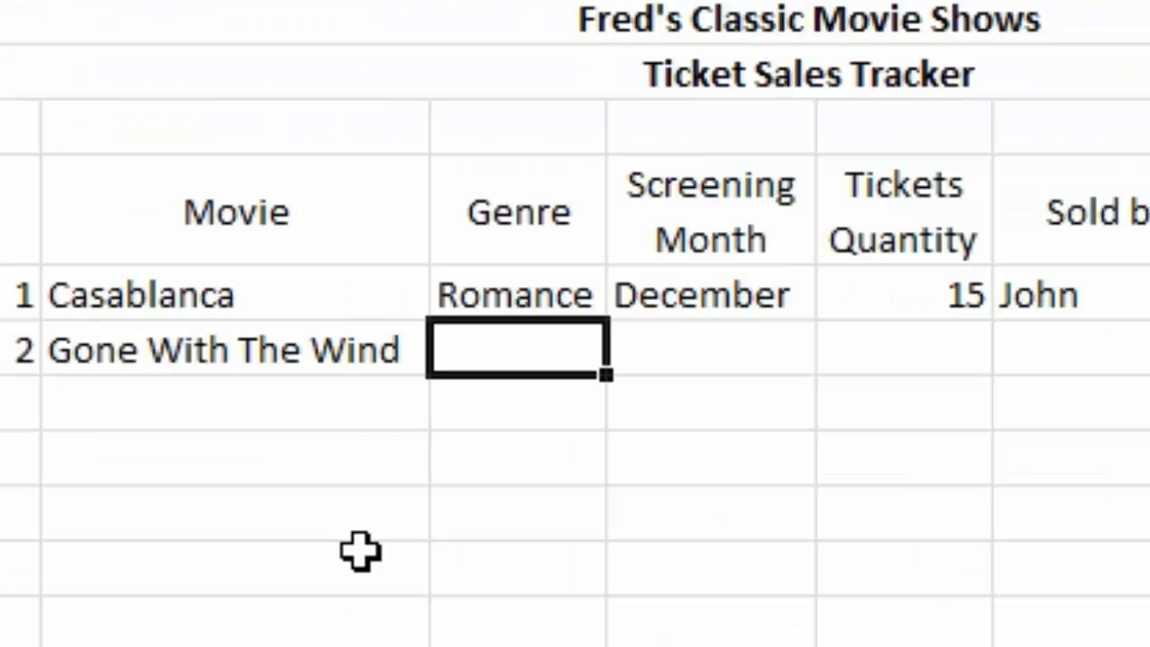
- Copy the genre Romance from the row above with Ctrl+', clear it, then fill it down with Ctrl+D
{"action": "key", "text": "ctrl+'"}
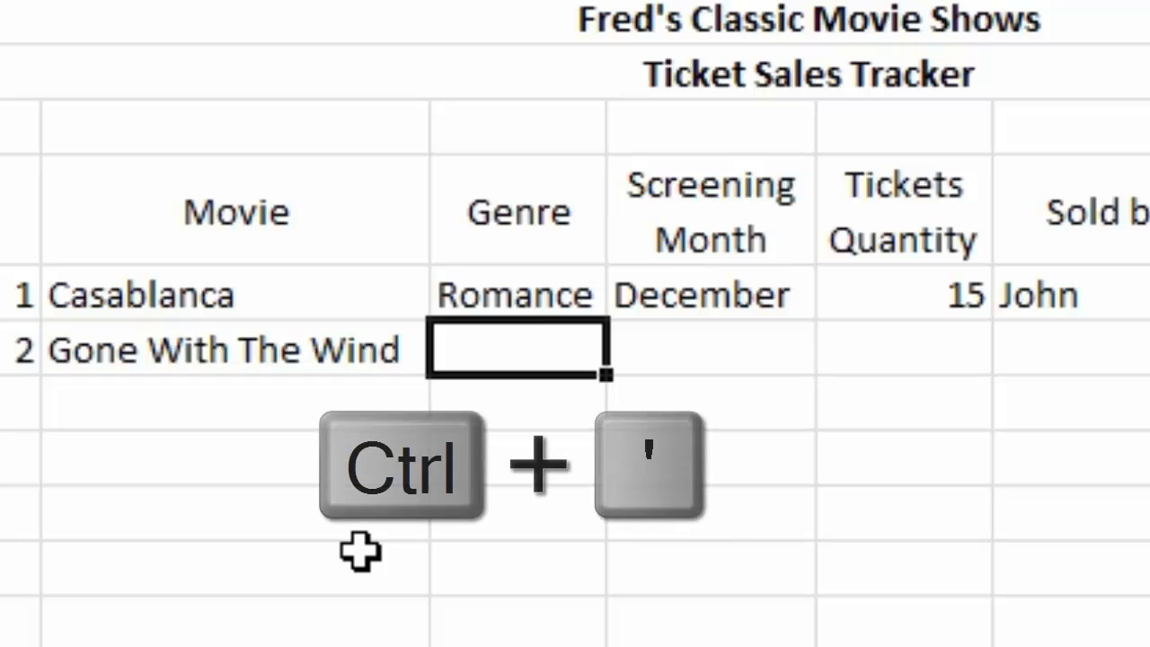
{"action": "key", "text": "ctrl+'"}
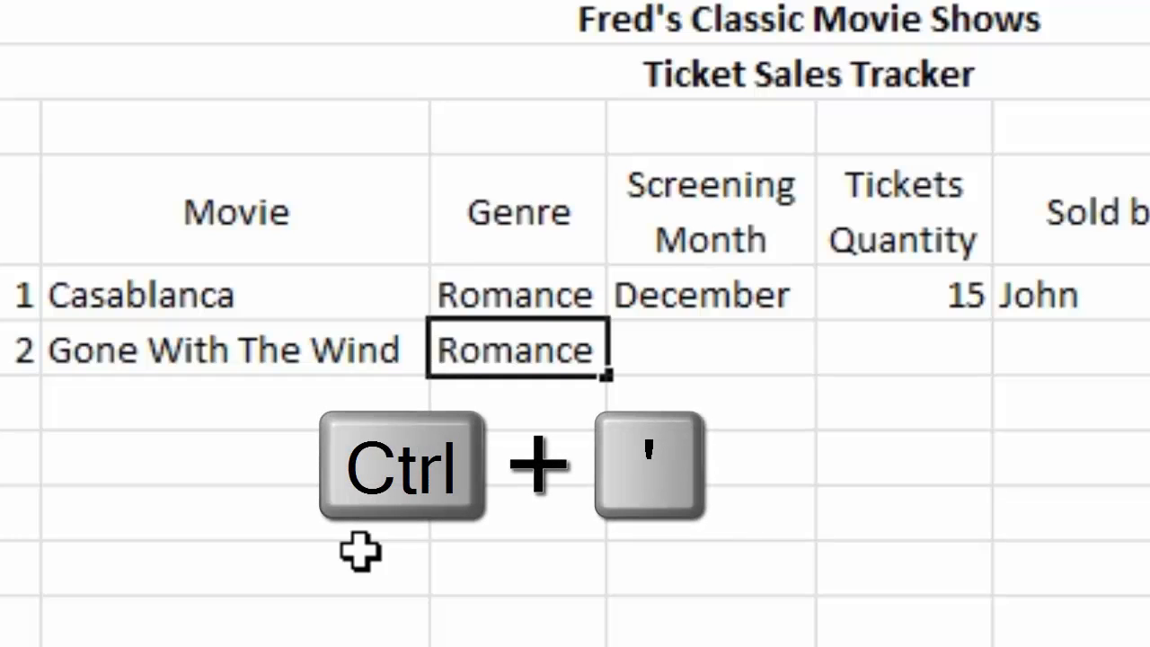
{"action": "key", "text": "ctrl+'"}
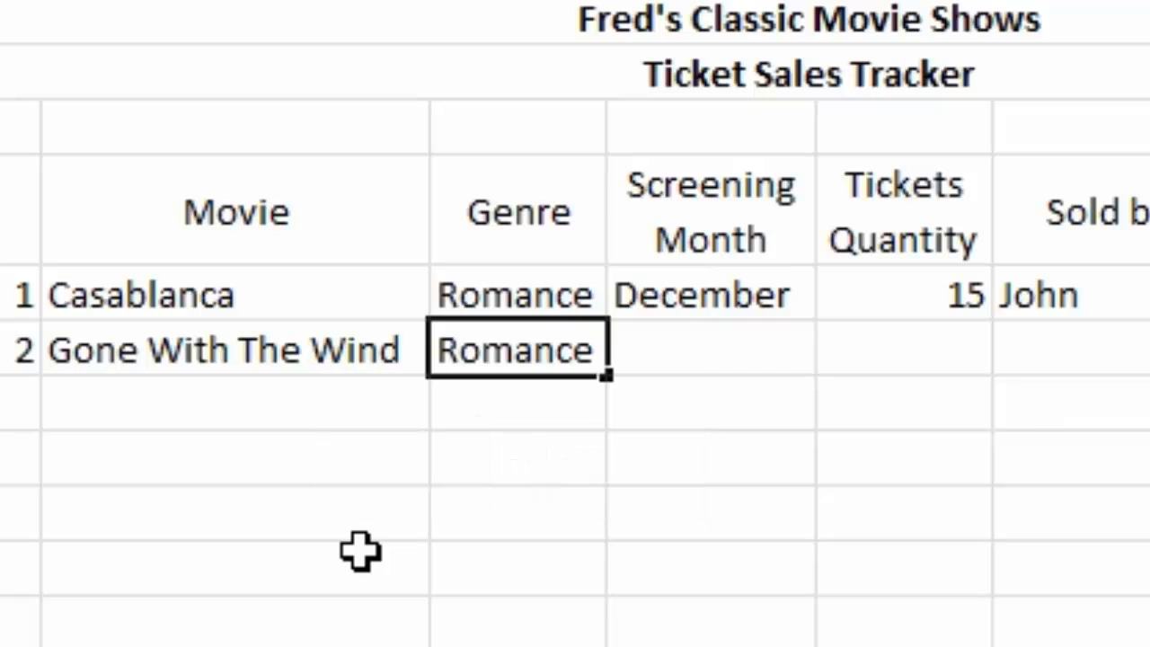
{"action": "key", "text": "Delete"}
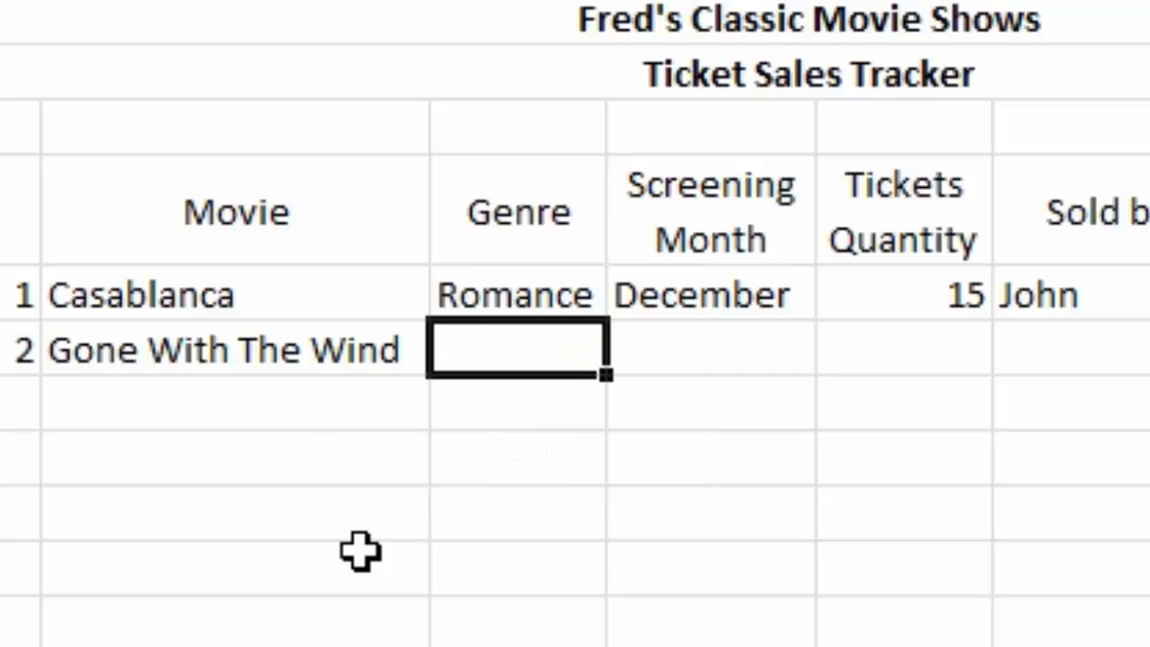
{"action": "key", "text": "ctrl+d"}
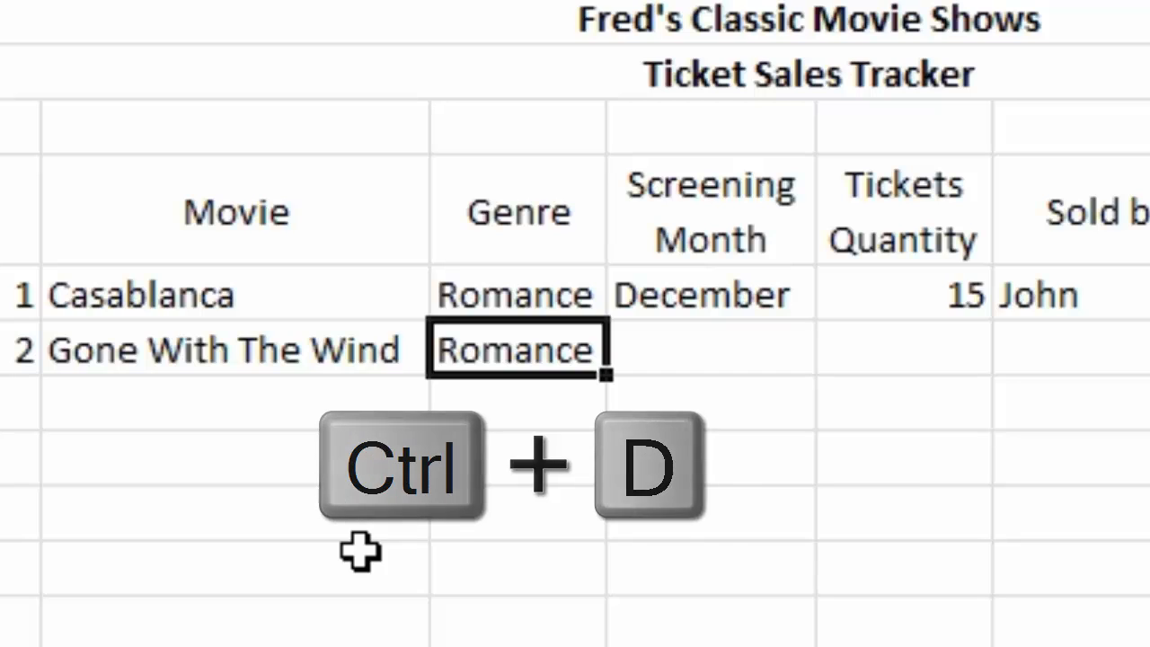
{"action": "key", "text": "ctrl+d"}
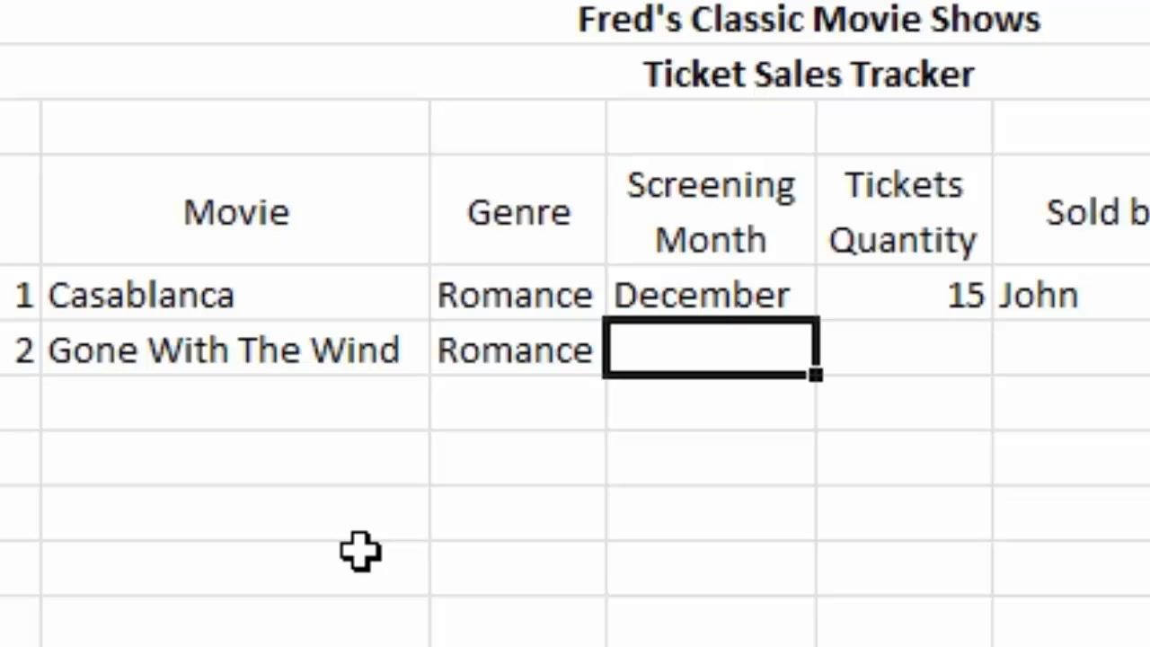
- Enter November, 25 tickets, seller Carol, area South and price 4 for Gone With The Wind
{"action": "type", "text": "November"}
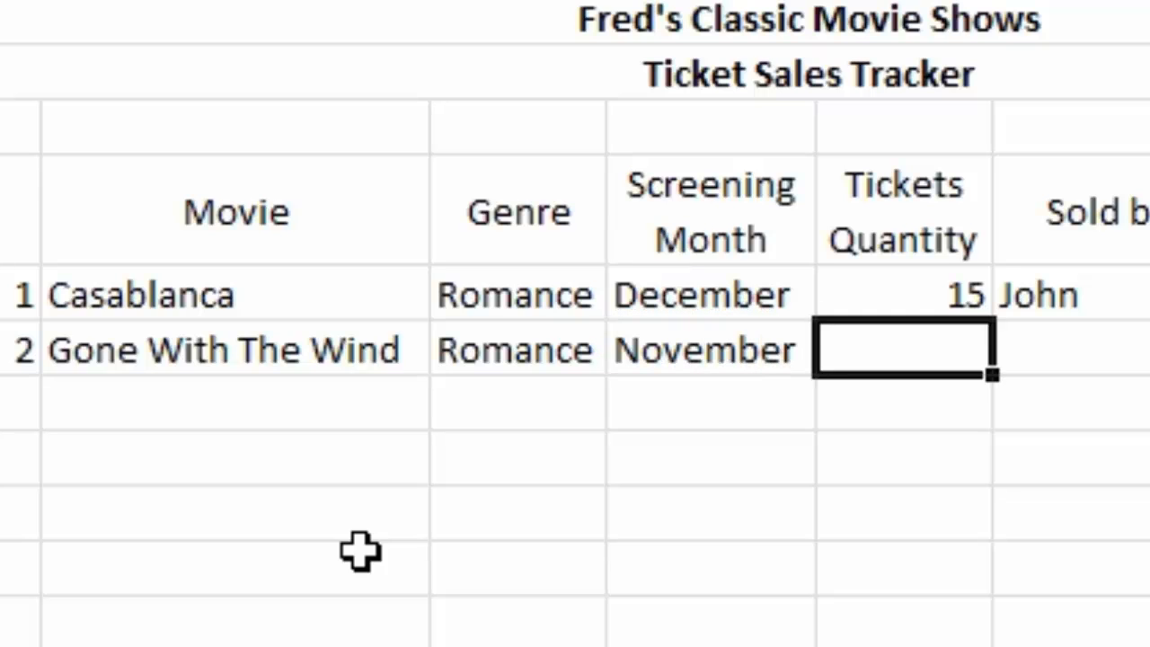
{"action": "type", "text": "25"}
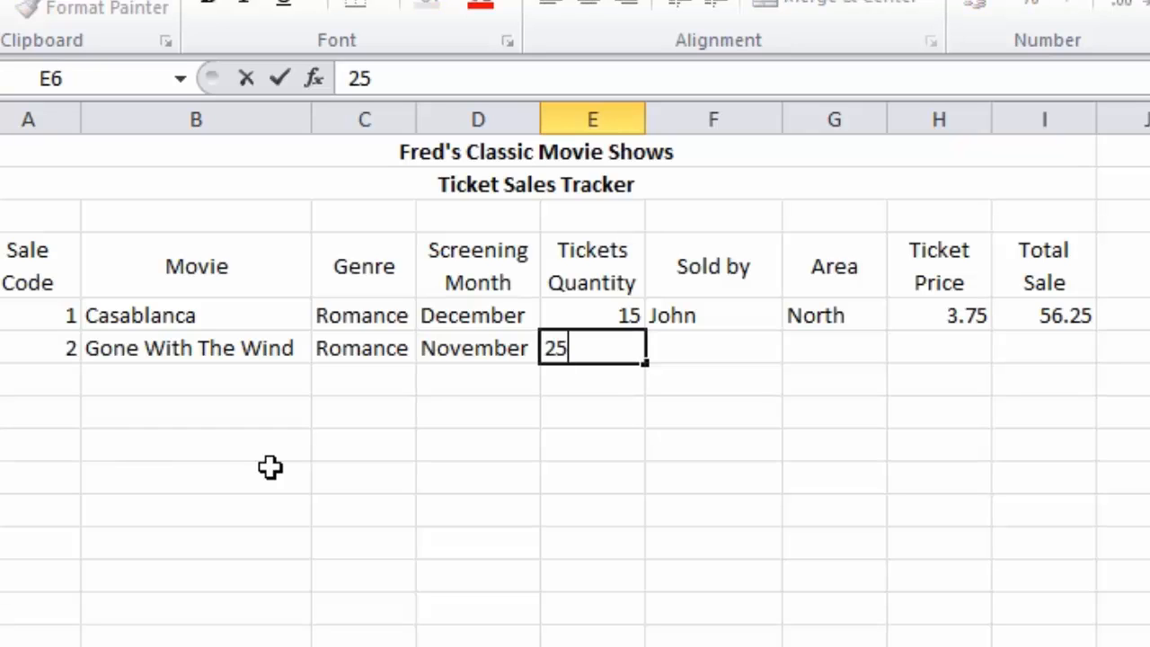
{"action": "key", "text": "Tab"}
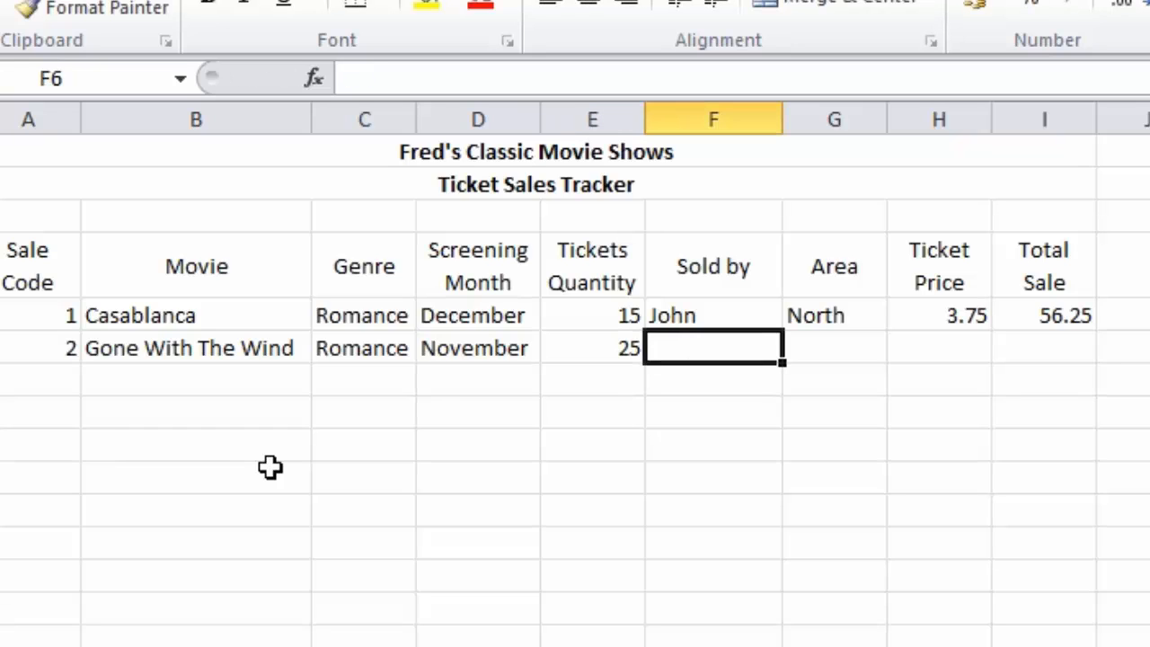
{"action": "type", "text": "Carol"}
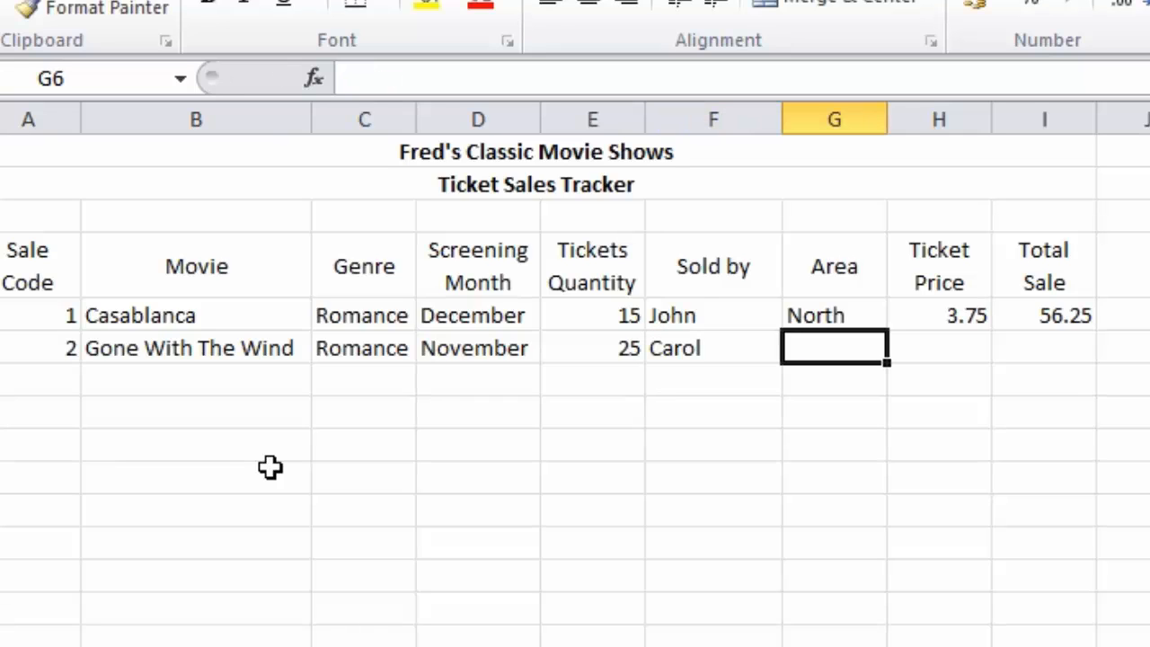
{"action": "type", "text": "South"}
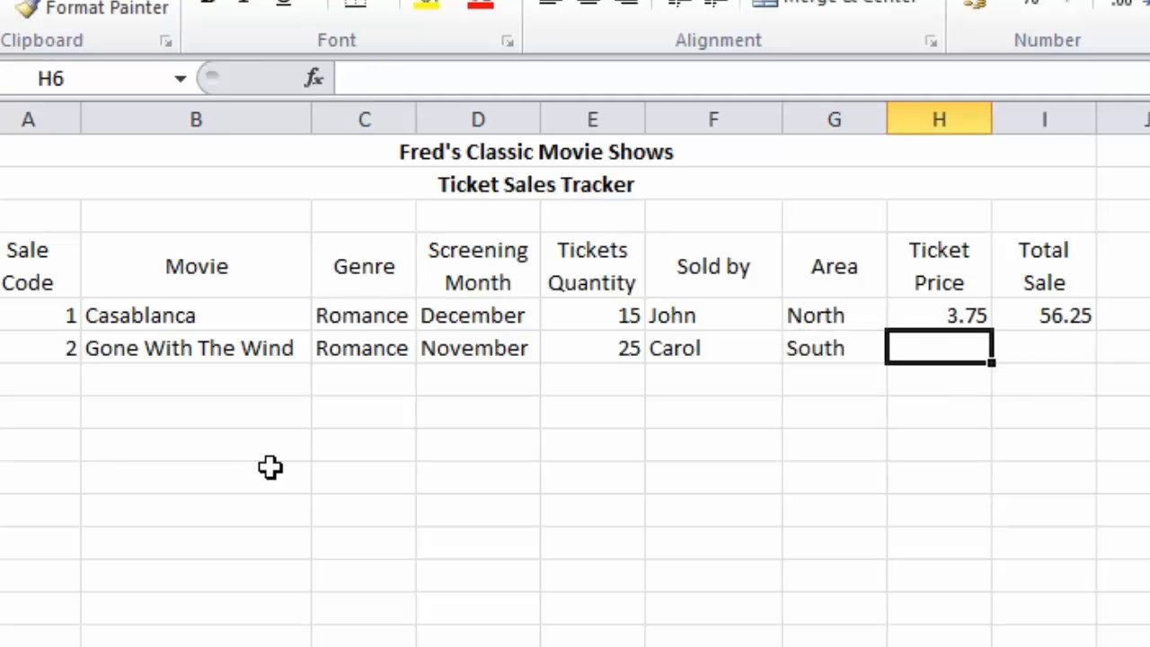
{"action": "type", "text": "4"}
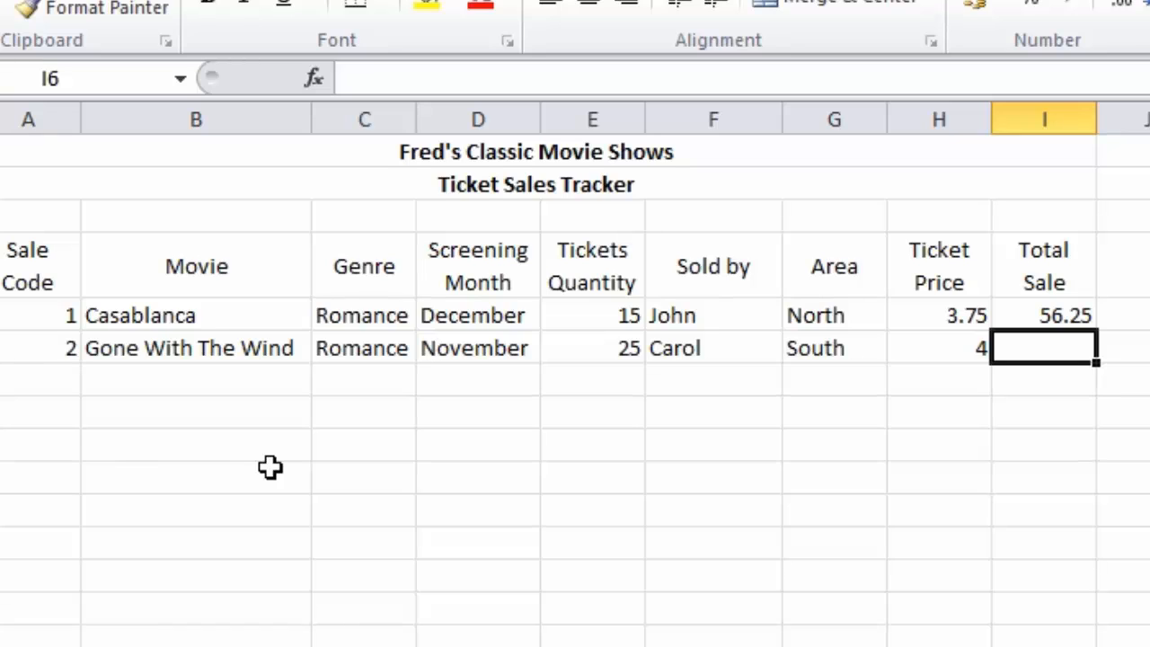
- Calculate the total sale as =E6*H6 showing 100 and move to the next record
{"action": "type", "text": "=E6*H6"}
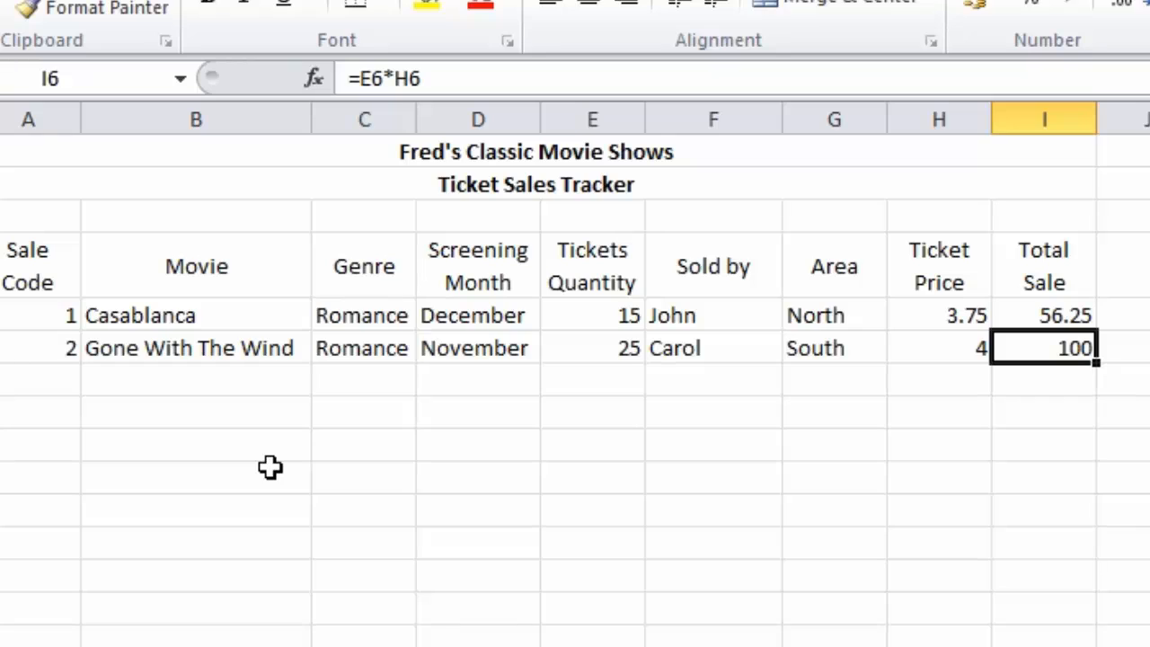
{"action": "left_click", "coordinate": [40, 379]}
{"action": "type", "text": "3"}
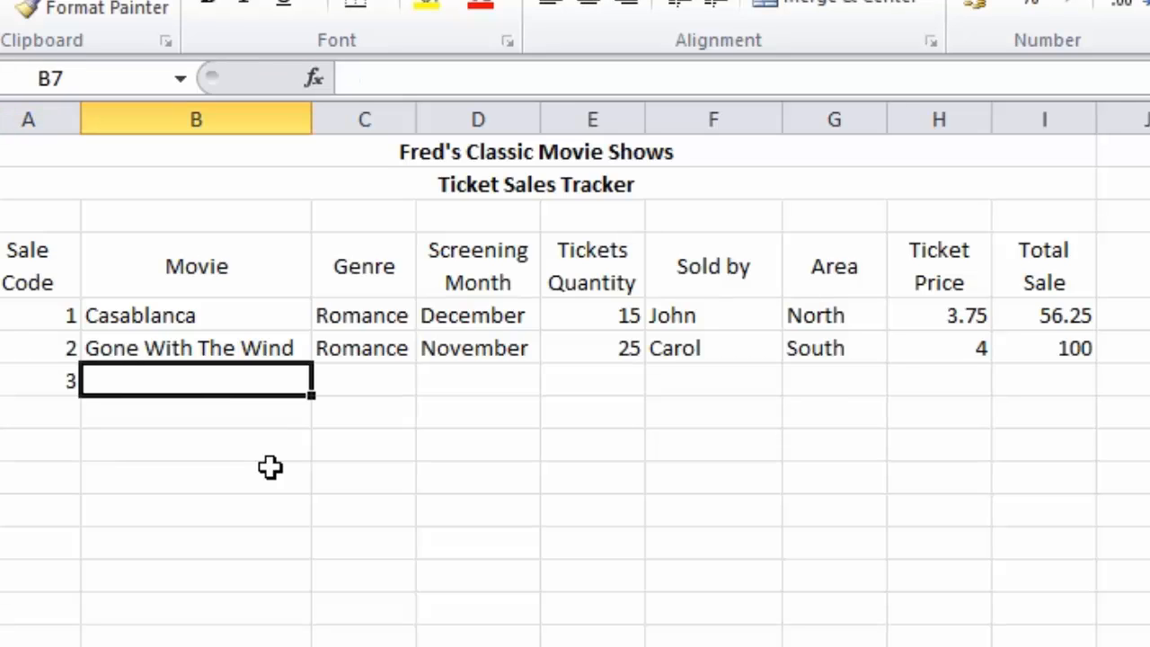
- Enter the movie Singin' In The Rain with genre Musical for sale code 3
{"action": "type", "text": "Singin'"}
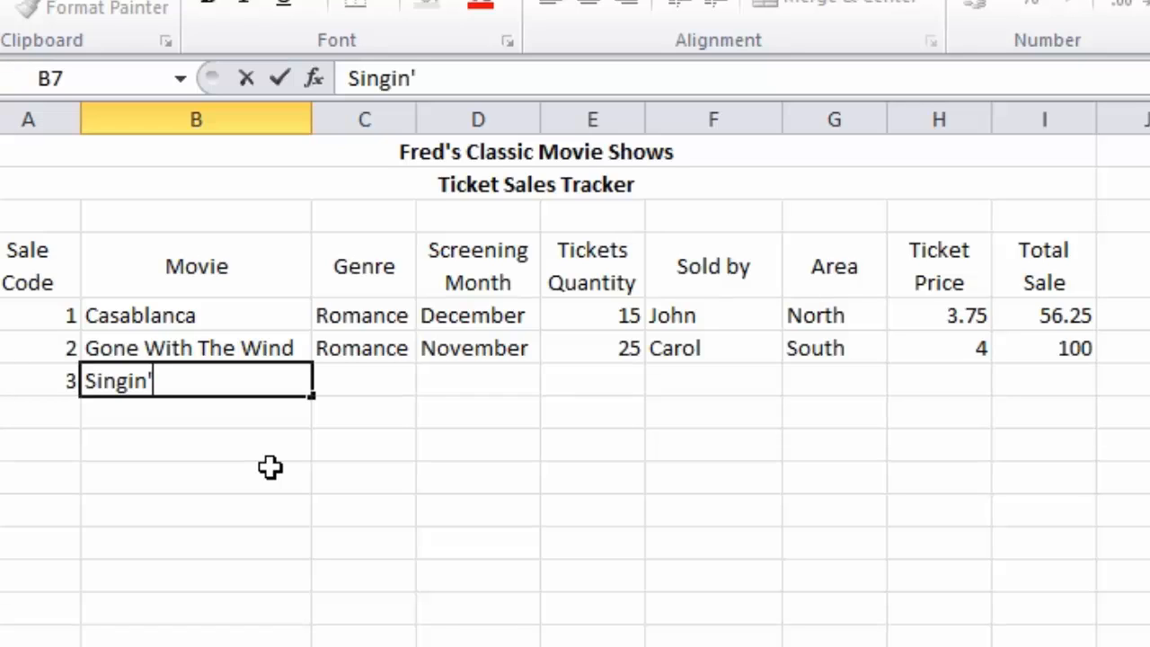
{"action": "type", "text": "In The"}
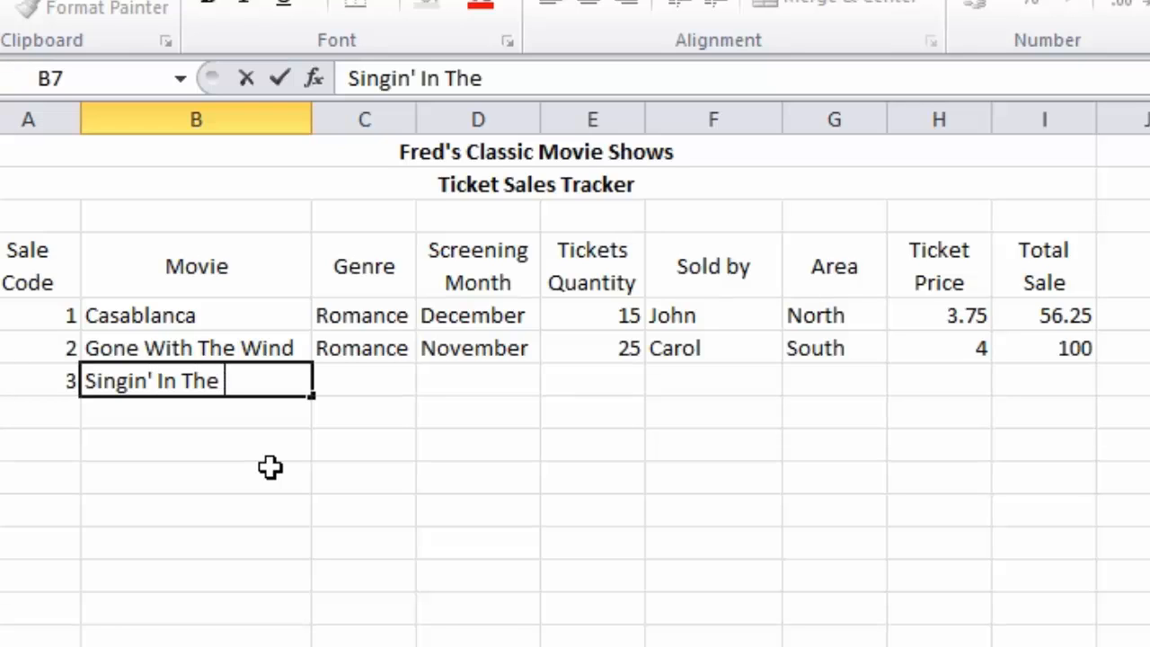
{"action": "type", "text": "Rain"}
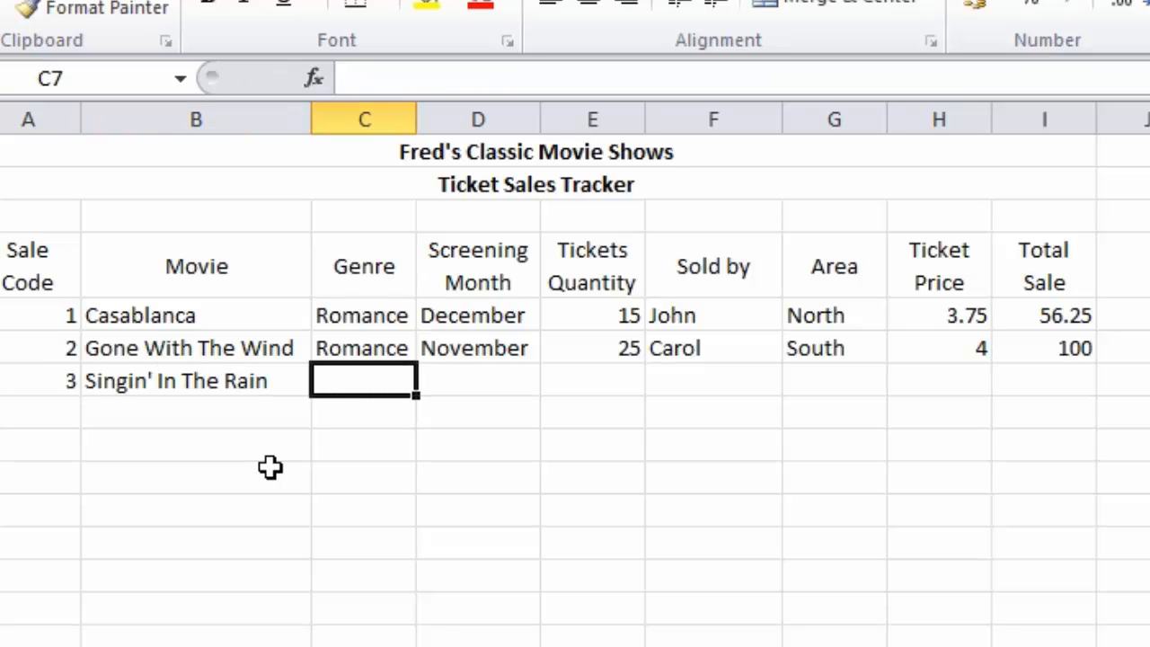
{"action": "type", "text": "Musical"}
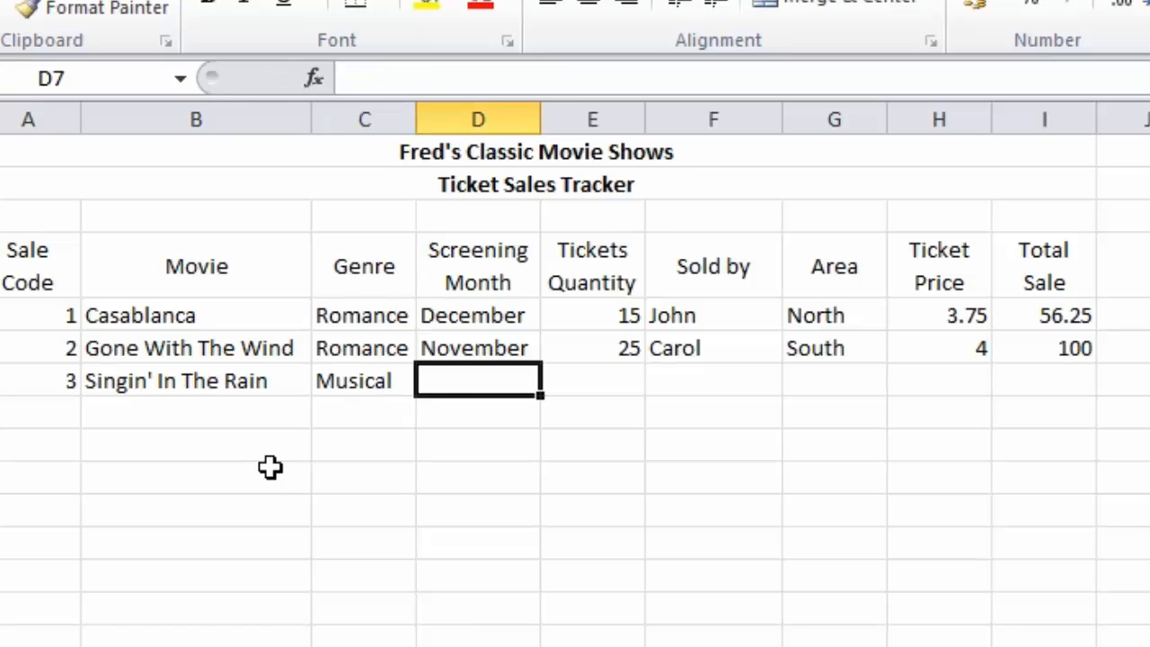
{"action": "mouse_move", "coordinate": [446, 438]}
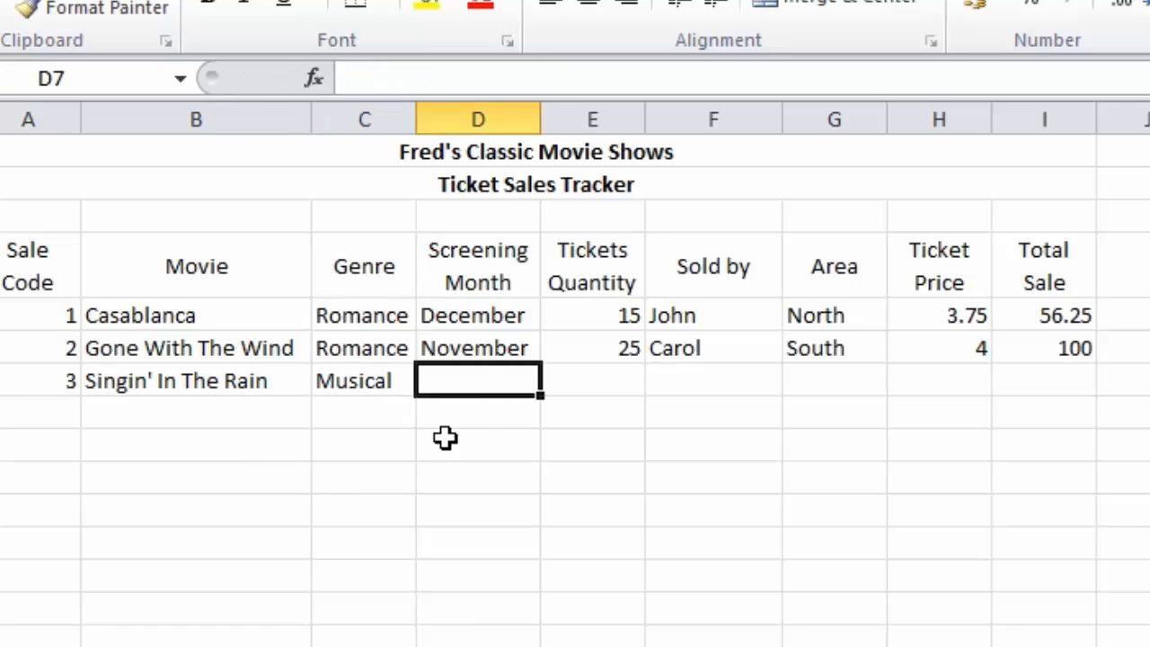
- Choose November for the screening month from the Pick From Drop-down List of existing entries
{"action": "right_click", "coordinate": [478, 381]}
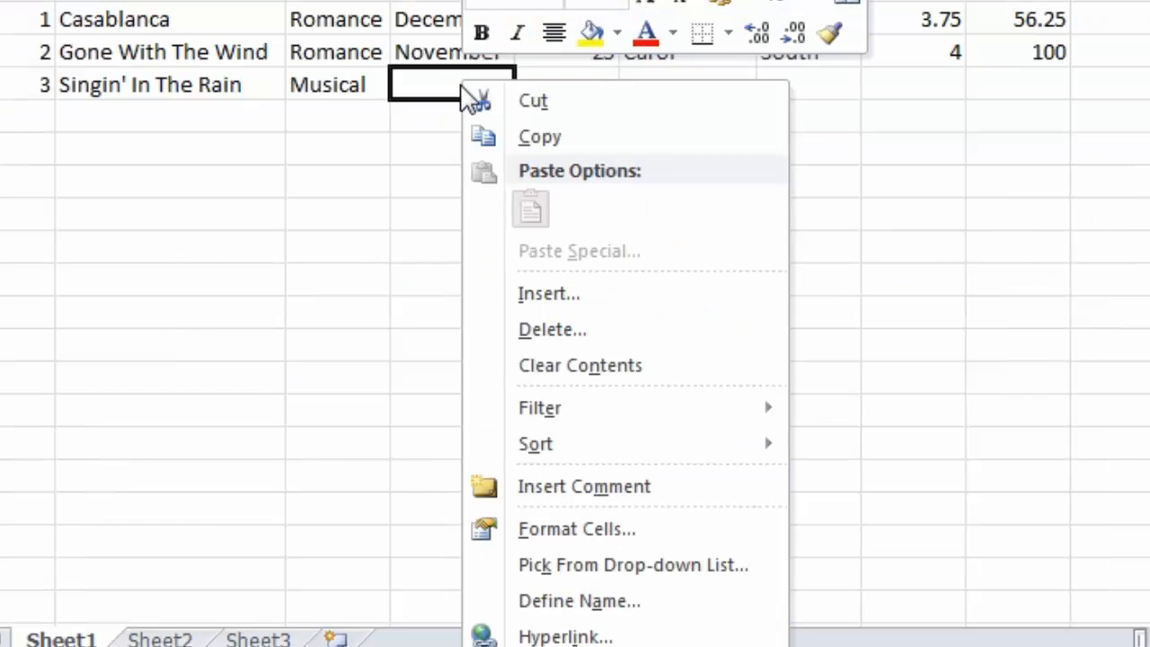
{"action": "left_click", "coordinate": [633, 564]}
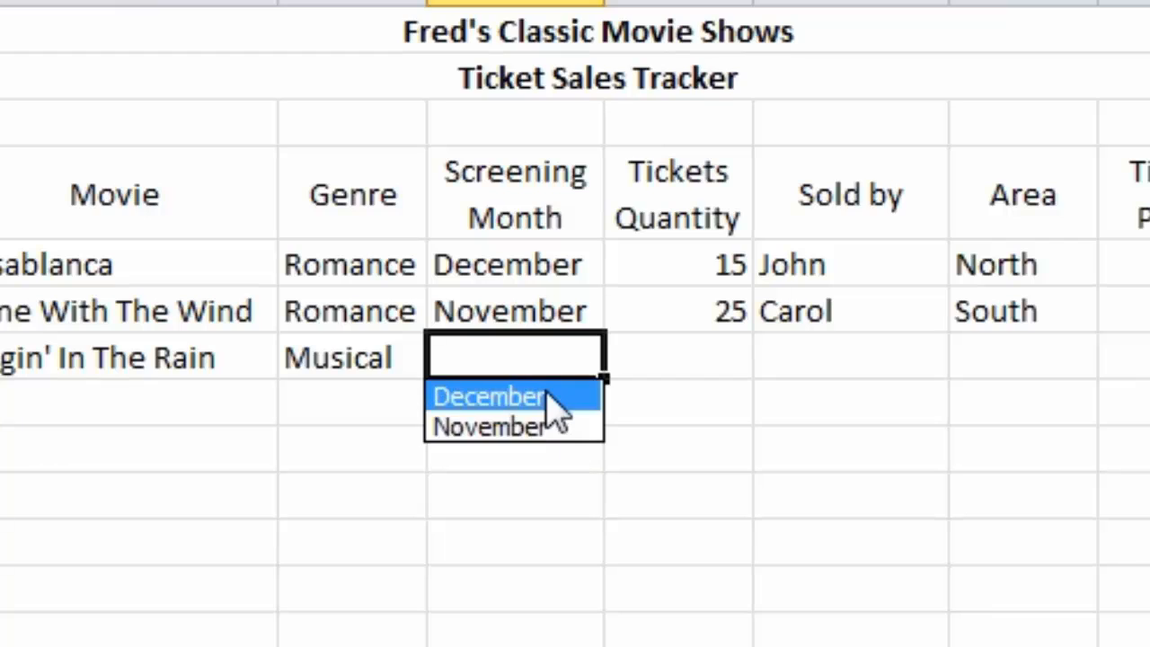
{"action": "mouse_move", "coordinate": [548, 417]}
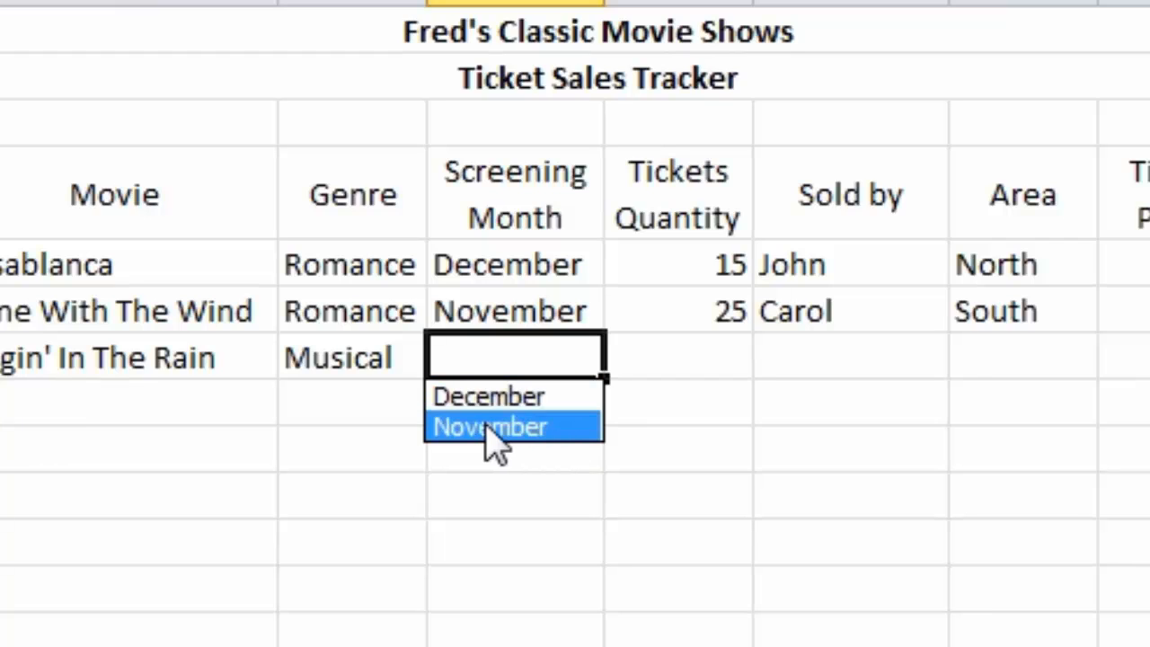
{"action": "left_click", "coordinate": [489, 426]}
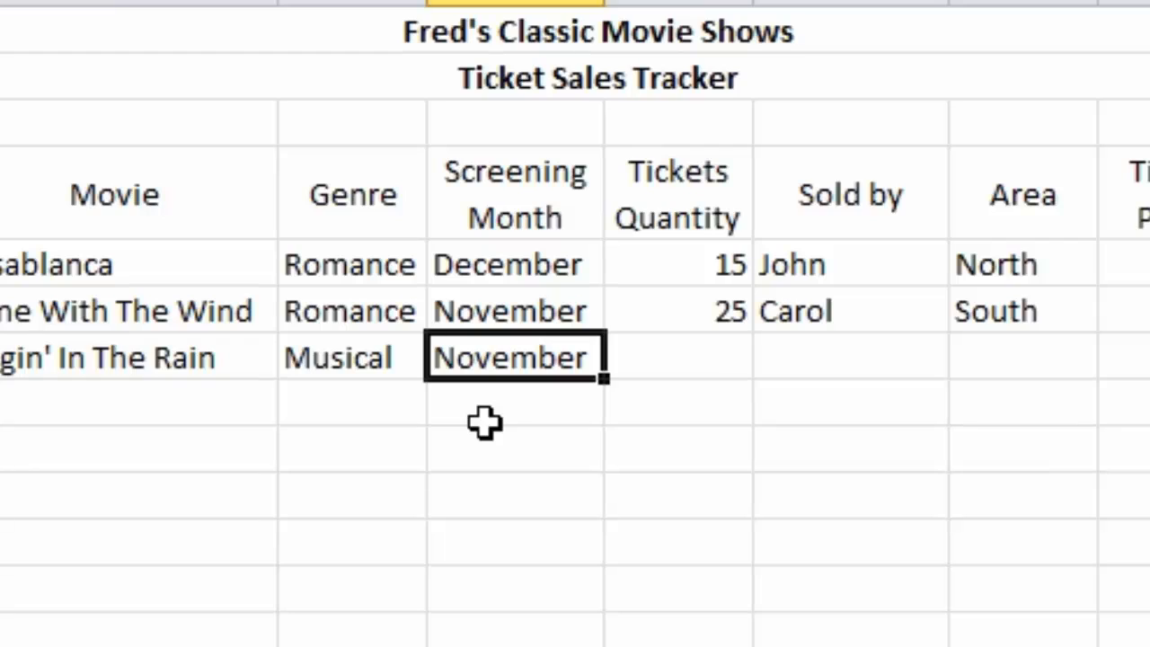
- Clear the month, retype november using AutoComplete and discard unwanted extra text
{"action": "key", "text": "Delete"}
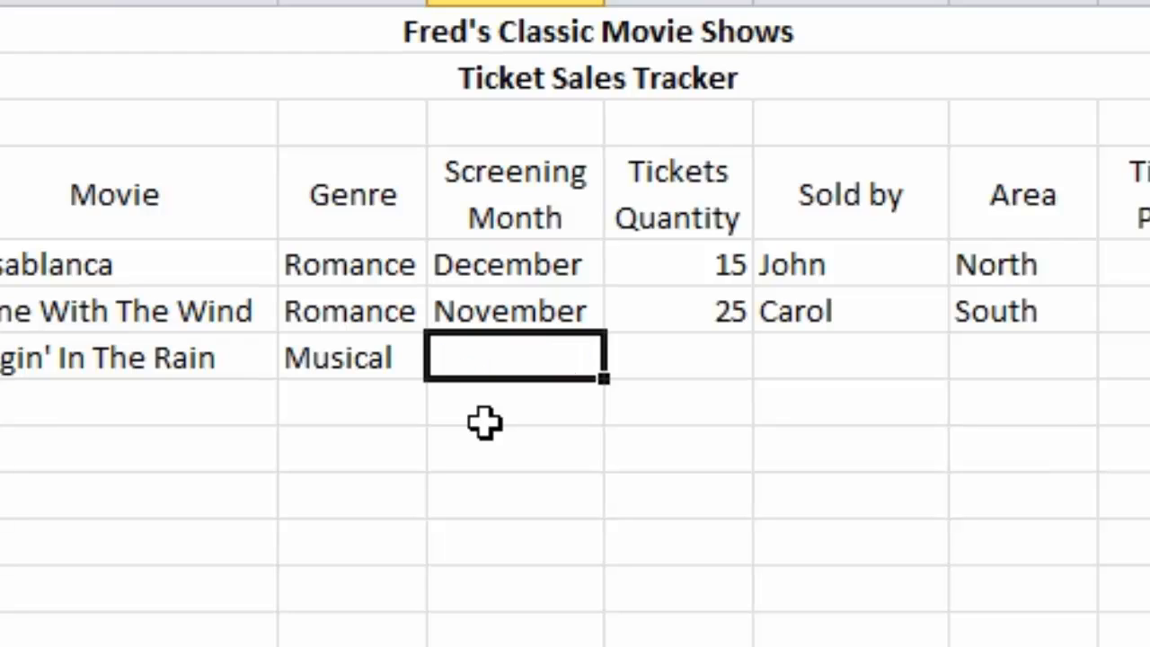
{"action": "type", "text": "november"}
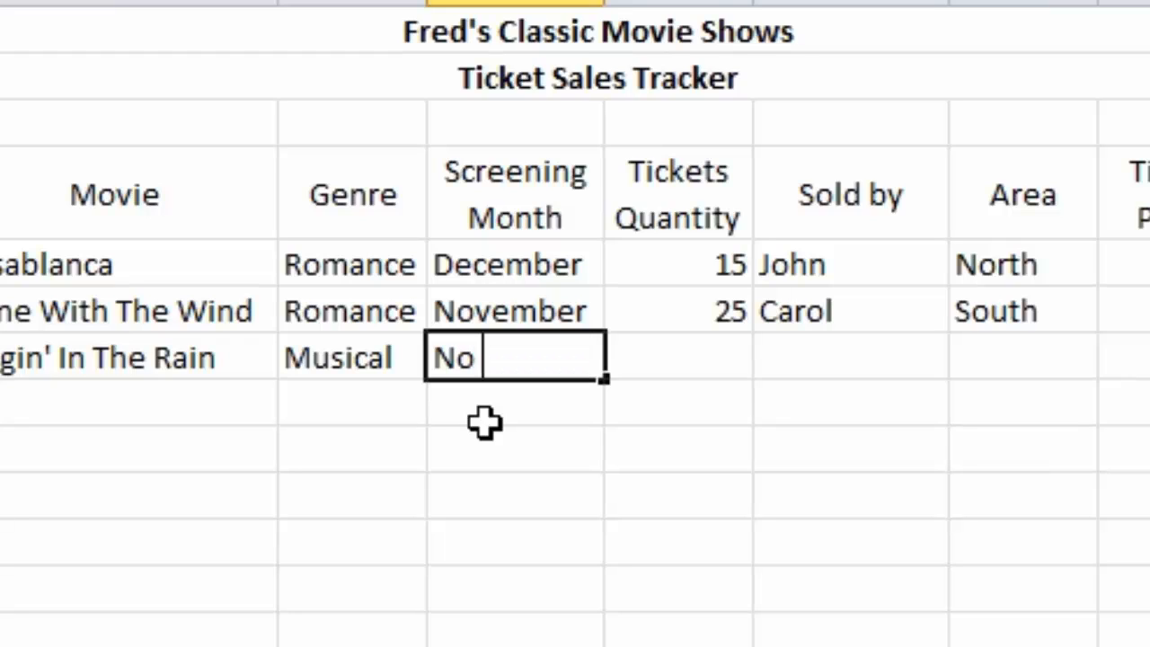
{"action": "type", "text": "thanks"}
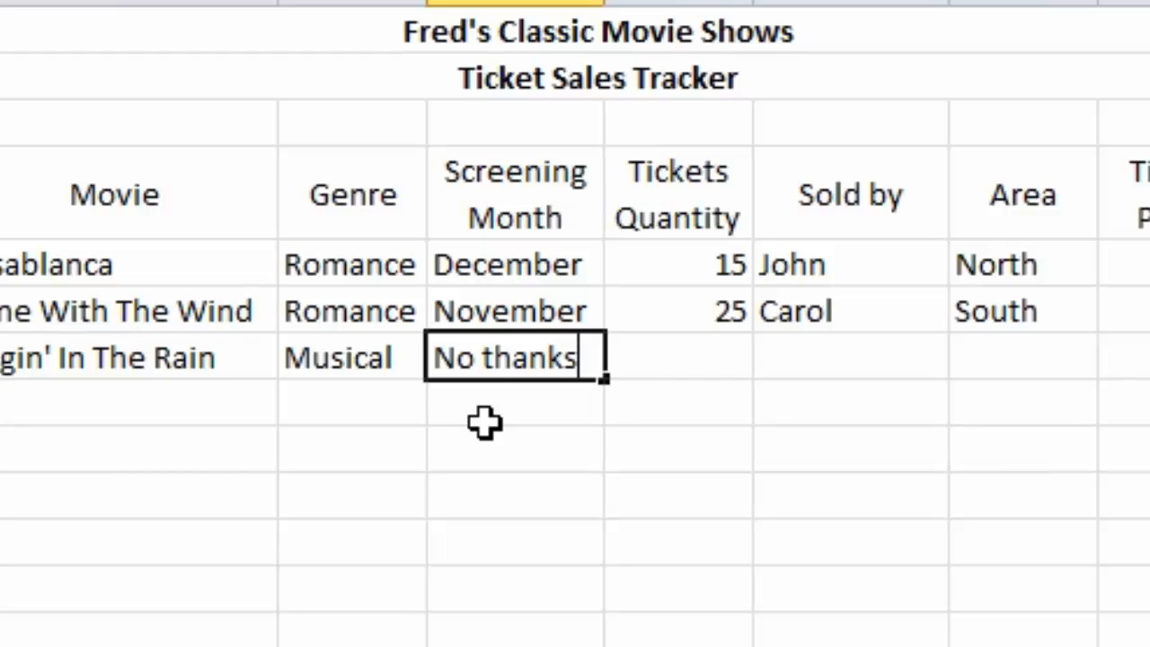
{"action": "key", "text": "Backspace"}
{"action": "type", "text": "November"}
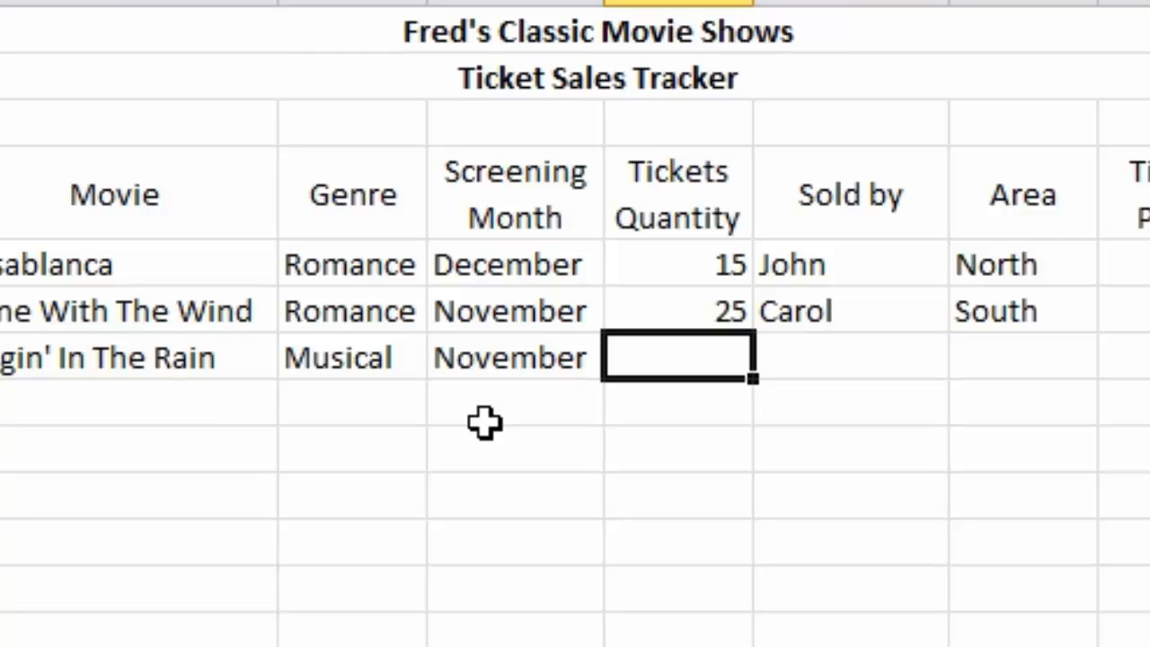
- Enter 20 tickets, seller David, area West and price 3.50 for Singin' In The Rain
{"action": "type", "text": "20"}
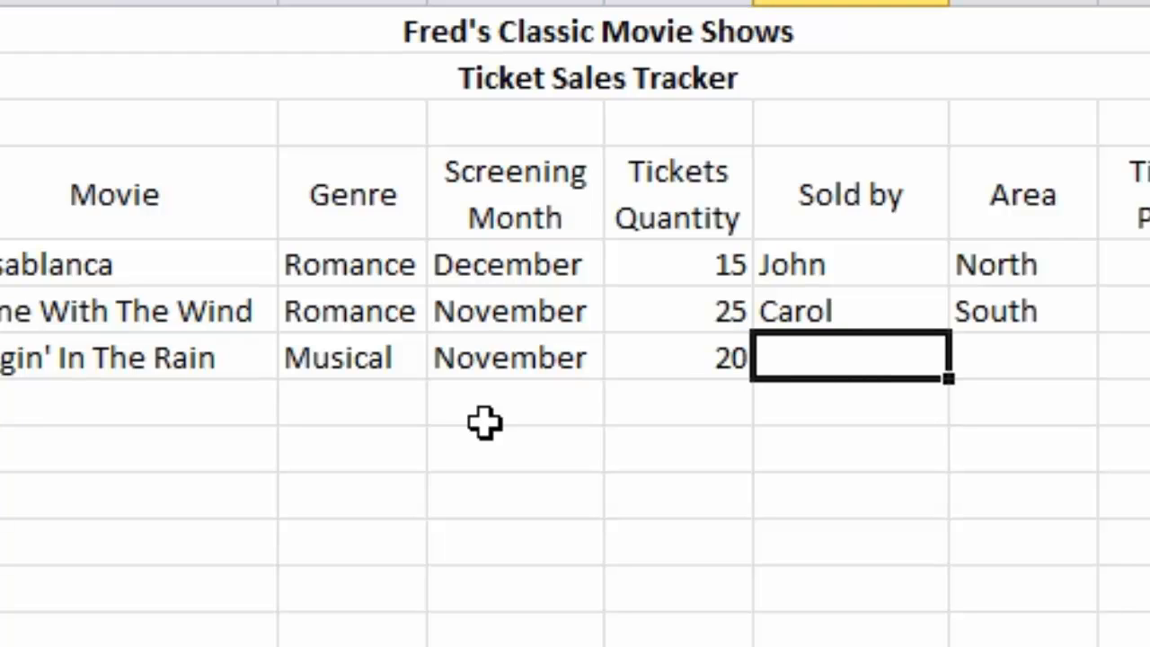
{"action": "type", "text": "David"}
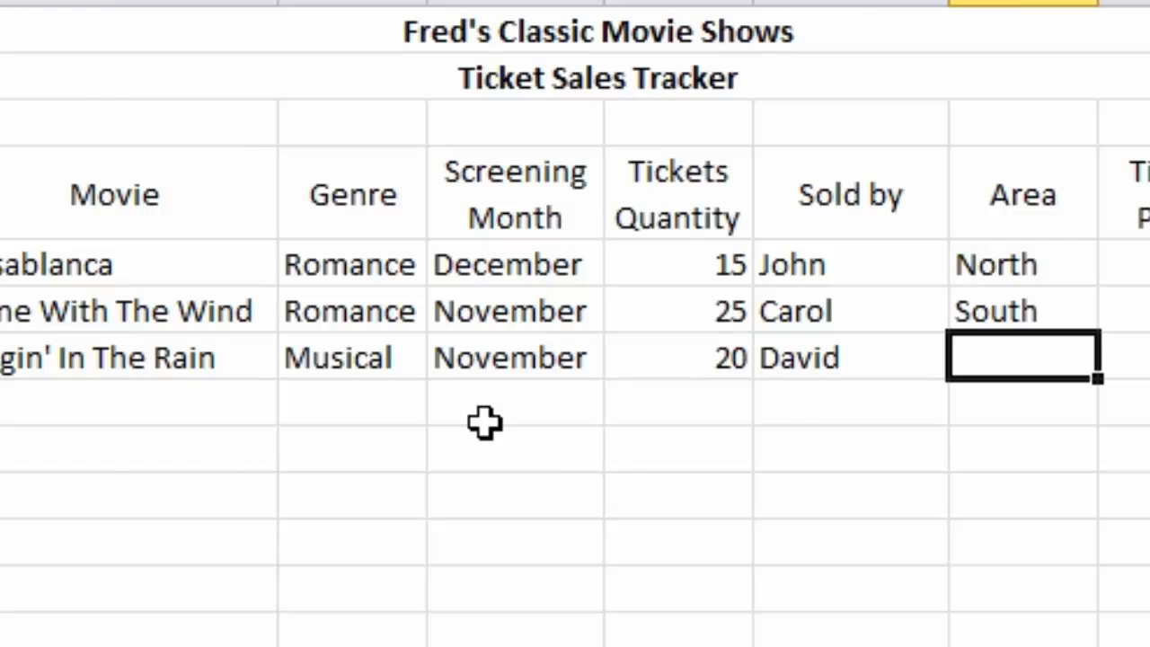
{"action": "type", "text": "Wesy"}
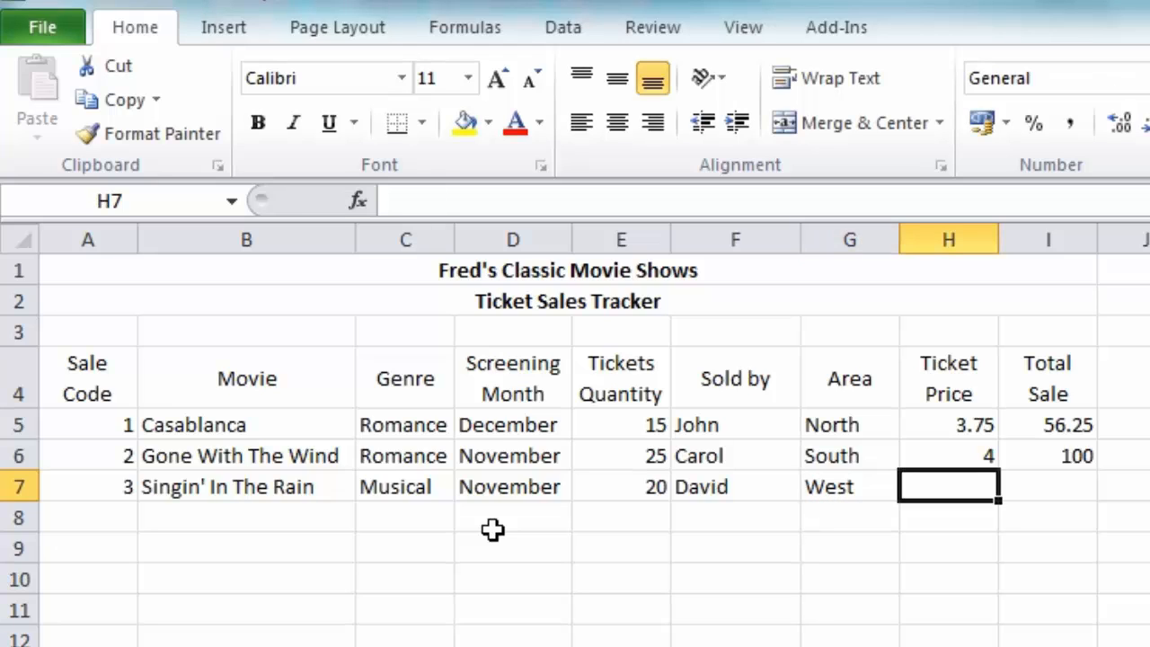
{"action": "type", "text": "3.50"}
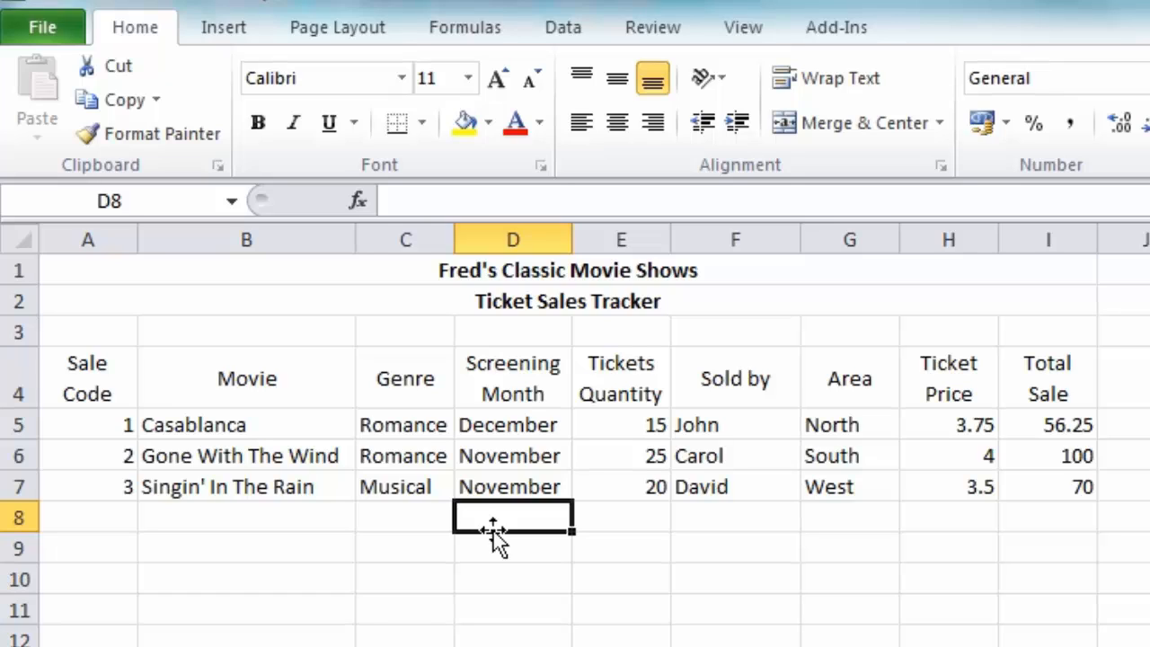
{"action": "mouse_move", "coordinate": [521, 511]}
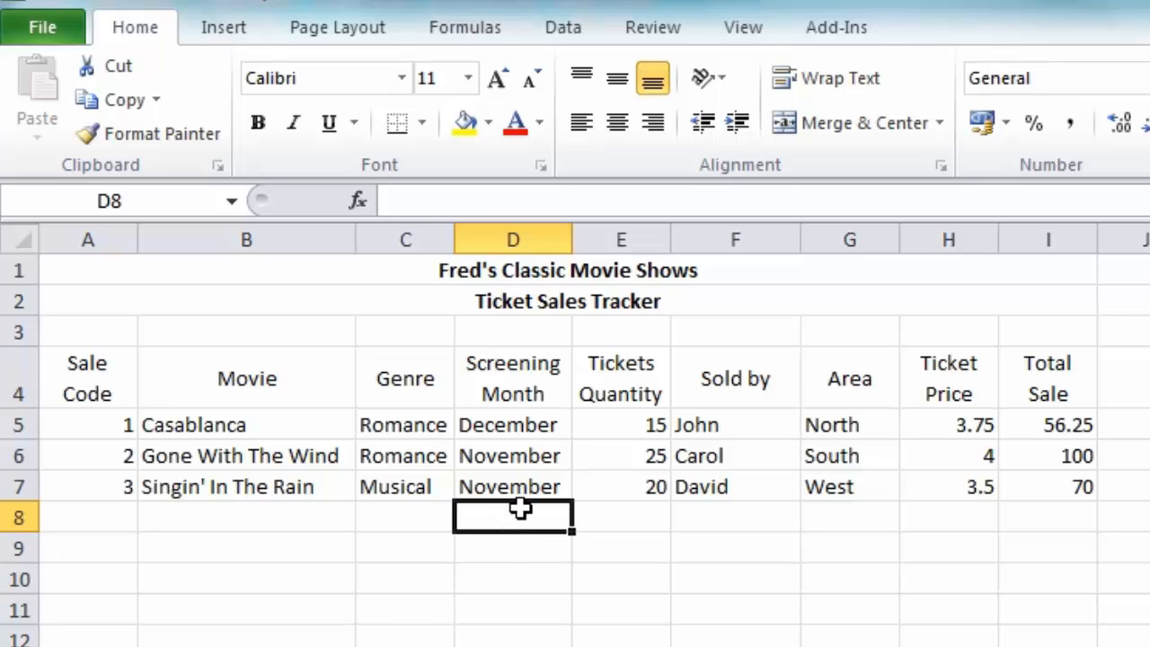
{"action": "mouse_move", "coordinate": [527, 475]}
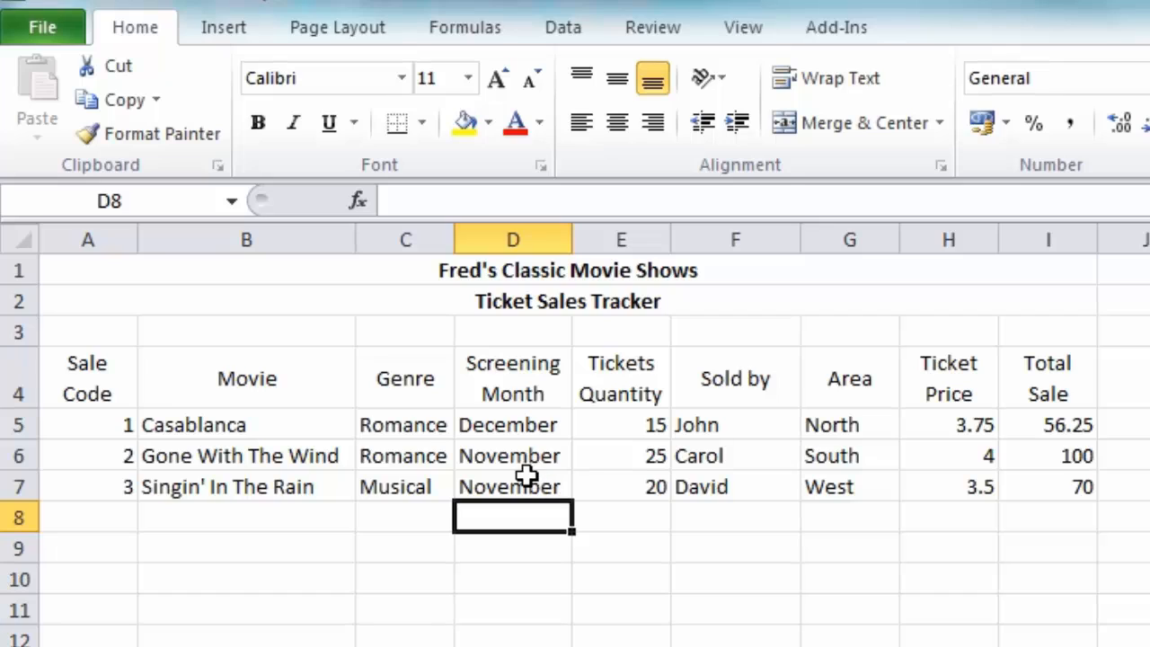
{"action": "mouse_move", "coordinate": [492, 485]}
{"action": "type", "text": "December"}
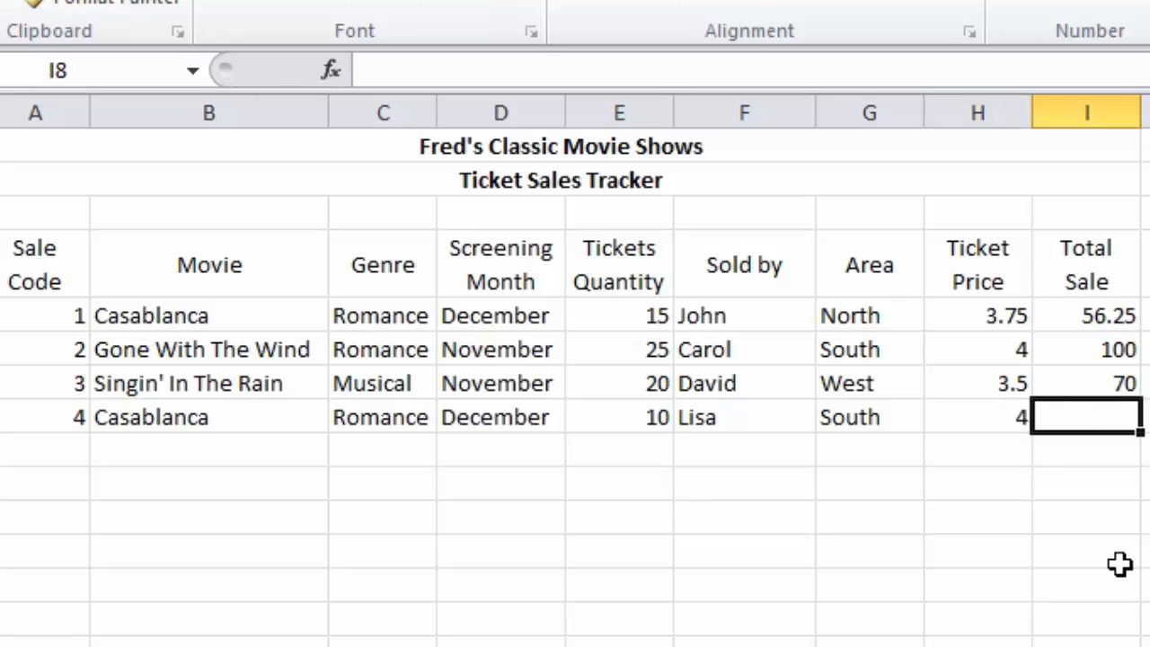
- Total the fourth Casablanca sale as =E8*H8 showing 40 and start sale code 5
{"action": "type", "text": "=E8*H8"}
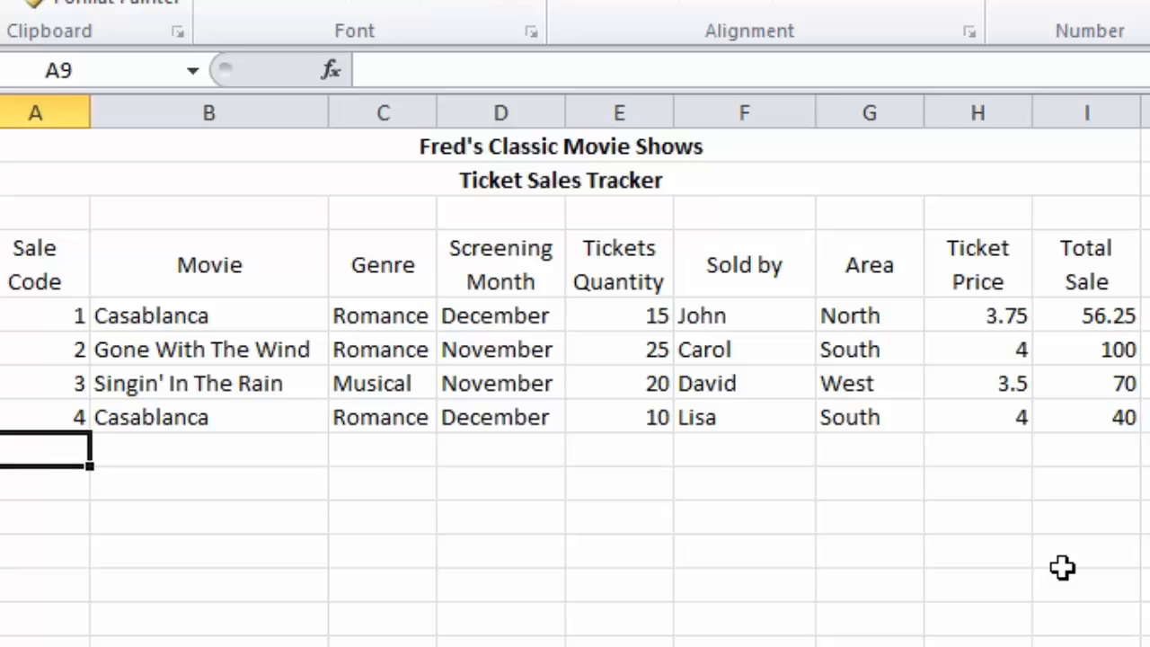
{"action": "type", "text": "5"}
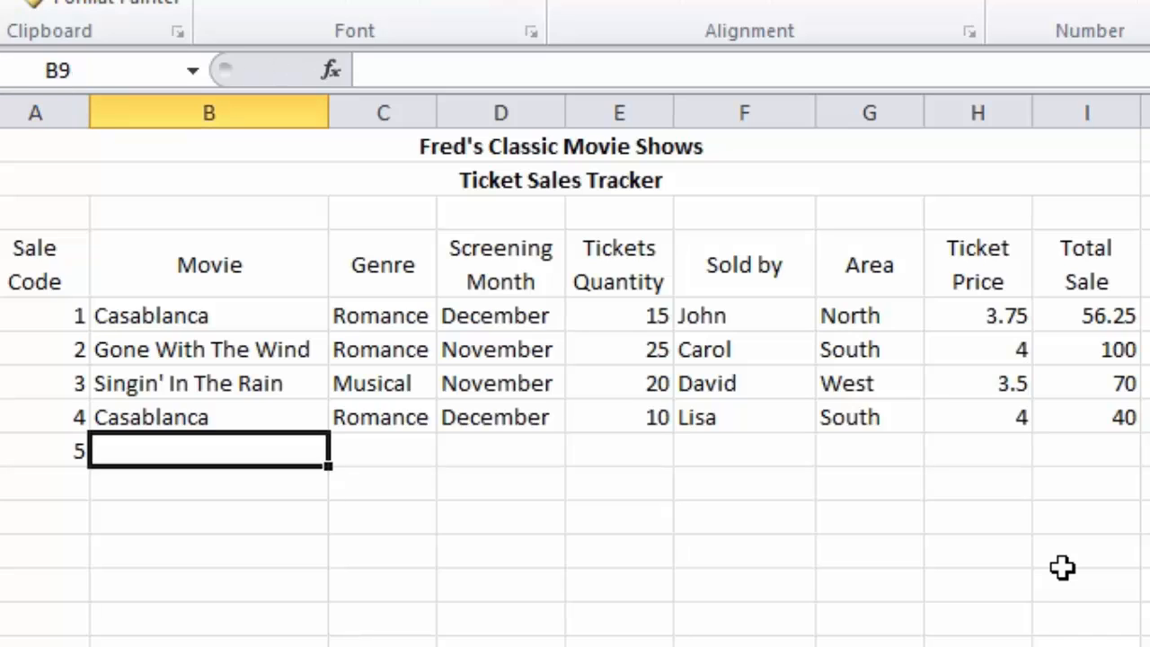
- Enter Vertigo, Suspense, October, Jane and price 3.70 for the fifth sale, totalling 66.6
{"action": "type", "text": "Vertigo"}
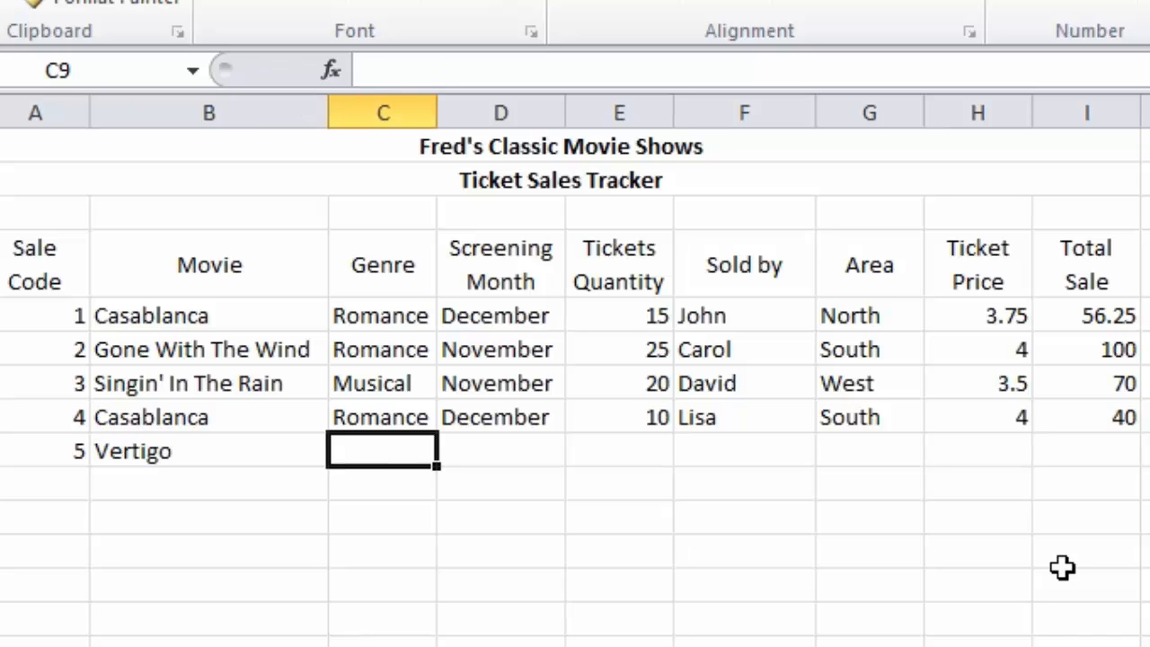
{"action": "type", "text": "Suspense"}
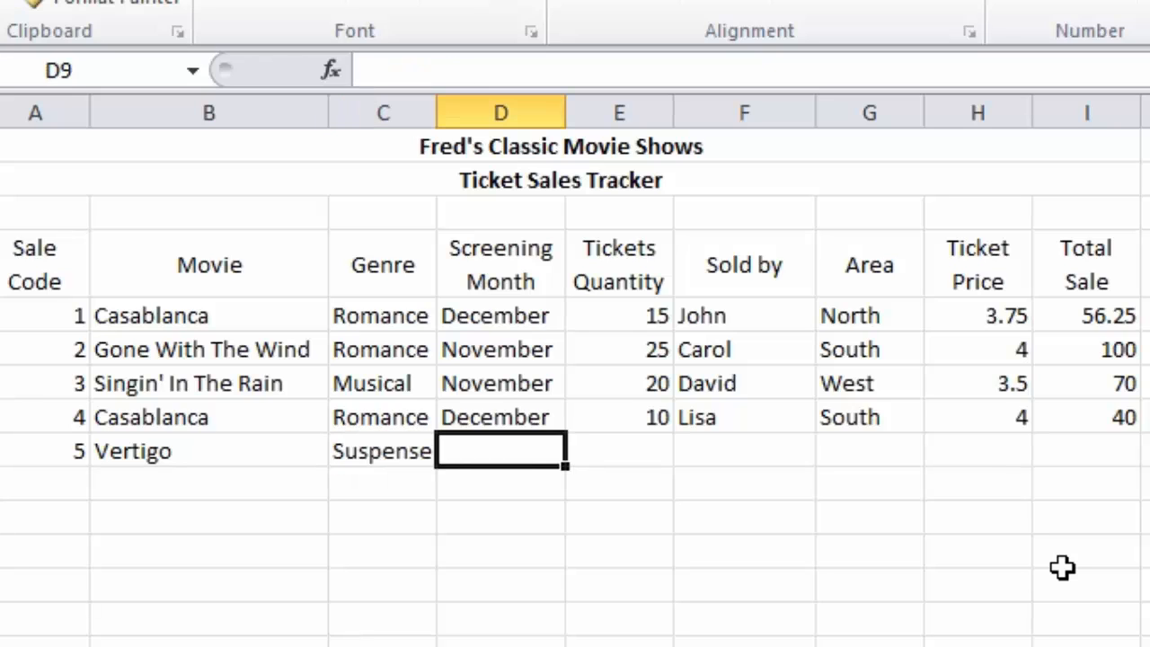
{"action": "type", "text": "October"}
{"action": "left_click", "coordinate": [618, 451]}
{"action": "type", "text": "1"}
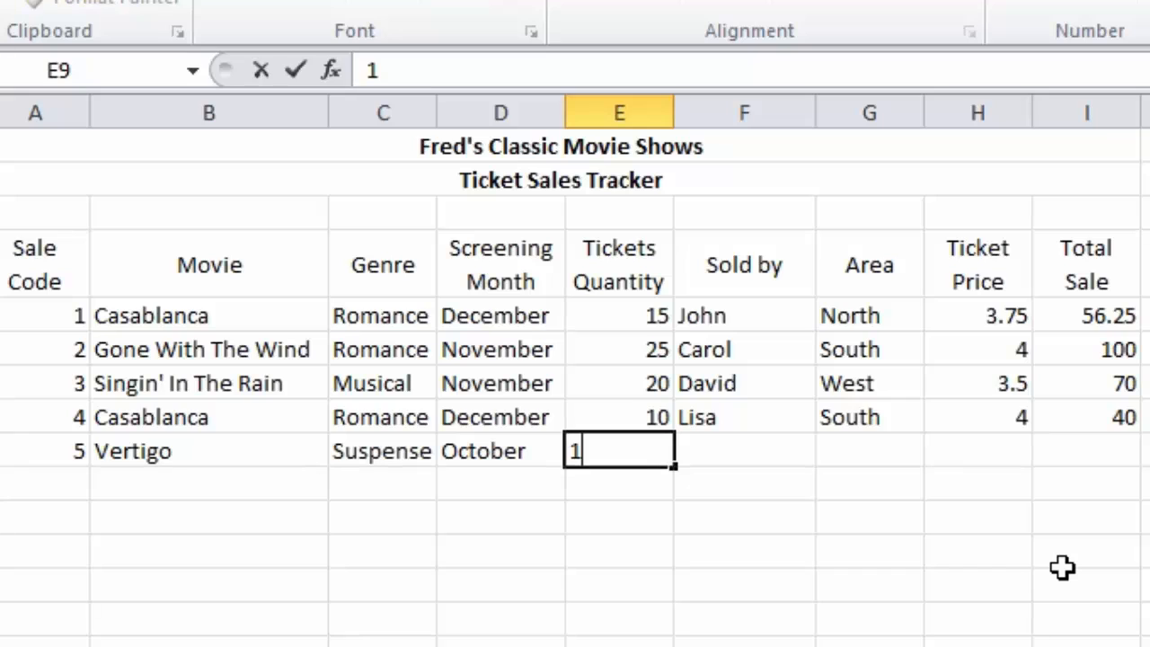
{"action": "type", "text": "Jane"}
{"action": "left_click", "coordinate": [871, 451]}
{"action": "type", "text": "East"}
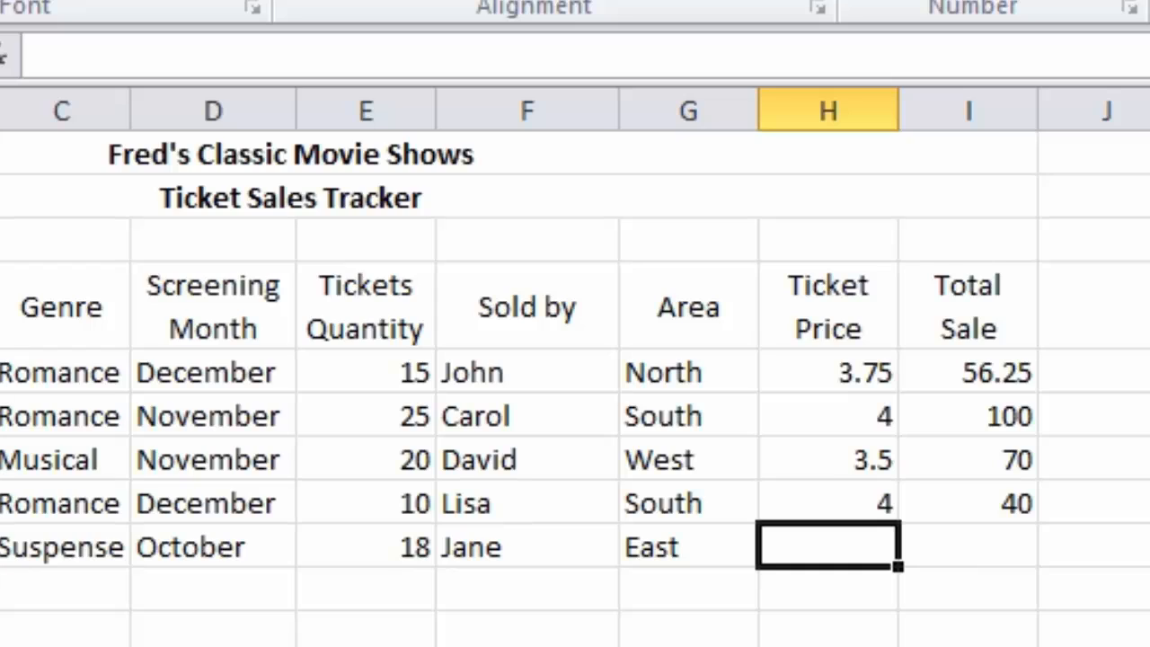
{"action": "type", "text": "3.70"}
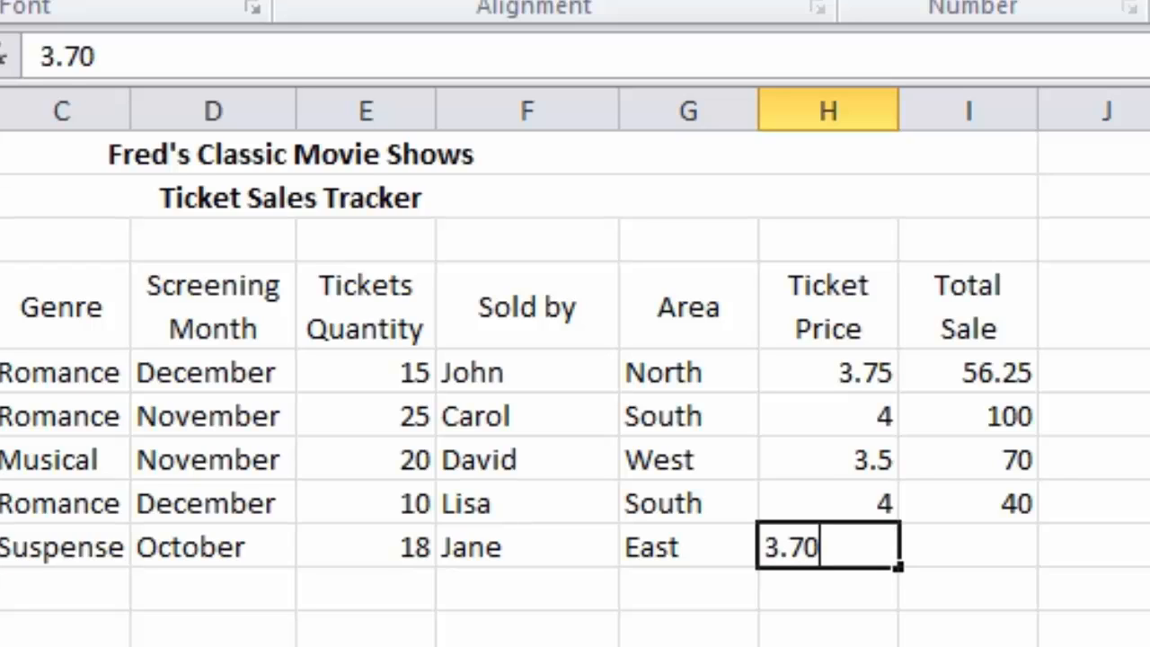
{"action": "key", "text": "enter"}
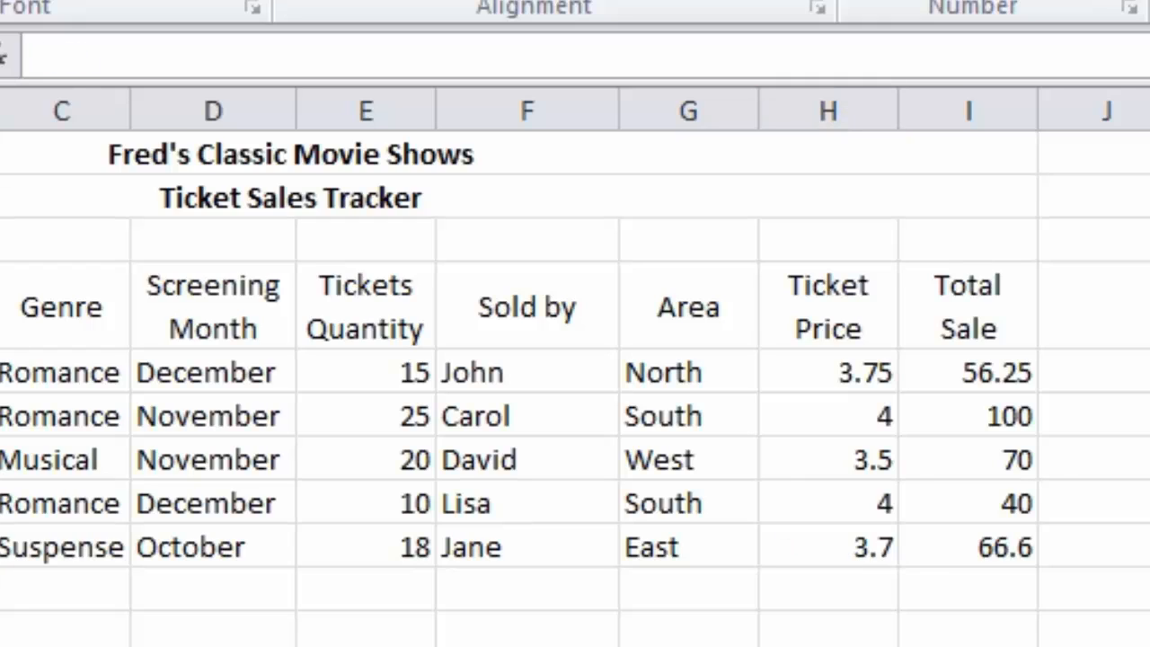
{"action": "mouse_move", "coordinate": [903, 546]}
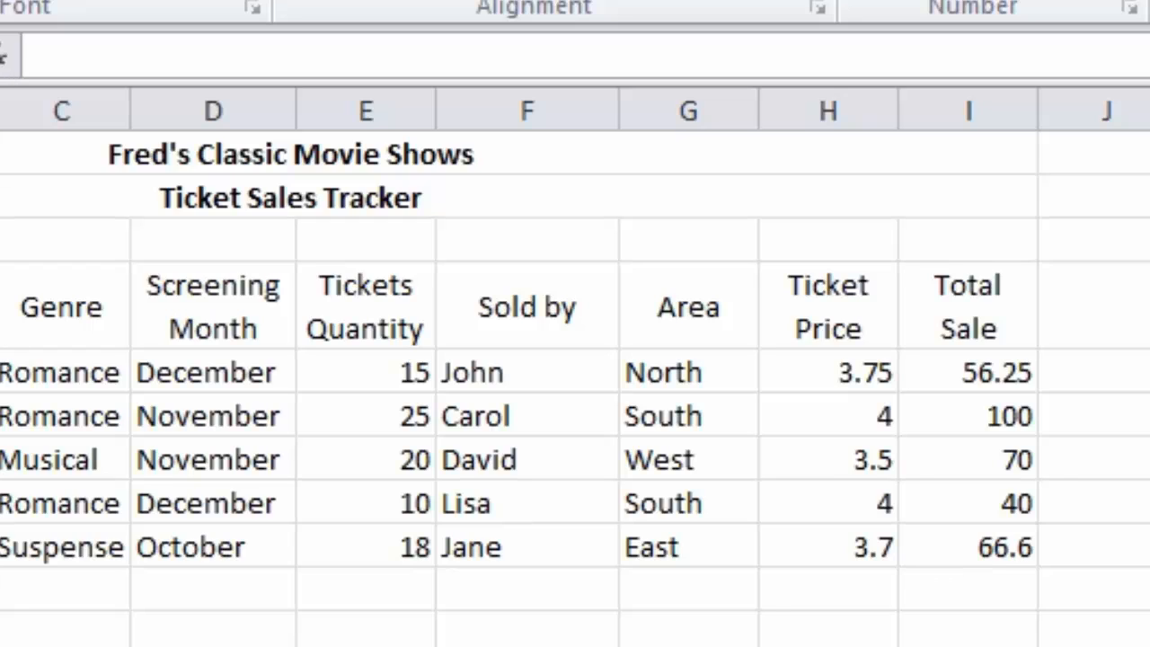
{"action": "mouse_move", "coordinate": [781, 548]}
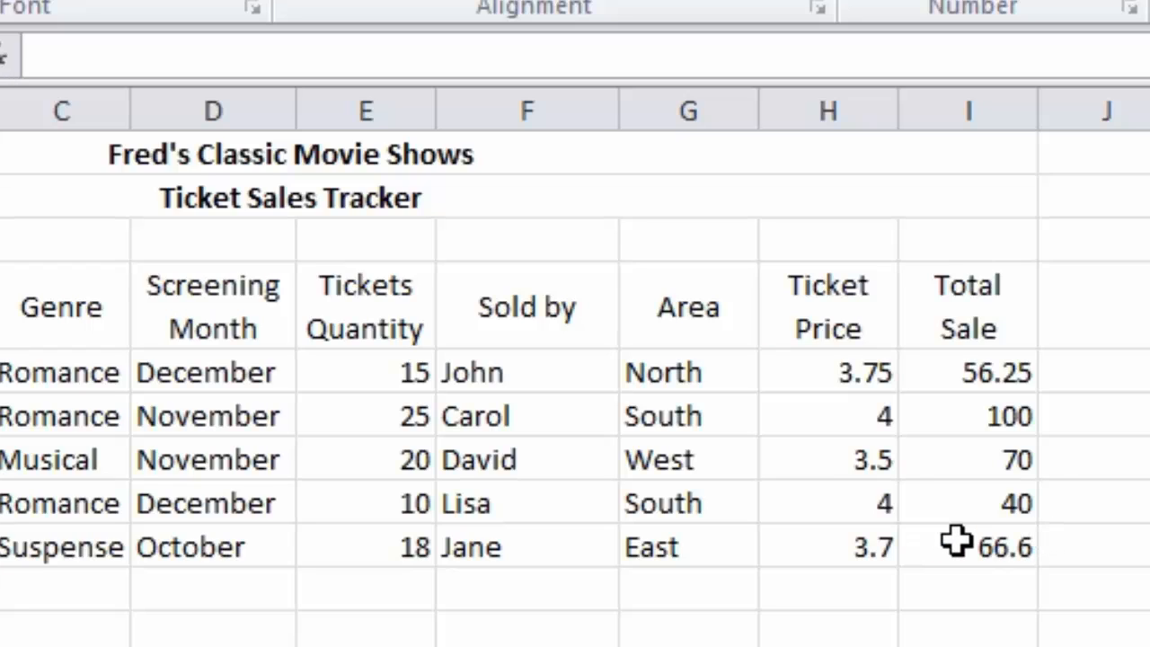
{"action": "mouse_move", "coordinate": [798, 522]}
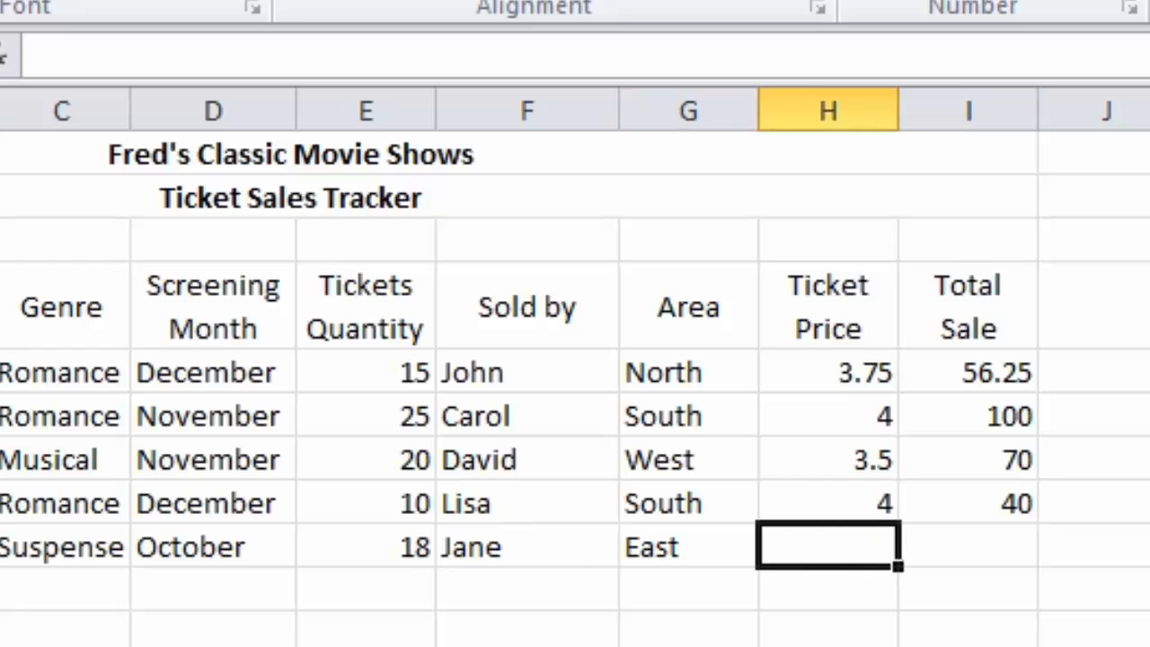
{"action": "type", "text": "3.7"}
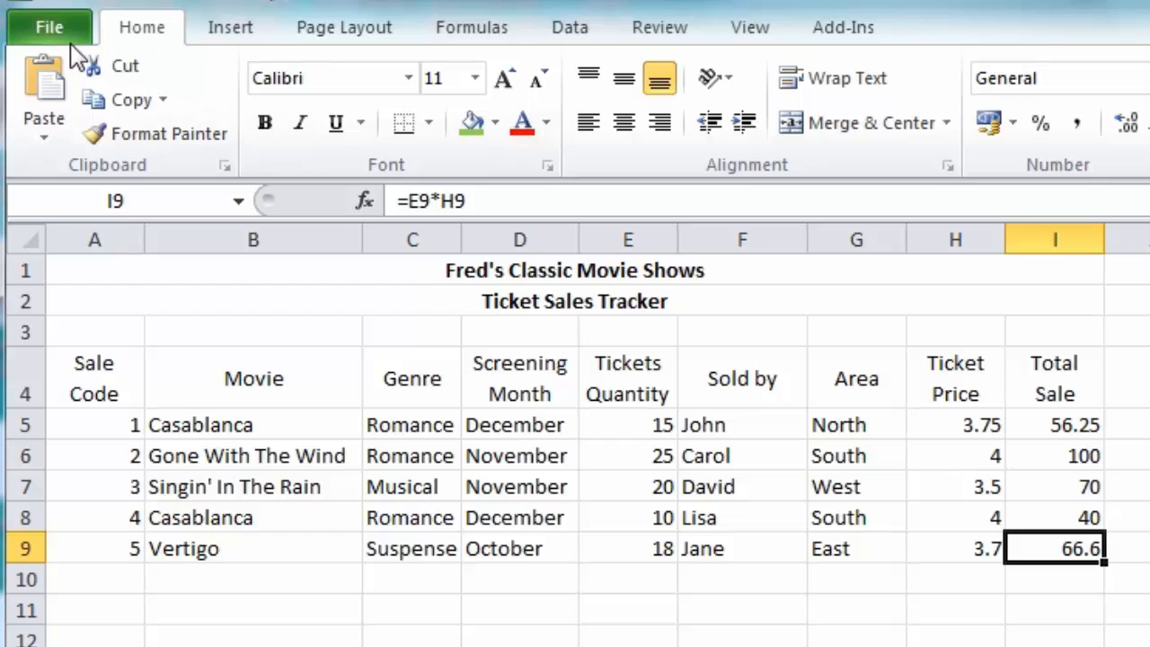
- In Excel Options > Advanced, toggle 'Extend data range formats and formulas'
{"action": "left_click", "coordinate": [48, 27]}
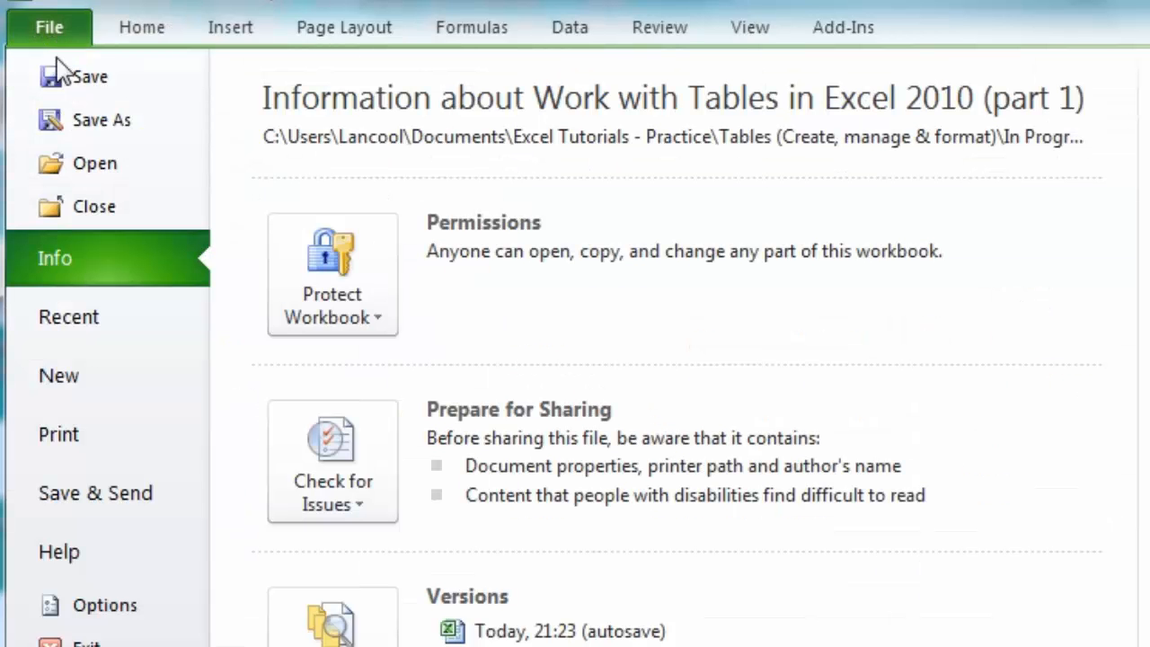
{"action": "mouse_move", "coordinate": [104, 604]}
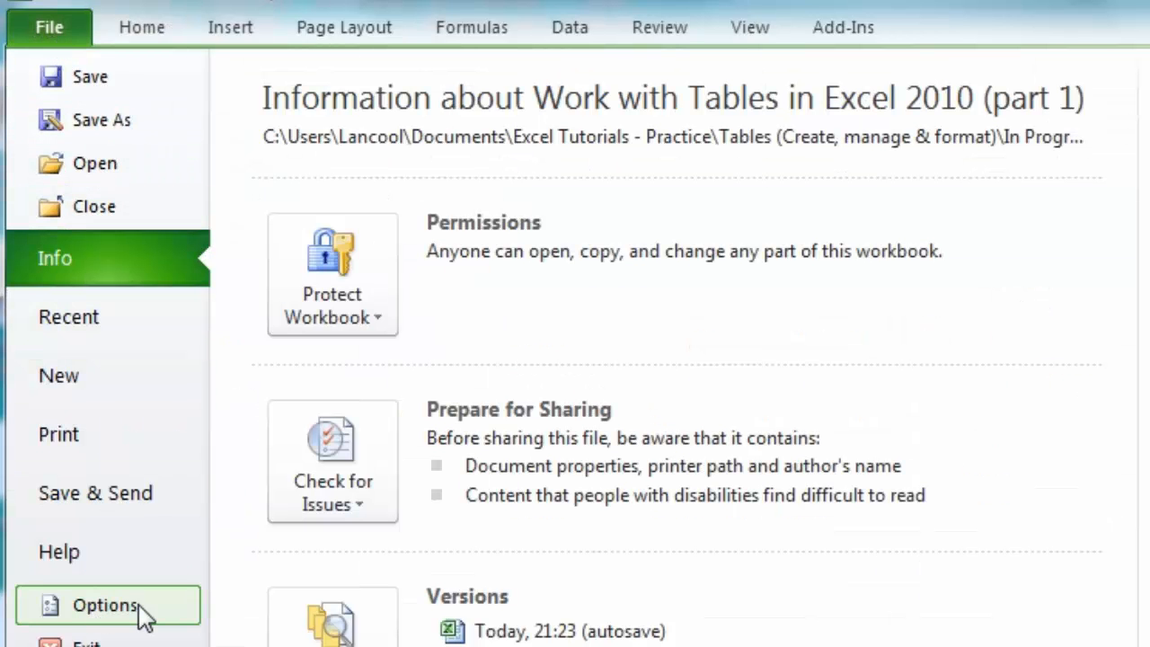
{"action": "left_click", "coordinate": [104, 604]}
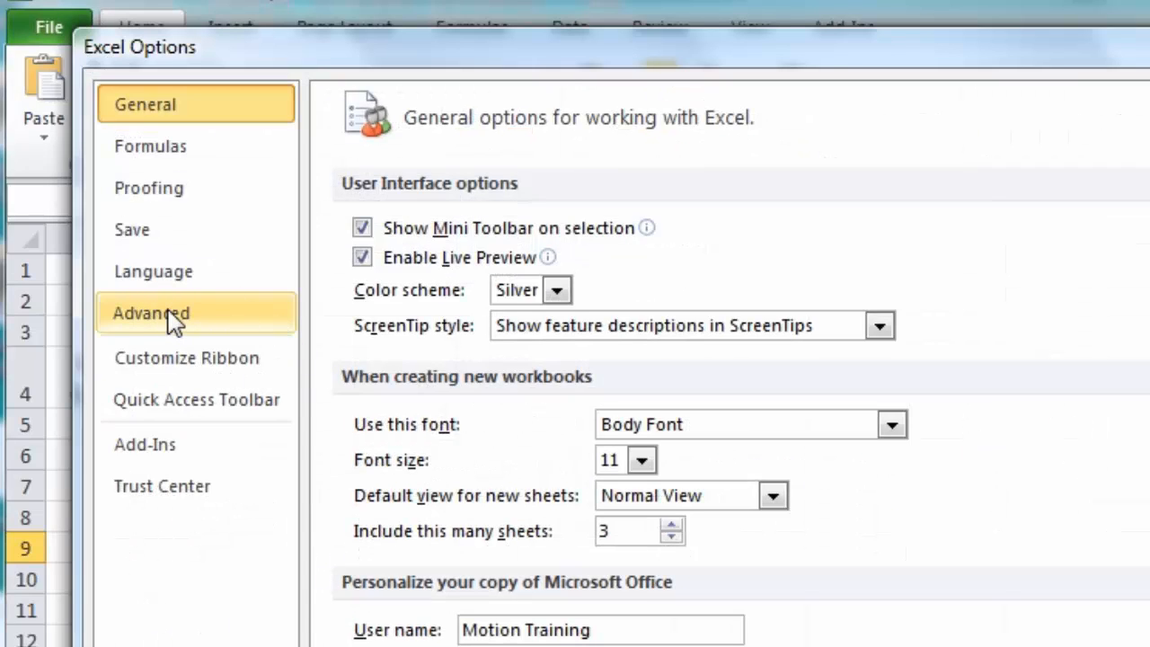
{"action": "left_click", "coordinate": [151, 313]}
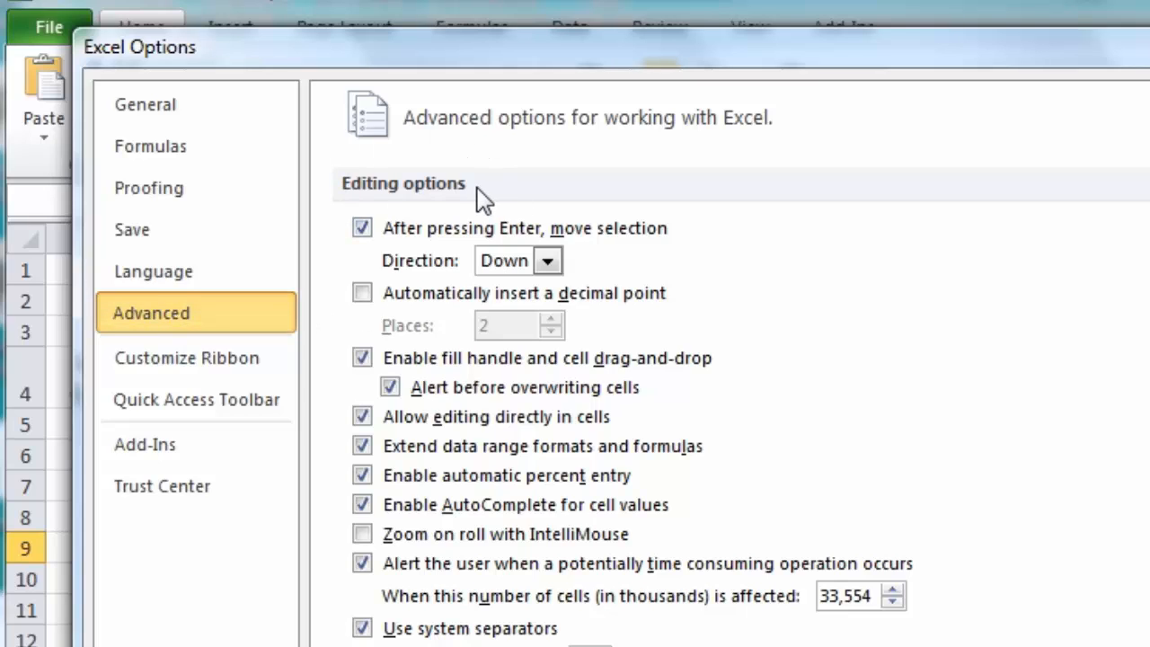
{"action": "mouse_move", "coordinate": [453, 341]}
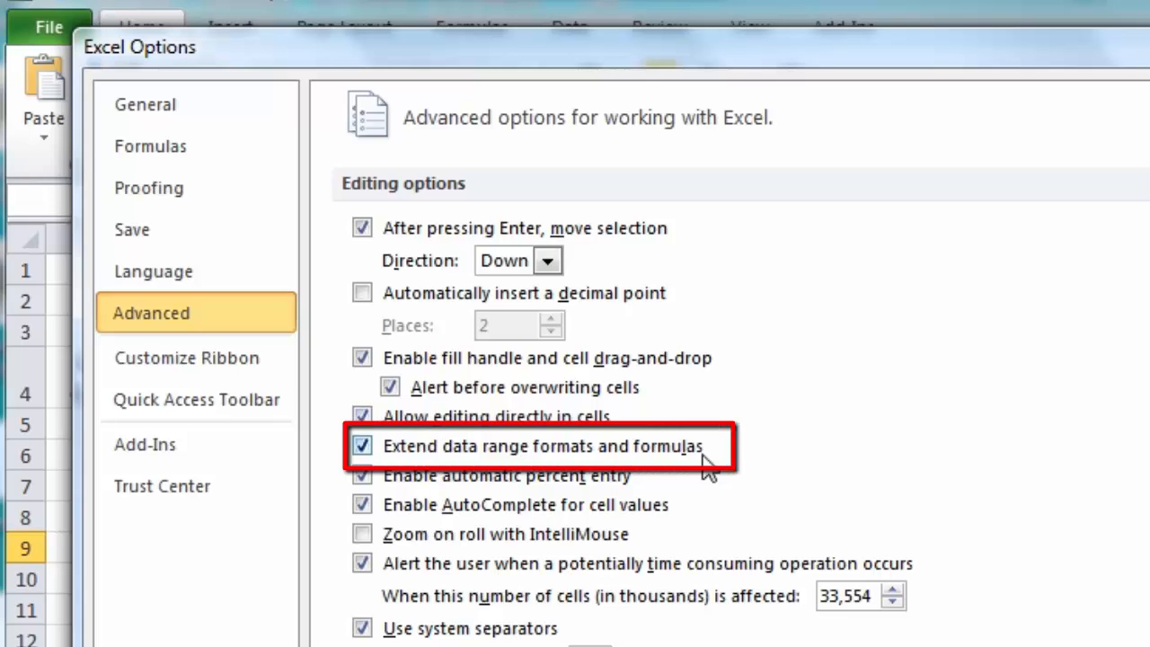
{"action": "mouse_move", "coordinate": [633, 467]}
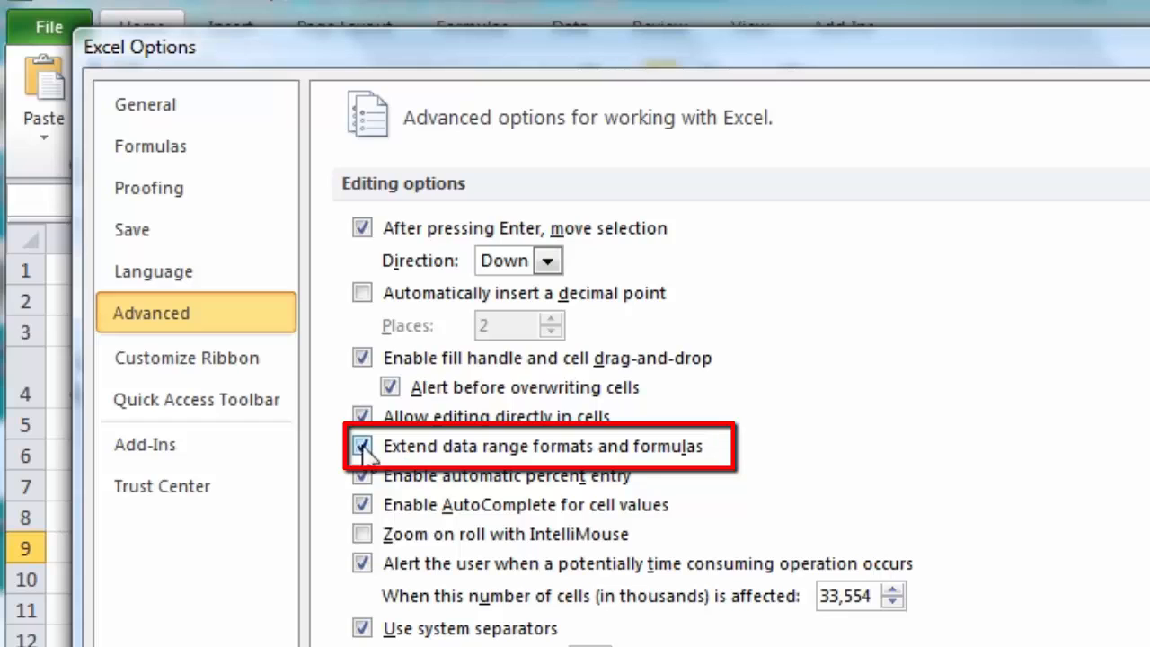
{"action": "left_click", "coordinate": [363, 446]}
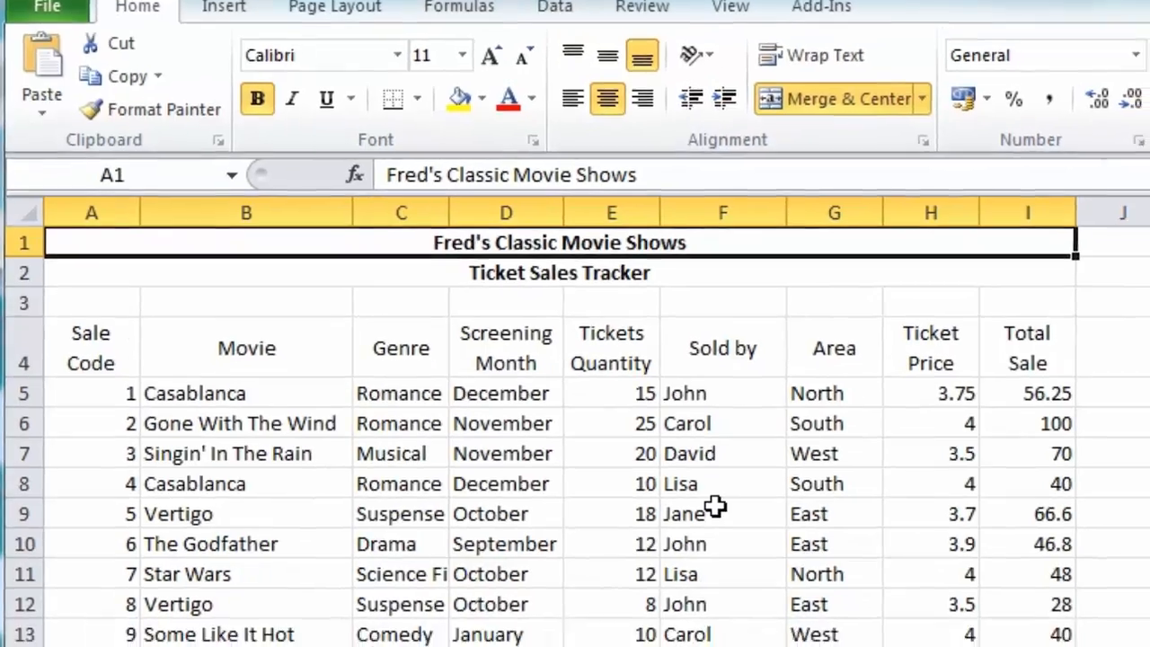
- Scroll down through the long ticket sales list past the row 4 headings
{"action": "scroll", "scroll_direction": "down", "scroll_amount": 3}
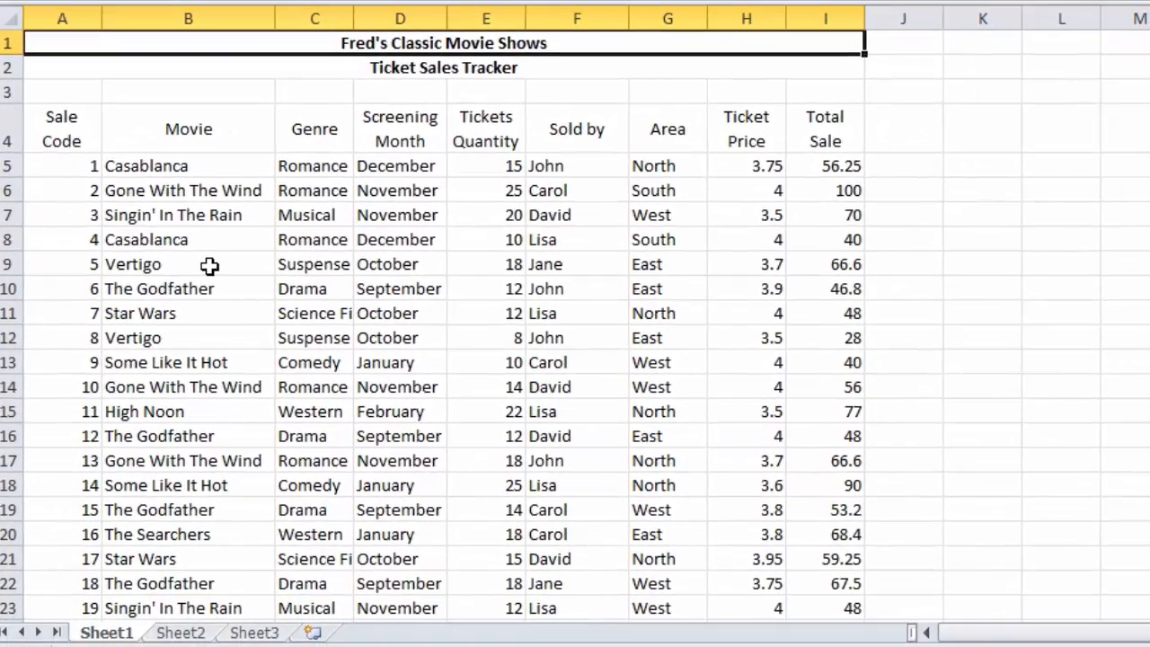
{"action": "scroll", "scroll_direction": "down", "scroll_amount": 3}
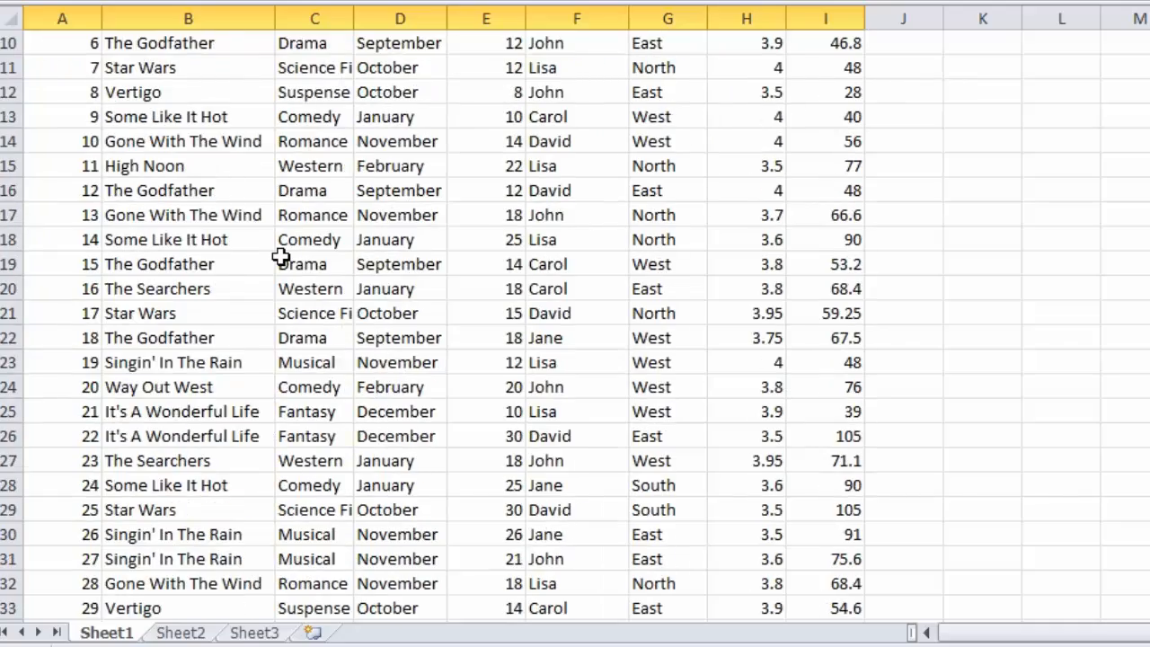
{"action": "scroll", "scroll_direction": "down", "scroll_amount": 3}
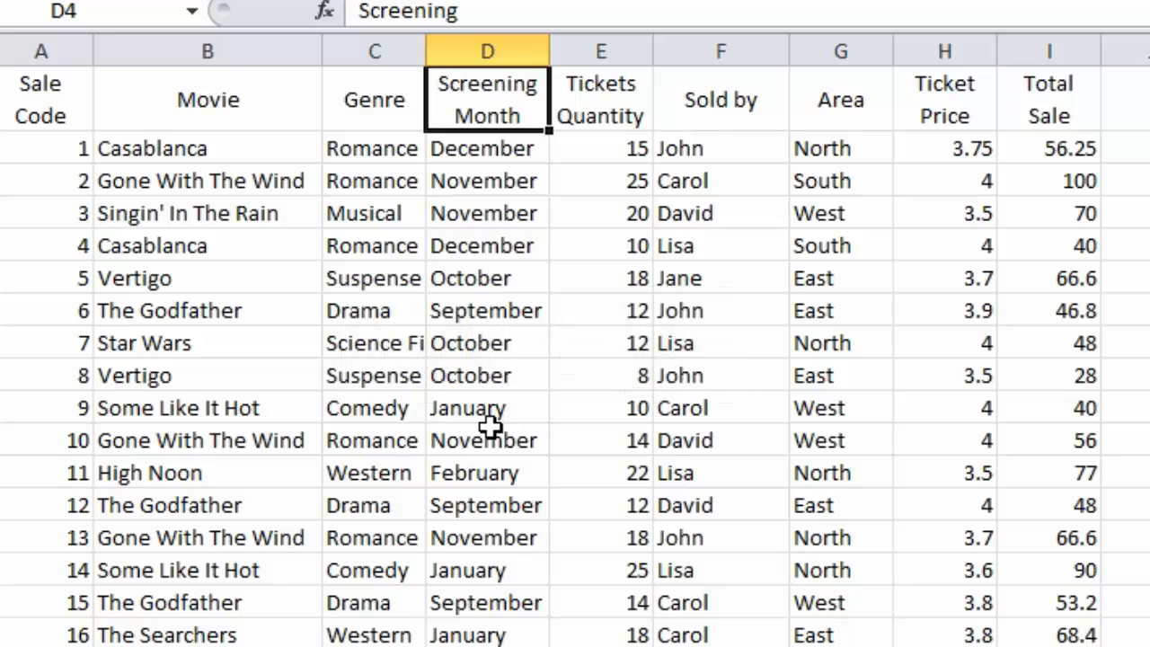
- Jump to the last Screening Month entry with Ctrl+Down
{"action": "key", "text": "ctrl+down"}
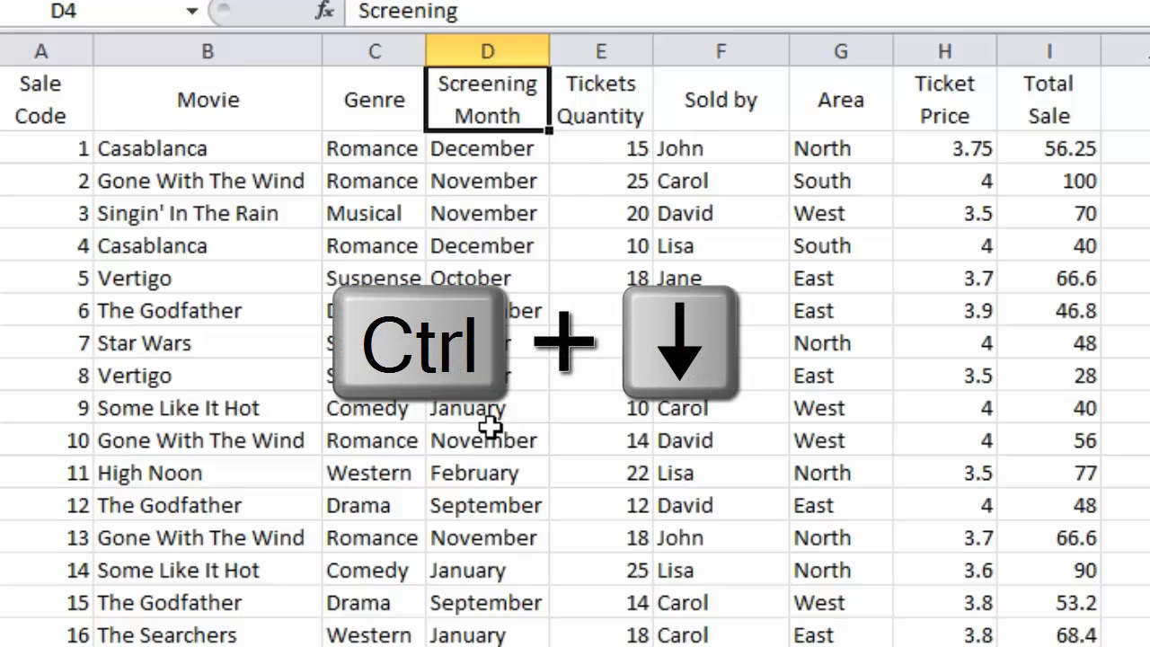
{"action": "key", "text": "ctrl+down"}
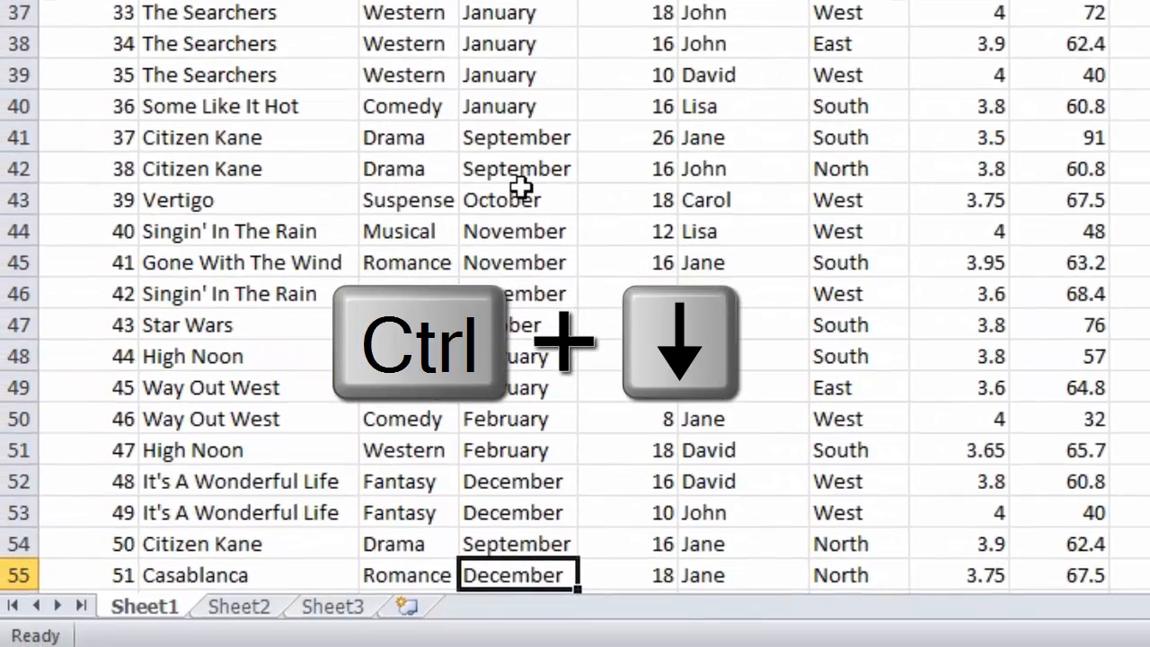
{"action": "key", "text": "ctrl+down"}
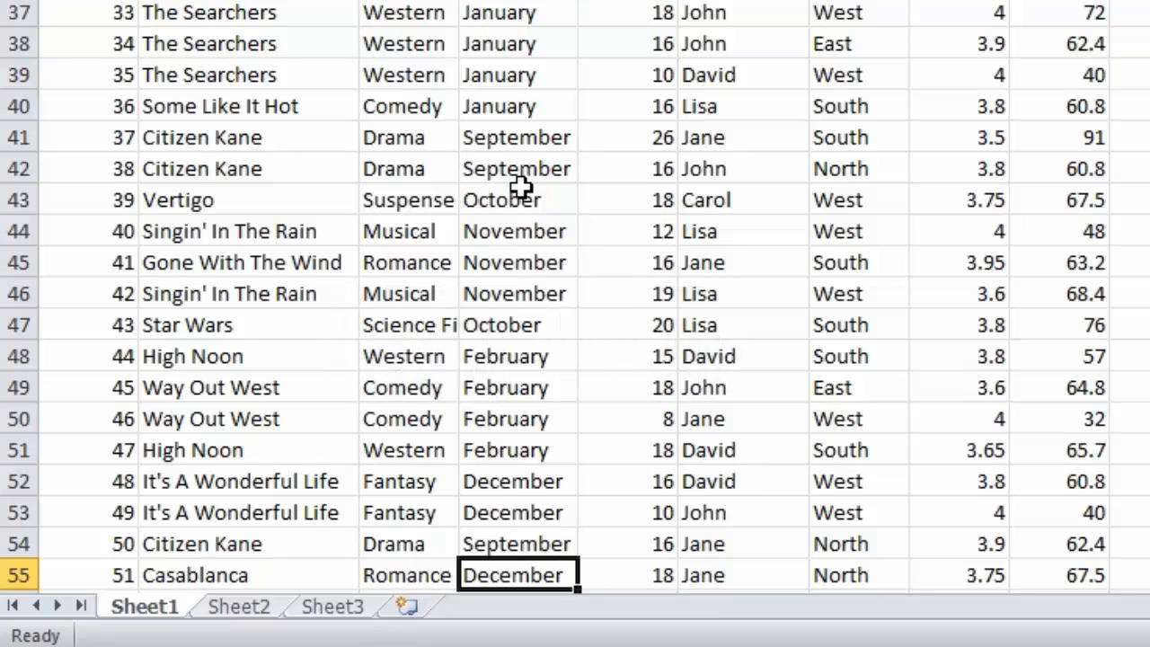
{"action": "scroll", "scroll_direction": "down", "scroll_amount": 3}
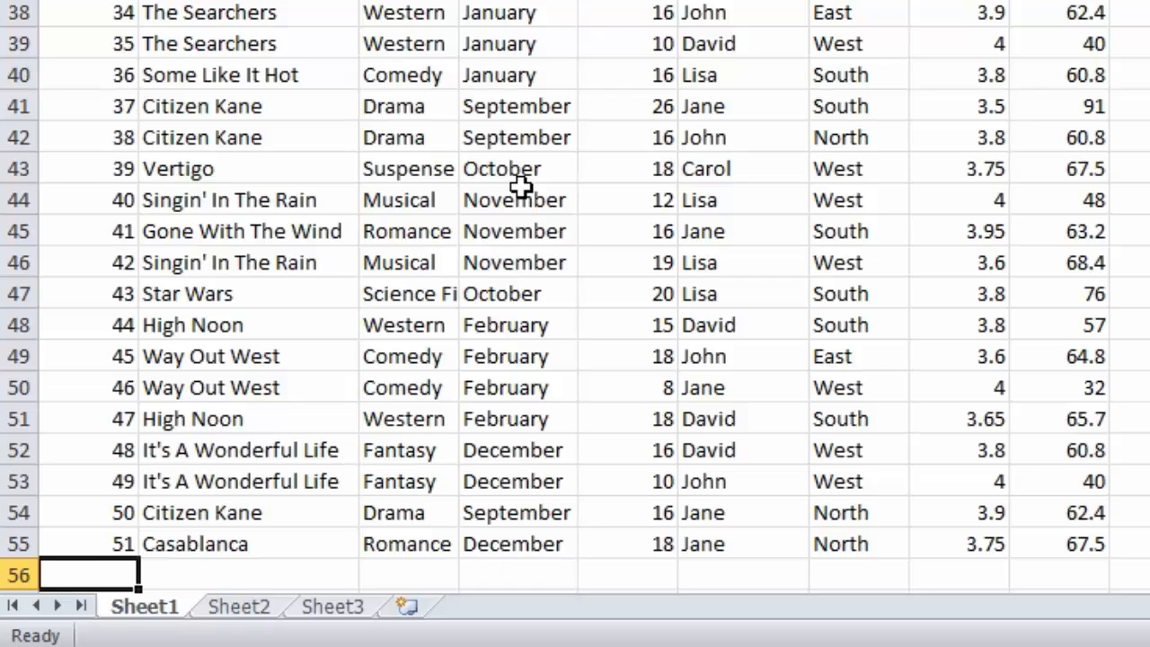
{"action": "mouse_move", "coordinate": [643, 515]}
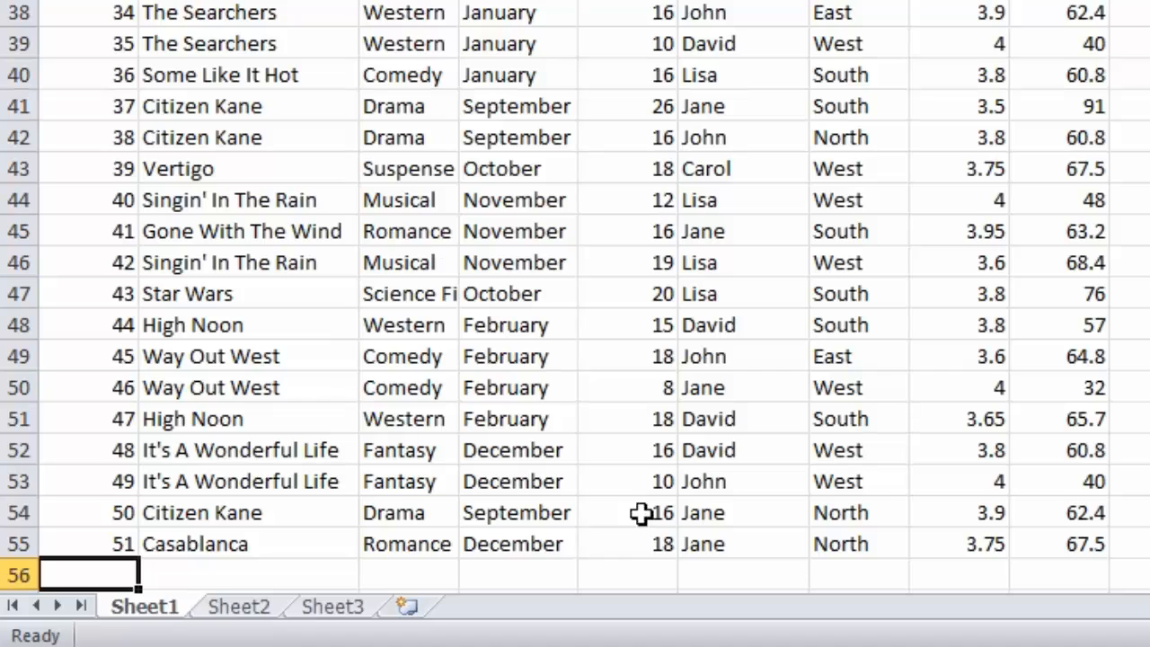
- From the September cell D41, jump right to row 41's Total Sale value and back
{"action": "left_click", "coordinate": [518, 104]}
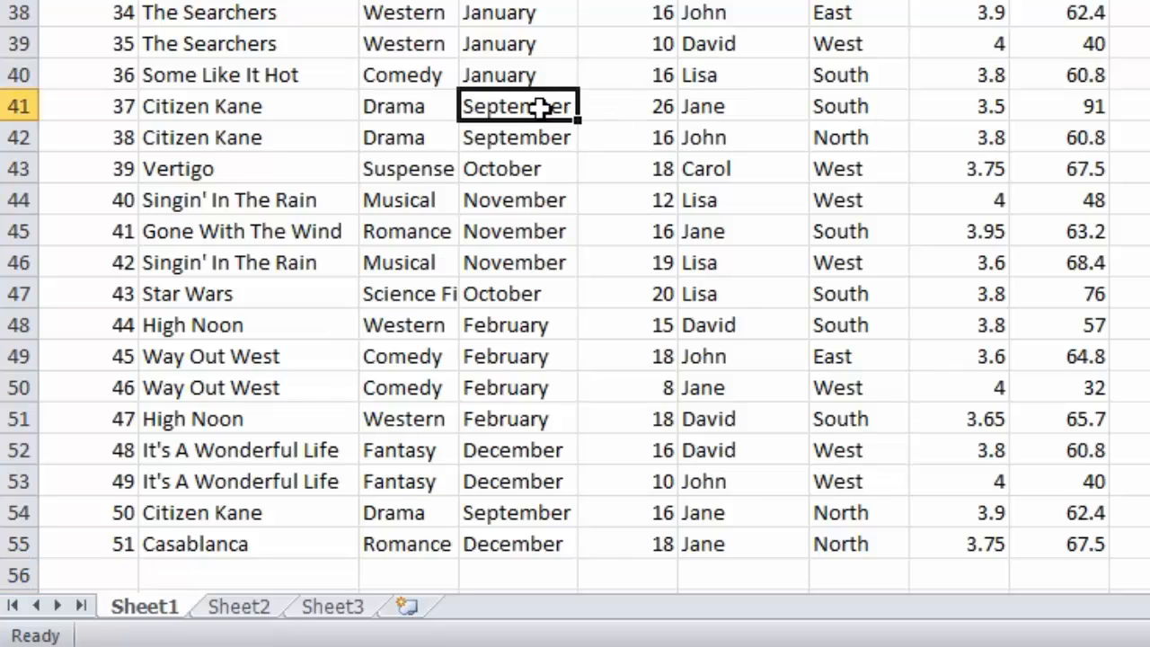
{"action": "key", "text": "ctrl+right"}
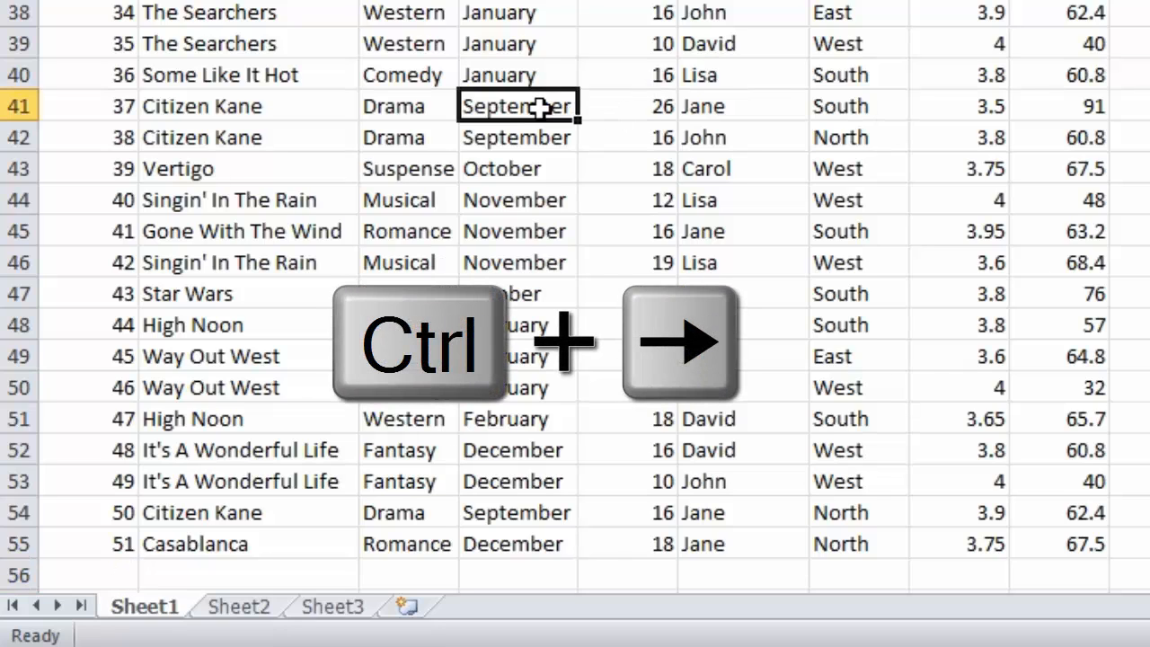
{"action": "key", "text": "ctrl+Right"}
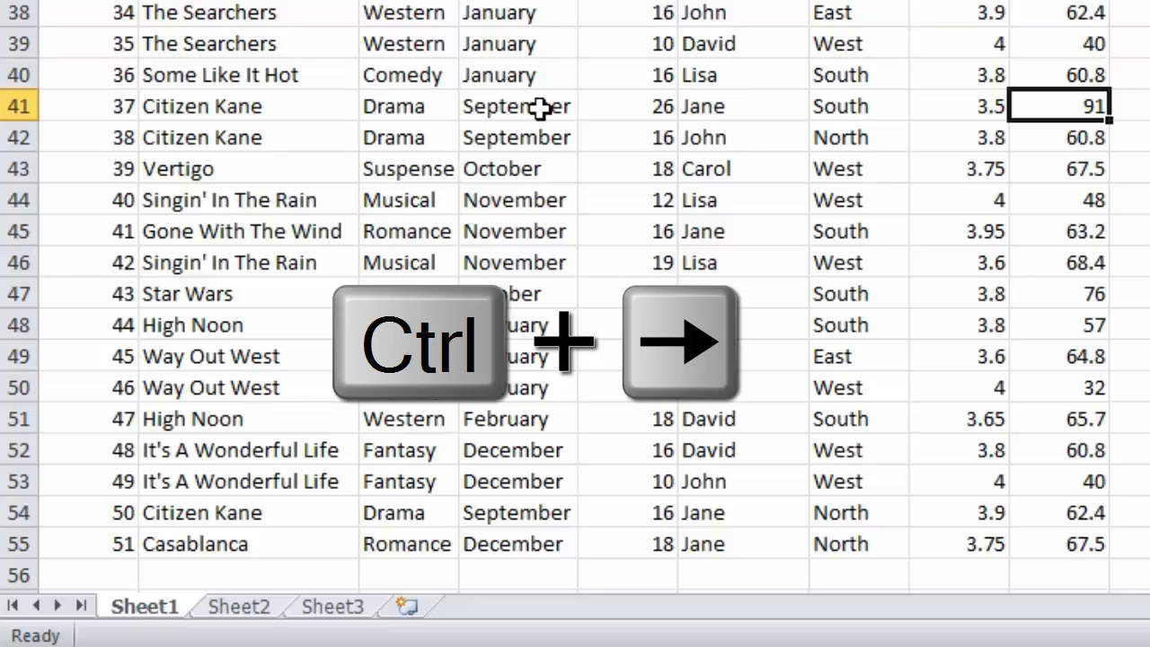
{"action": "key", "text": "ctrl+Right"}
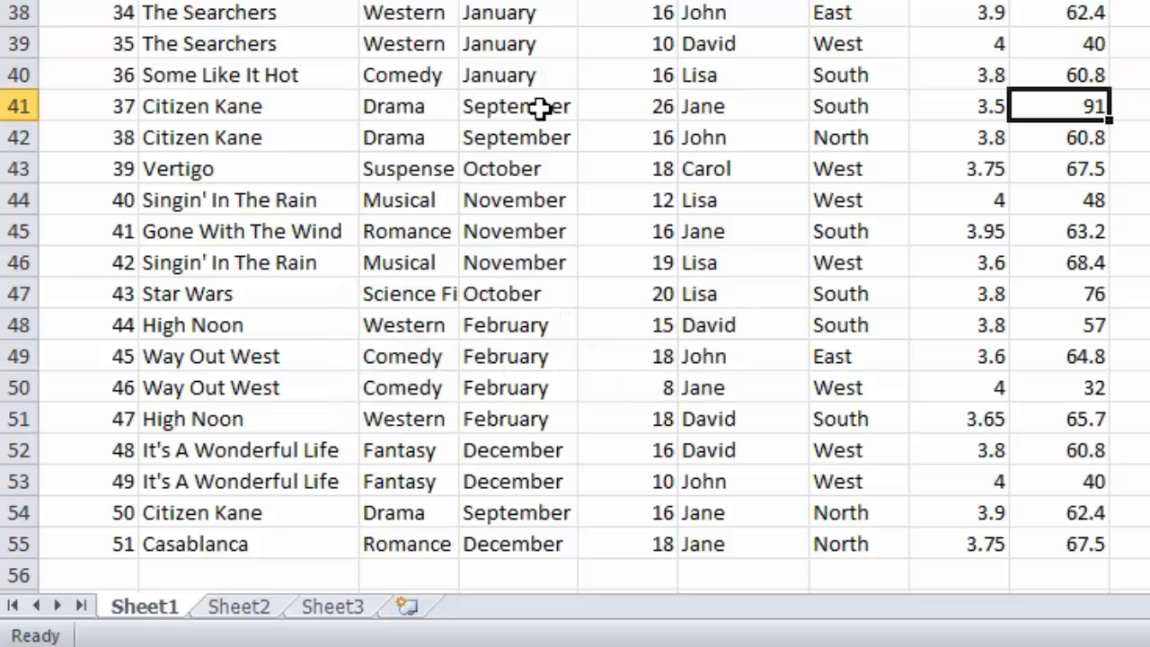
{"action": "key", "text": "ctrl+Left"}
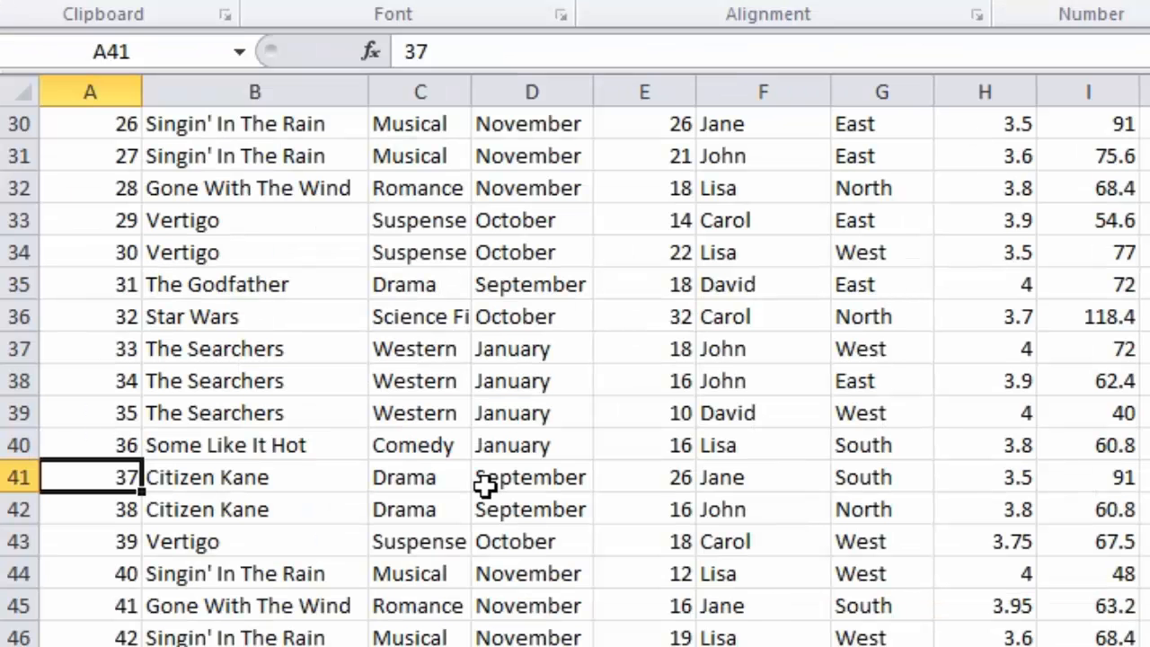
{"action": "mouse_move", "coordinate": [478, 507]}
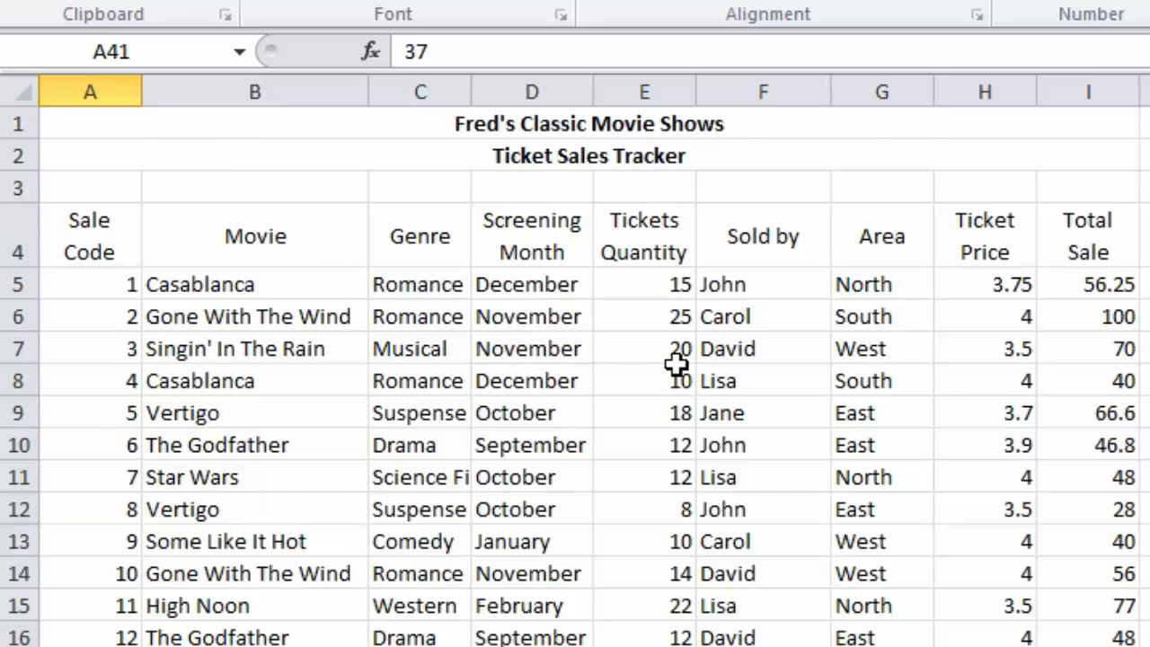
- Scroll down and select the Tickets Quantity value in E39
{"action": "scroll", "scroll_direction": "down", "scroll_amount": 3}
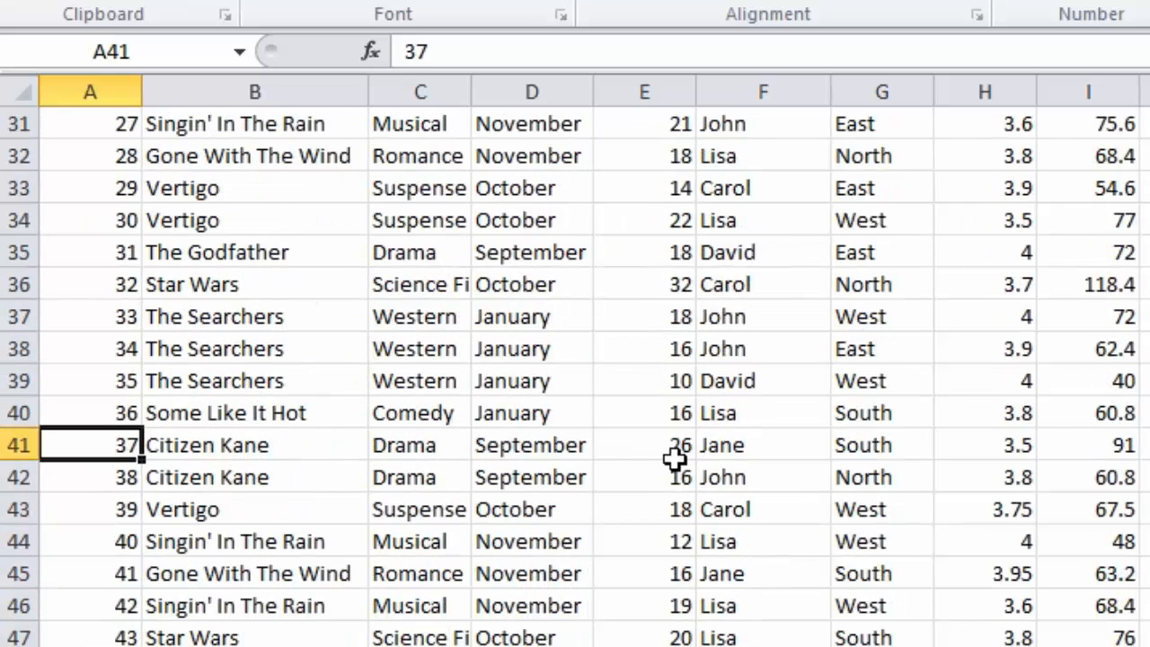
{"action": "left_click", "coordinate": [644, 382]}
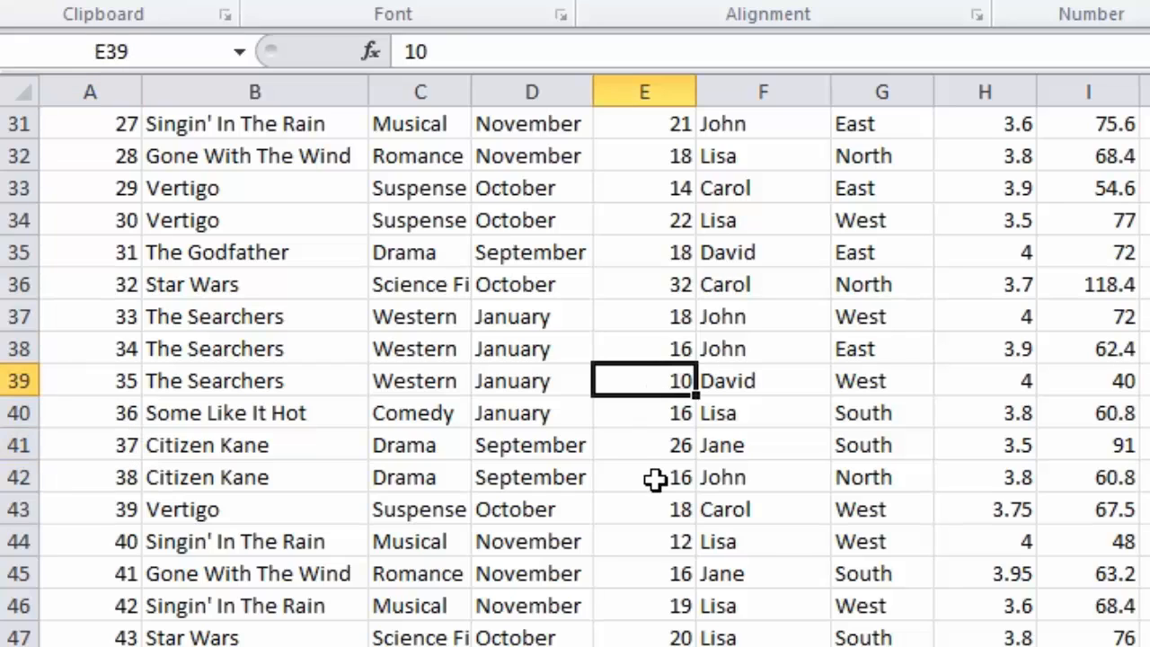
{"action": "mouse_move", "coordinate": [607, 194]}
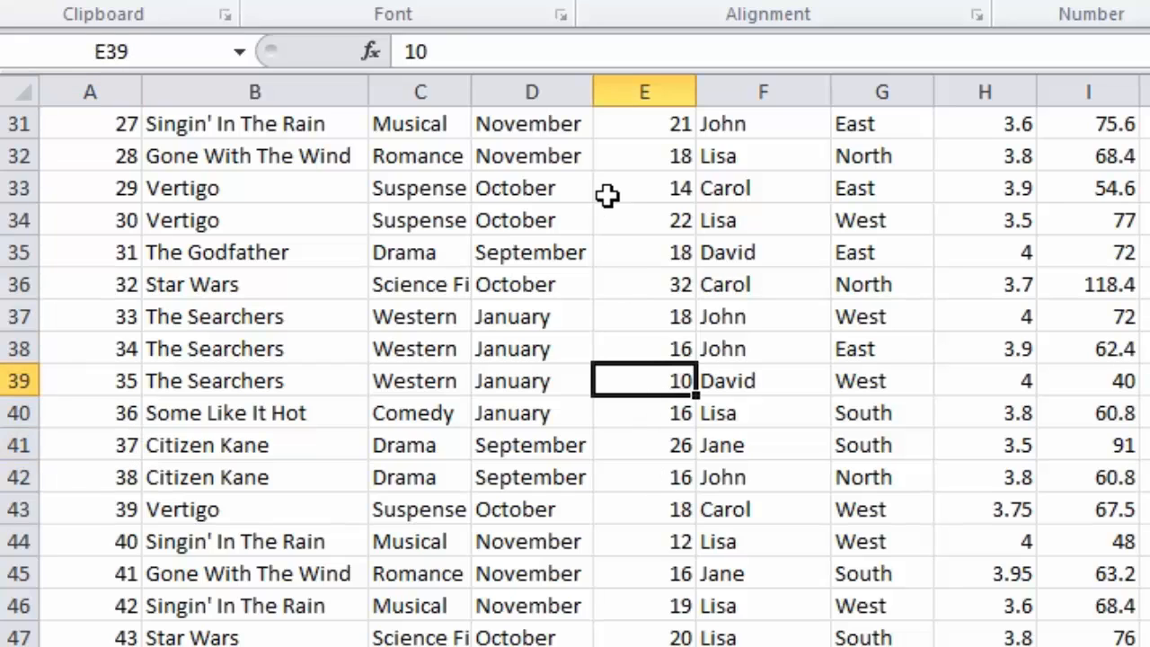
{"action": "mouse_move", "coordinate": [656, 478]}
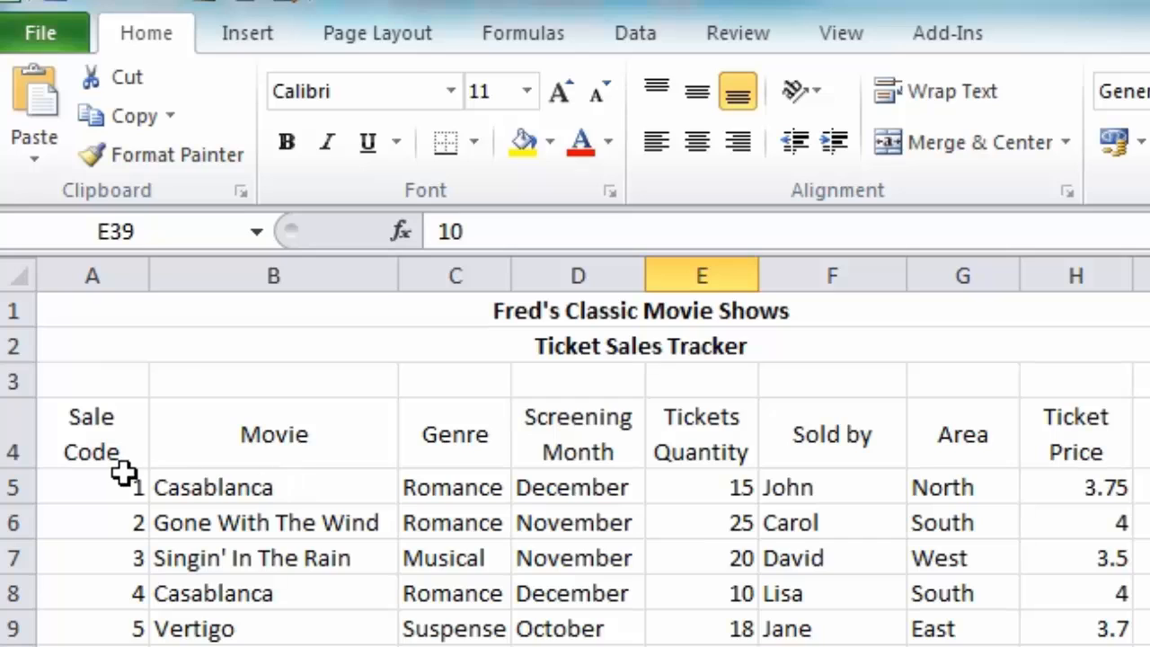
- Select A5 and bring up the Freeze Panes commands on the View ribbon
{"action": "left_click", "coordinate": [91, 486]}
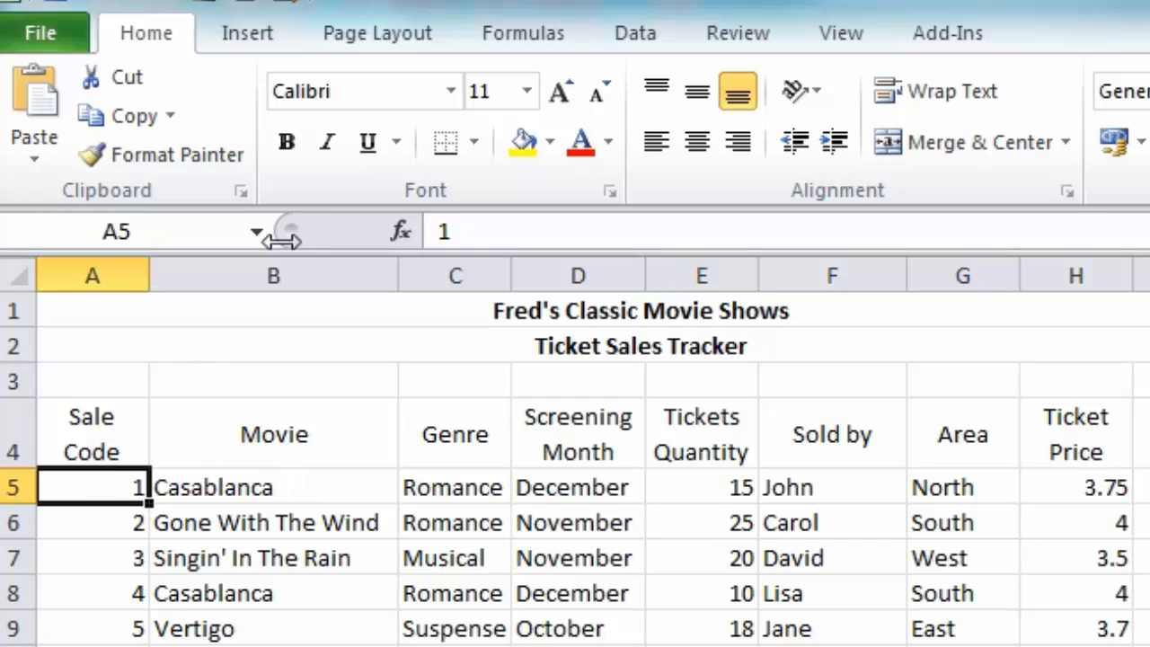
{"action": "left_click", "coordinate": [841, 33]}
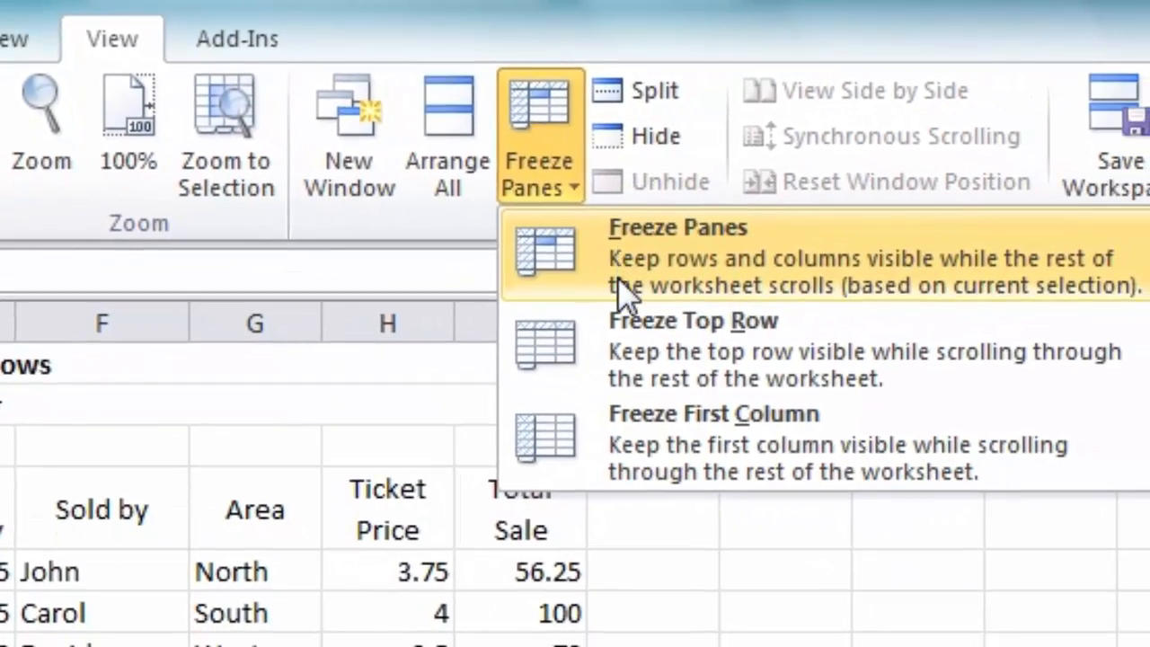
{"action": "mouse_move", "coordinate": [629, 286]}
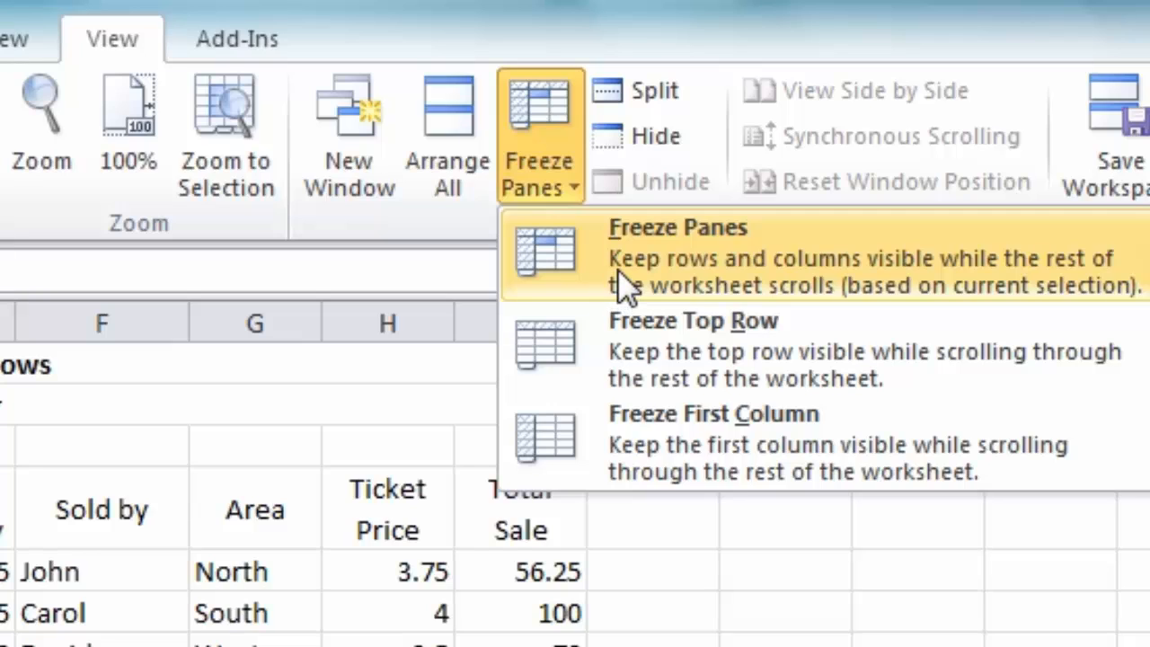
{"action": "mouse_move", "coordinate": [908, 297]}
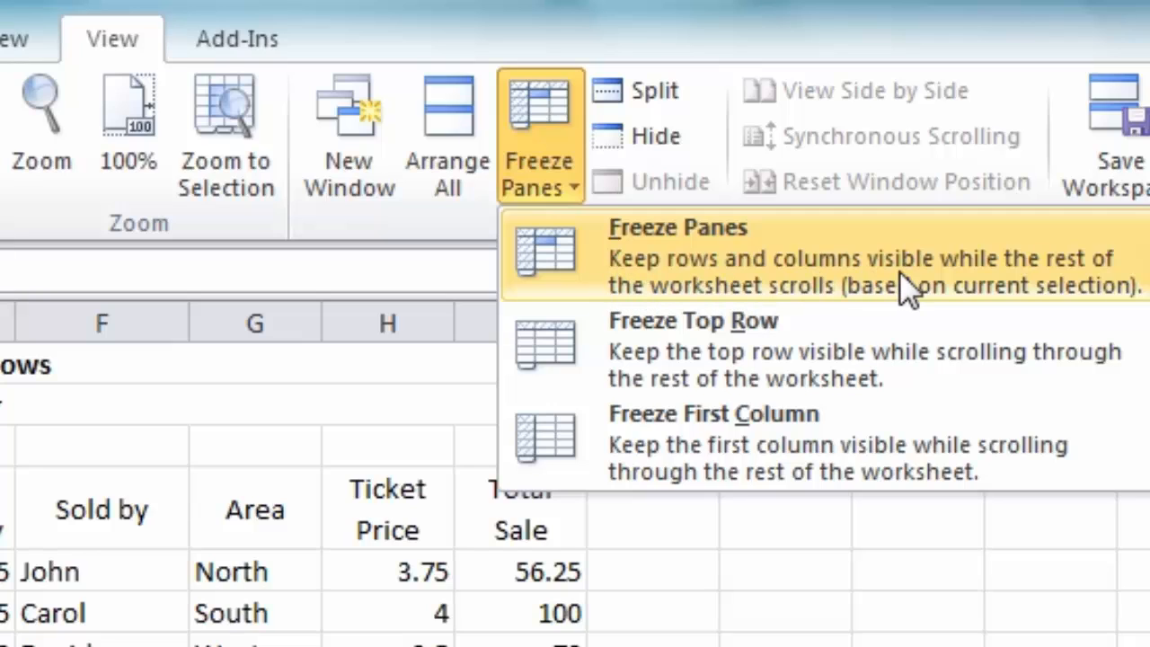
{"action": "mouse_move", "coordinate": [777, 309]}
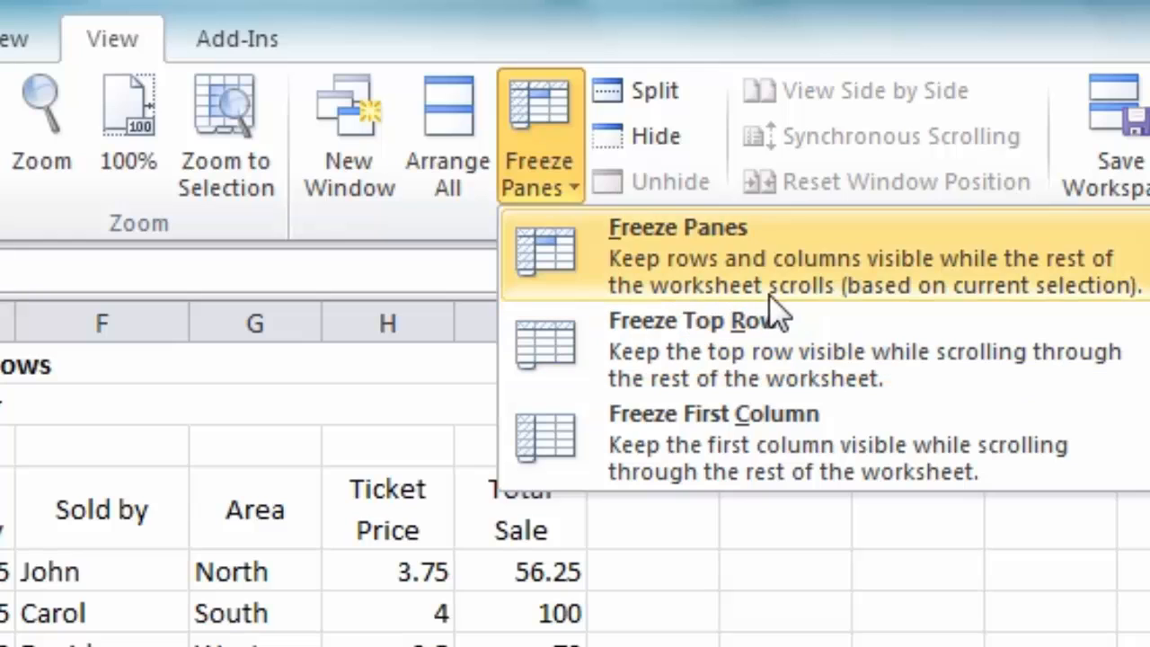
{"action": "mouse_move", "coordinate": [662, 270]}
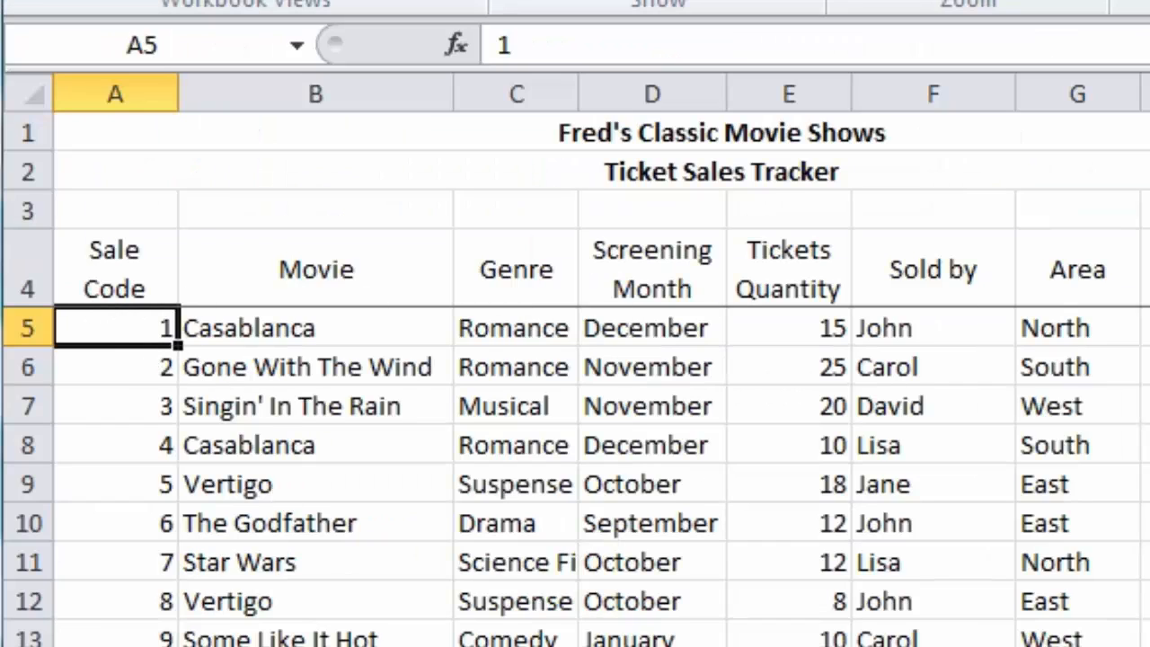
{"action": "mouse_move", "coordinate": [90, 350]}
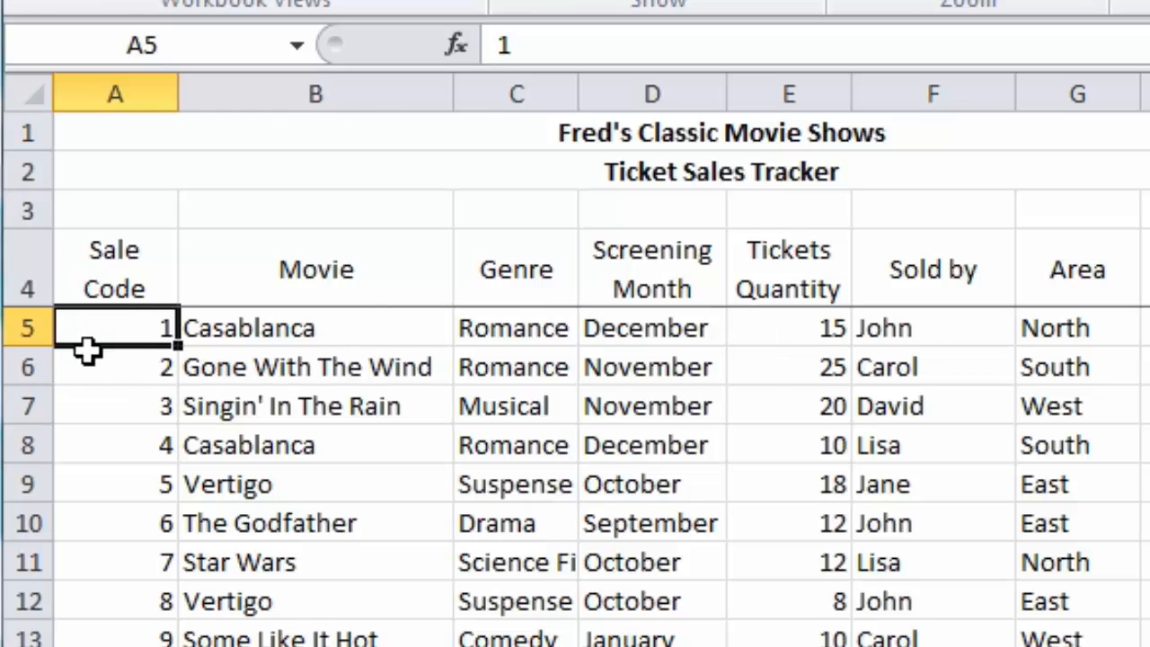
{"action": "mouse_move", "coordinate": [328, 460]}
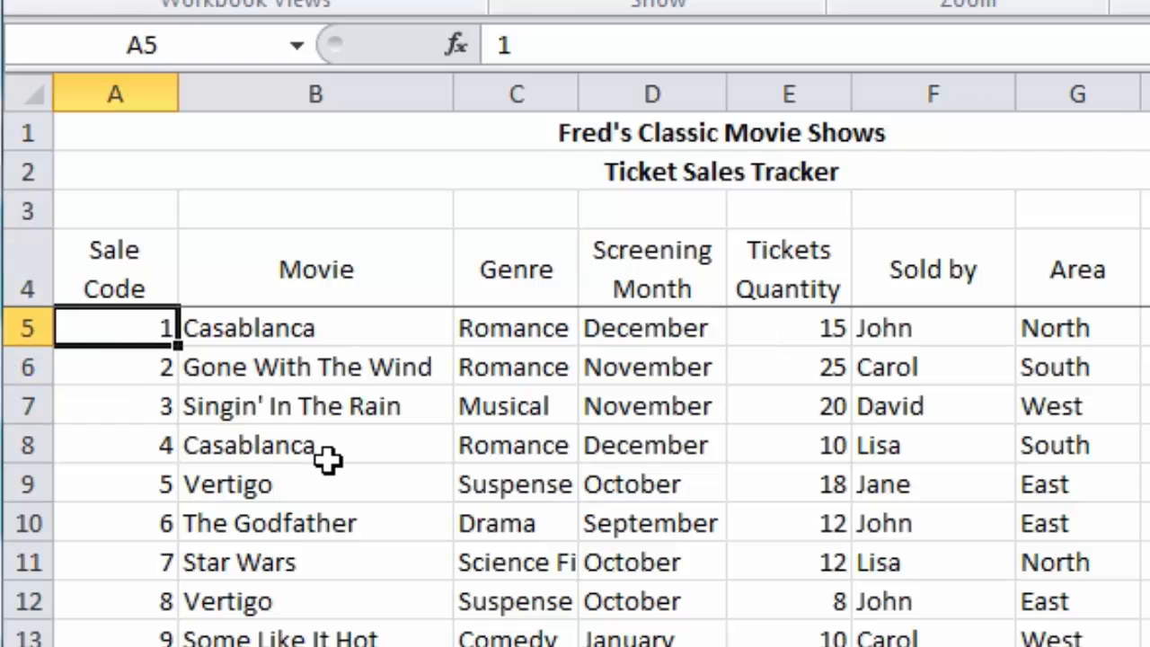
- Scroll down to rows 41–49 while the frozen heading rows 1–4 stay in place
{"action": "scroll", "scroll_direction": "down", "scroll_amount": 3}
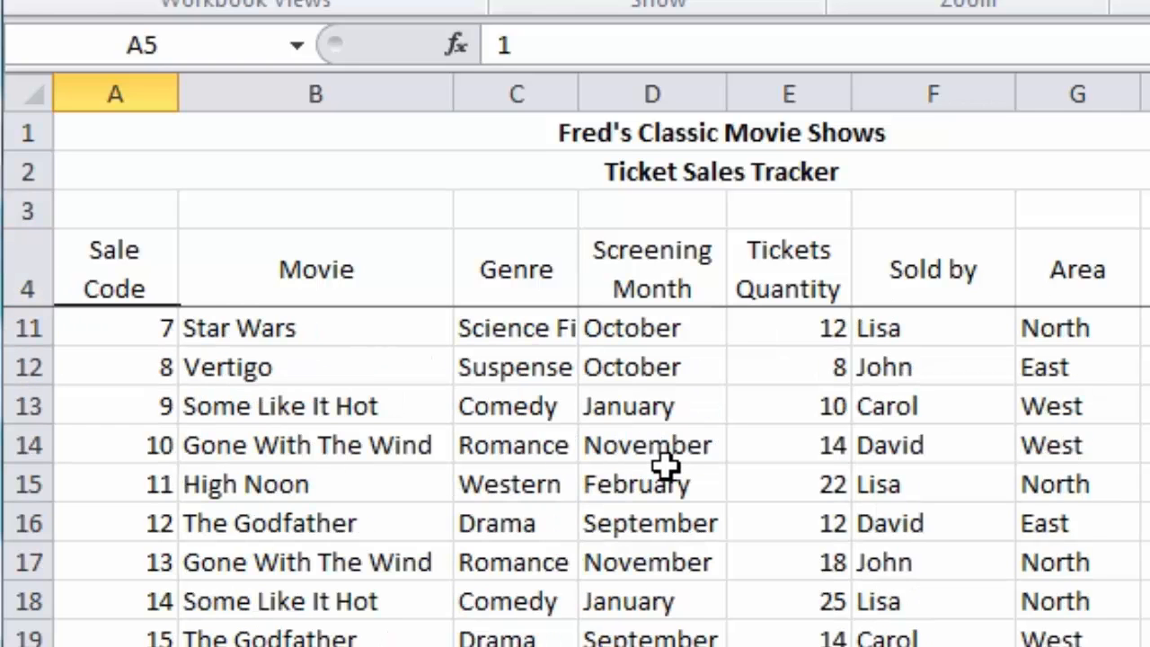
{"action": "scroll", "scroll_direction": "down", "scroll_amount": 3}
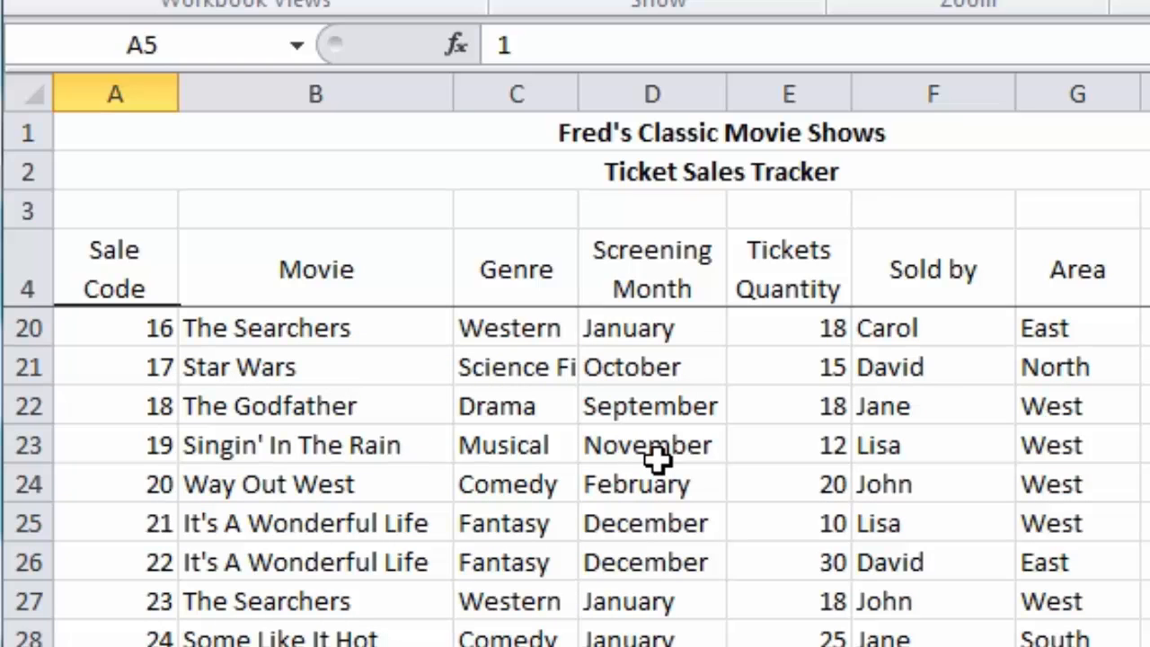
{"action": "scroll", "scroll_direction": "down", "scroll_amount": 3}
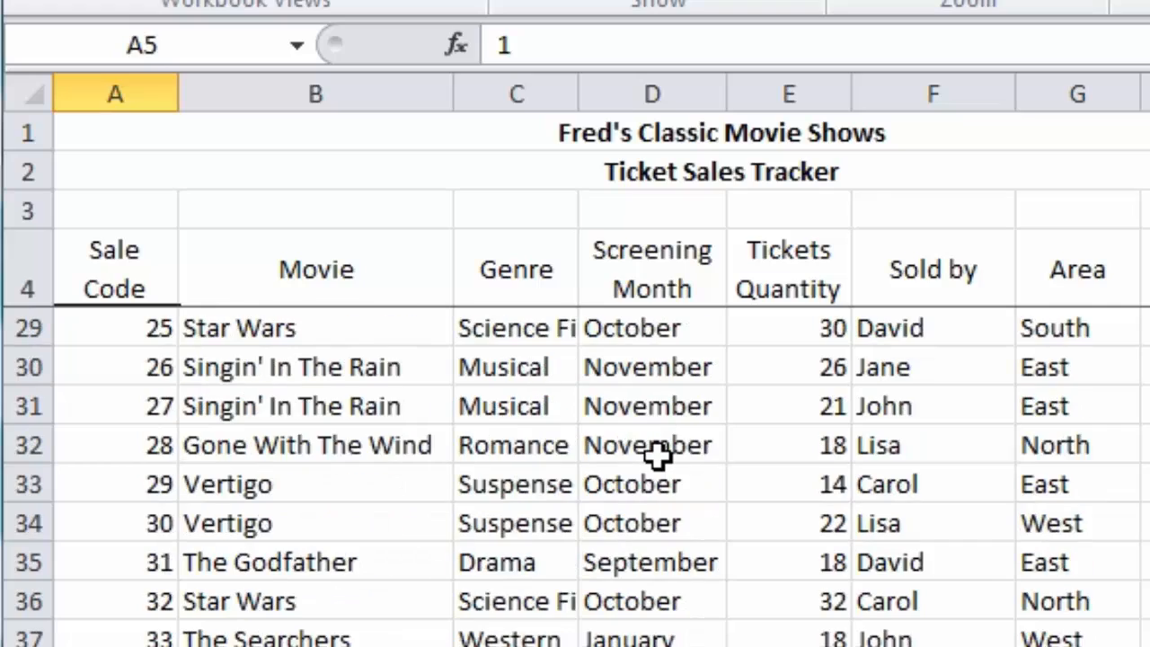
{"action": "scroll", "scroll_direction": "down", "scroll_amount": 3}
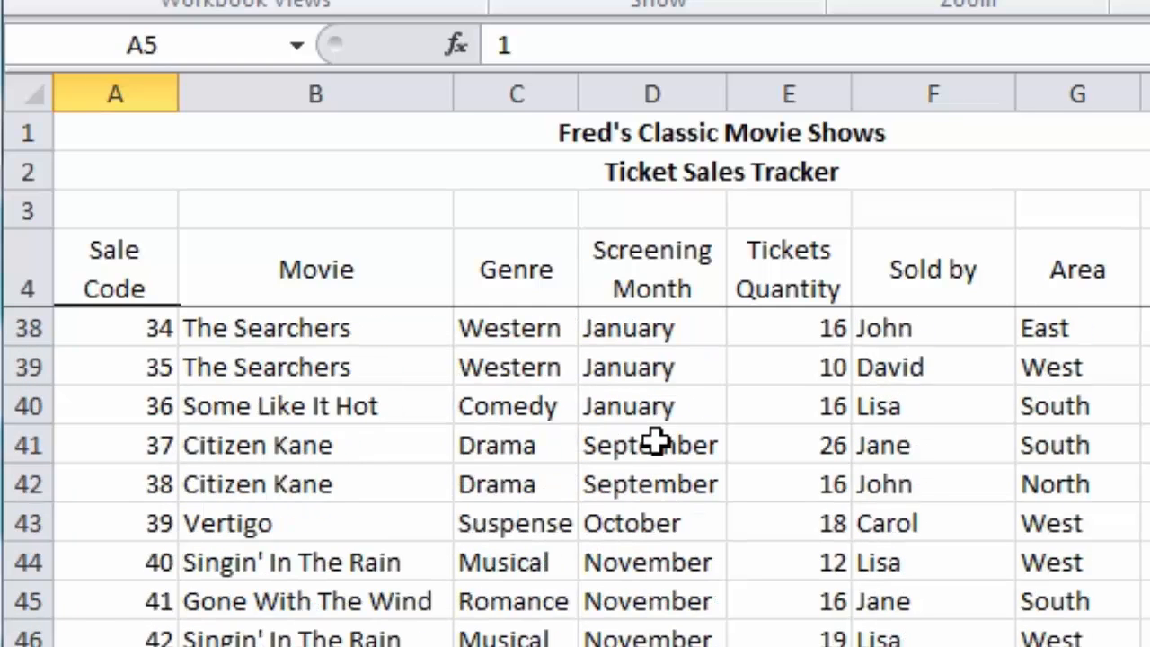
{"action": "scroll", "scroll_direction": "down", "scroll_amount": 3}
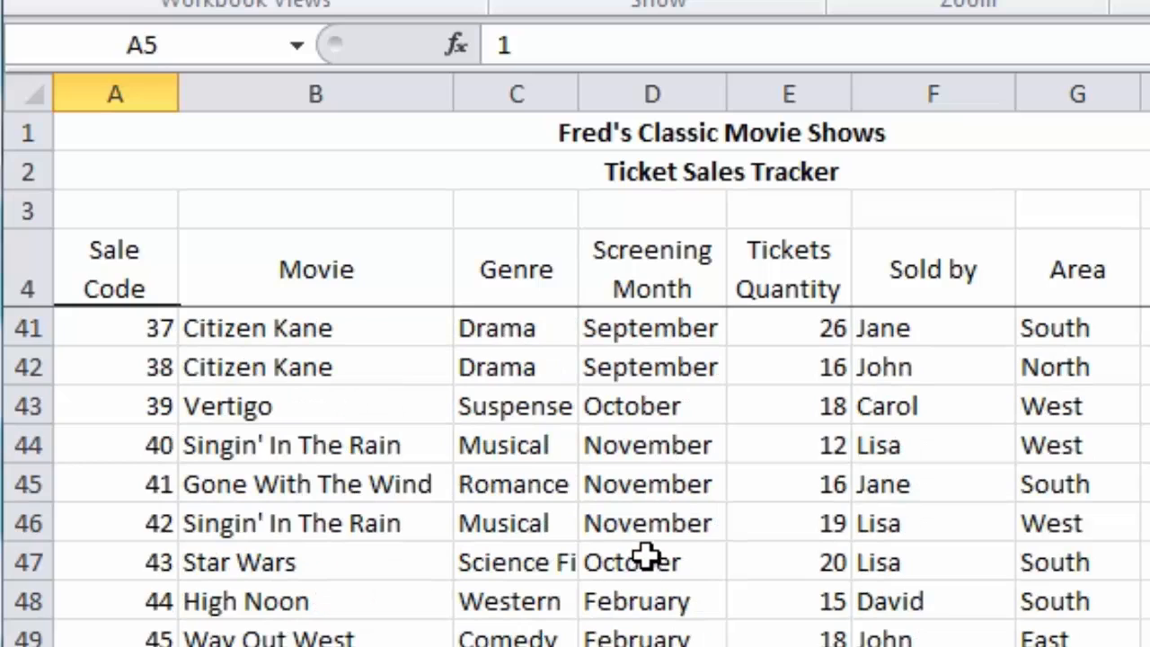
{"action": "mouse_move", "coordinate": [780, 270]}
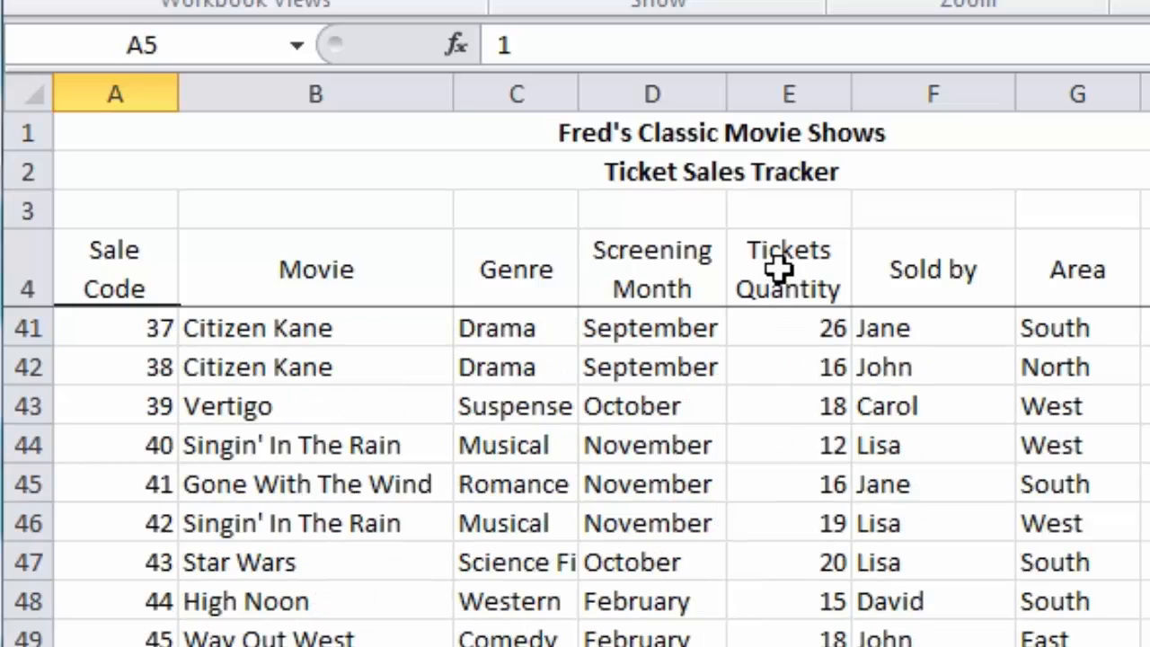
{"action": "mouse_move", "coordinate": [780, 591]}
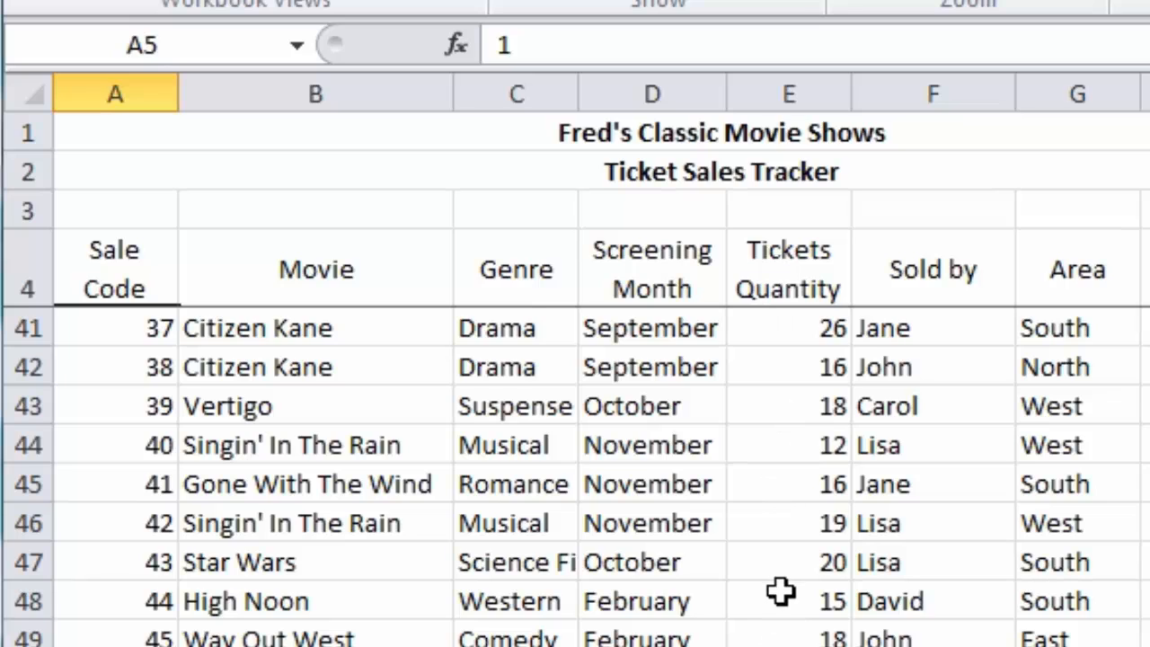
{"action": "mouse_move", "coordinate": [771, 579]}
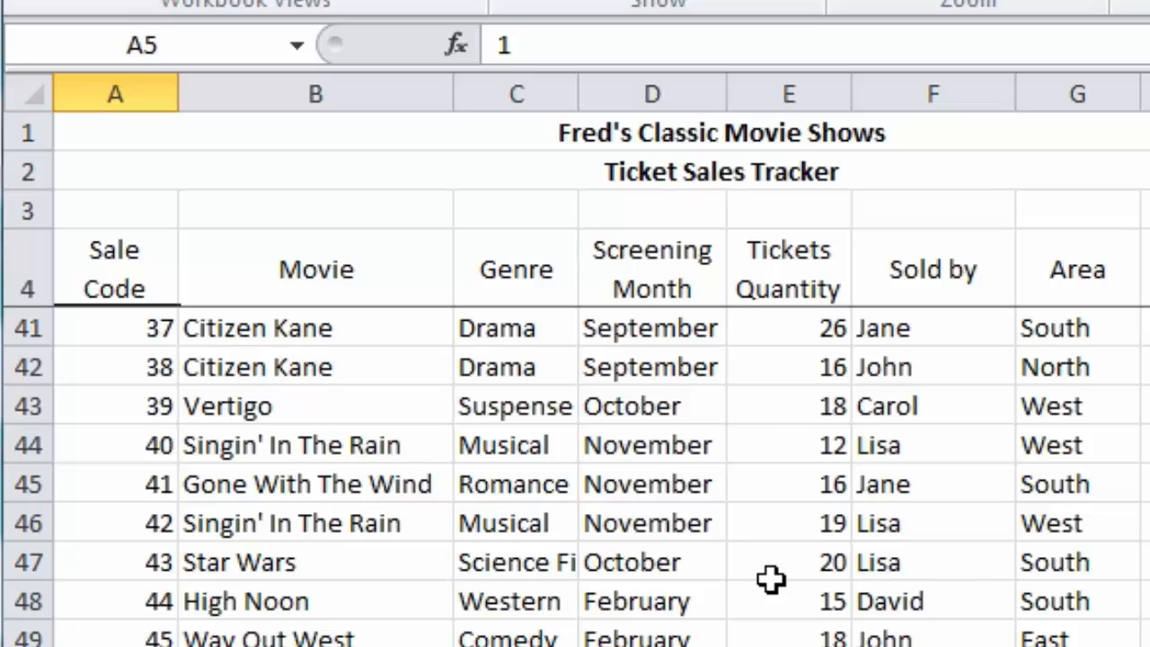
{"action": "mouse_move", "coordinate": [890, 137]}
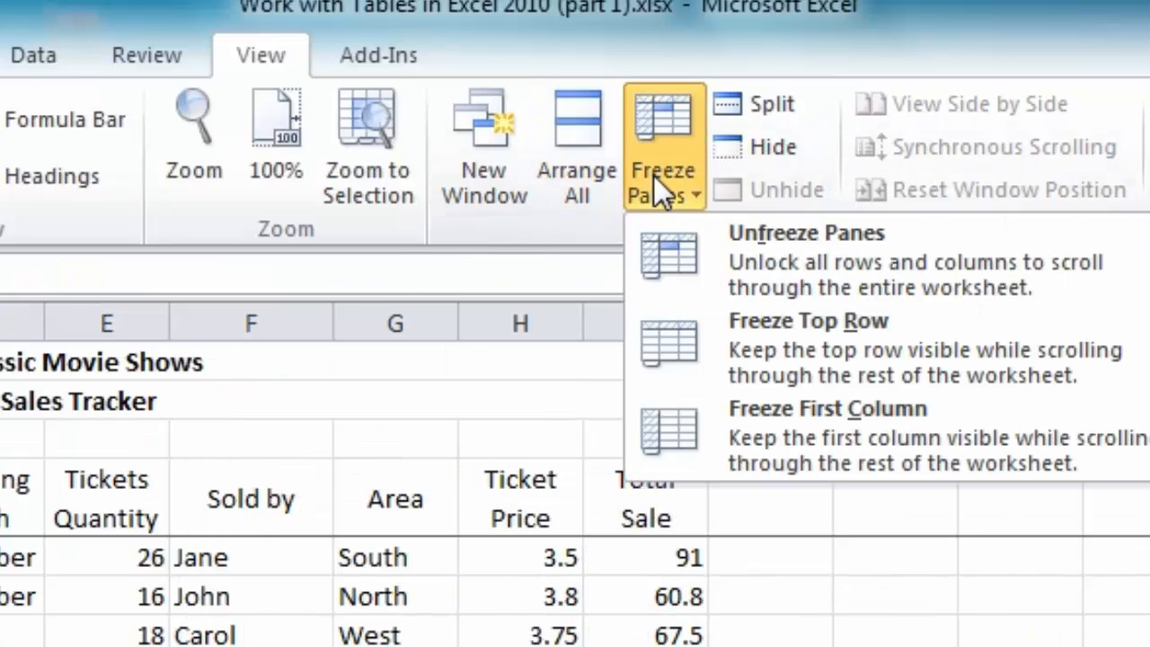
{"action": "mouse_move", "coordinate": [770, 270]}
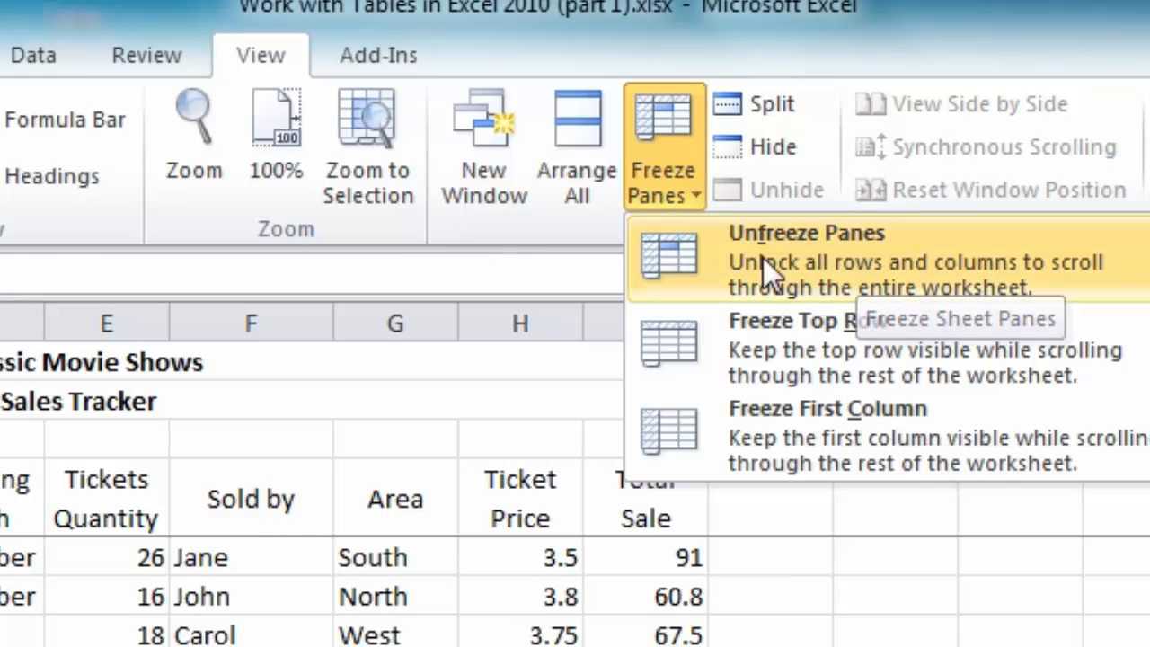
- Choose Unfreeze Panes so the heading rows scroll freely again
{"action": "left_click", "coordinate": [805, 233]}
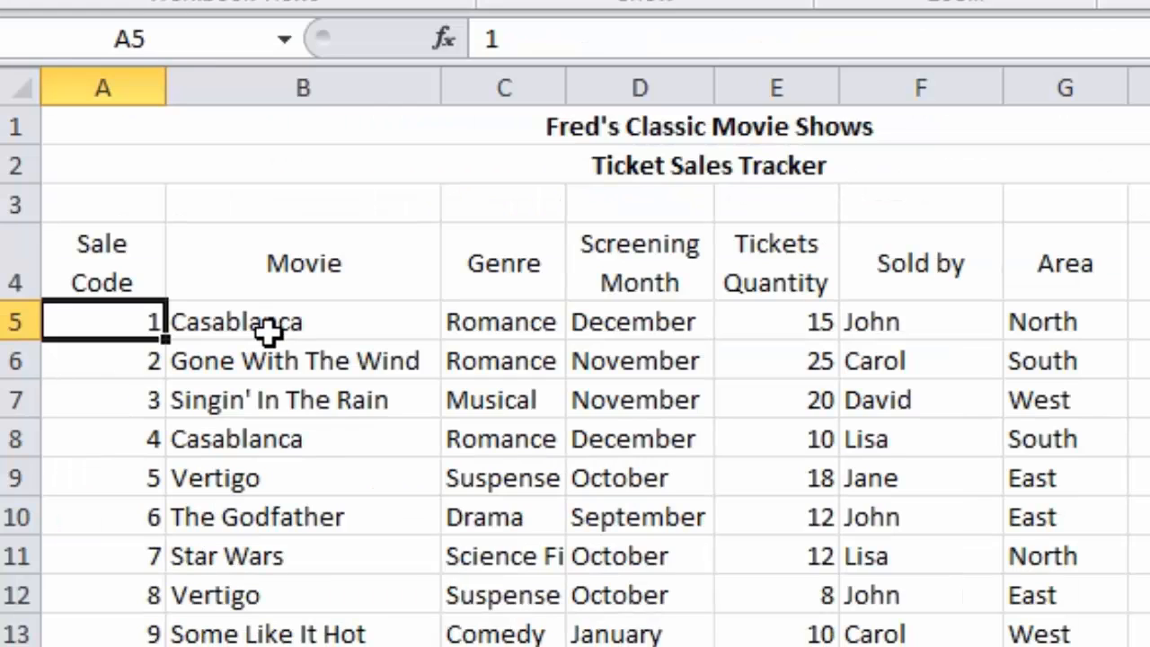
{"action": "mouse_move", "coordinate": [238, 305]}
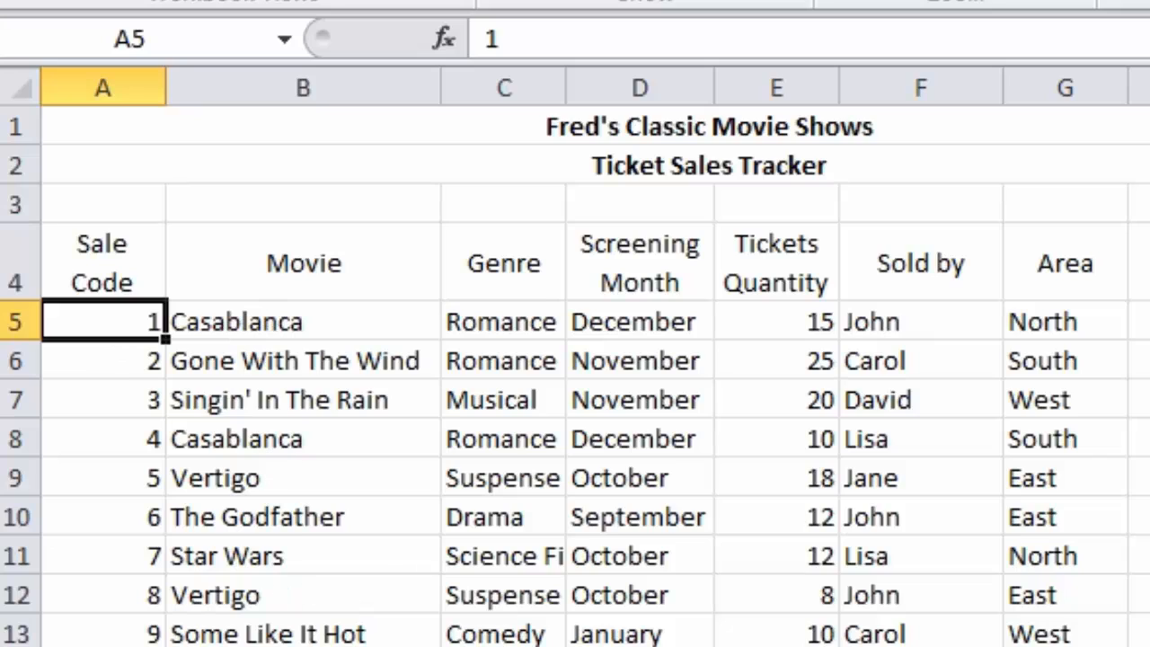
{"action": "mouse_move", "coordinate": [504, 314]}
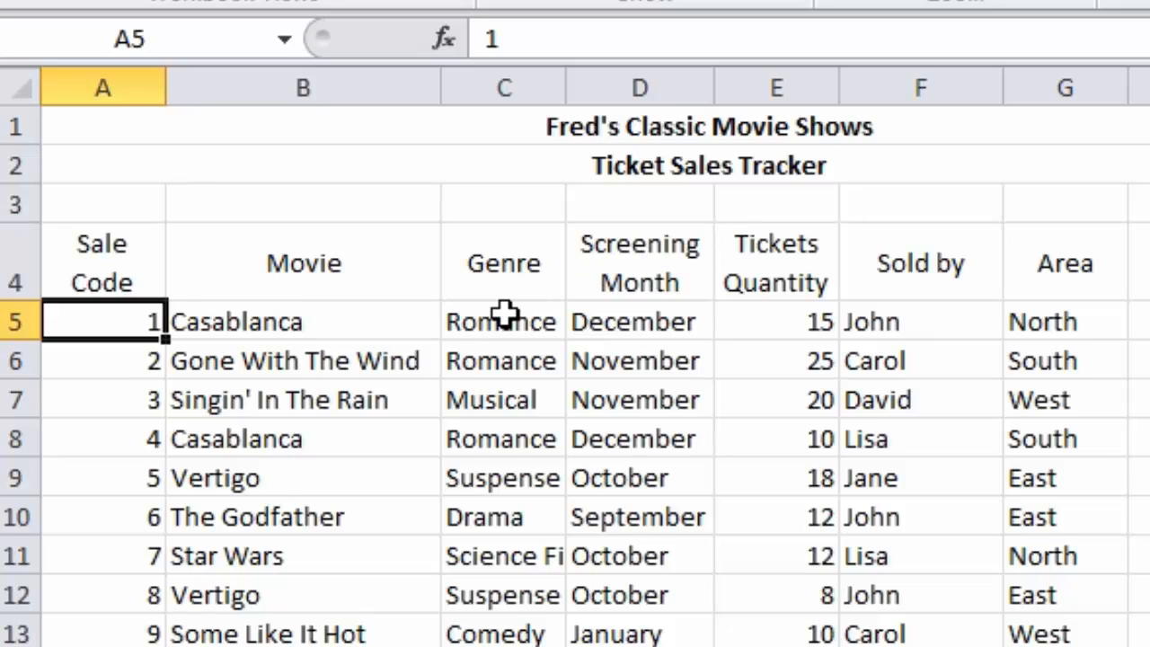
- Select C5 as the freeze point for rows 1–4 and the Sale Code and Movie columns
{"action": "left_click", "coordinate": [503, 322]}
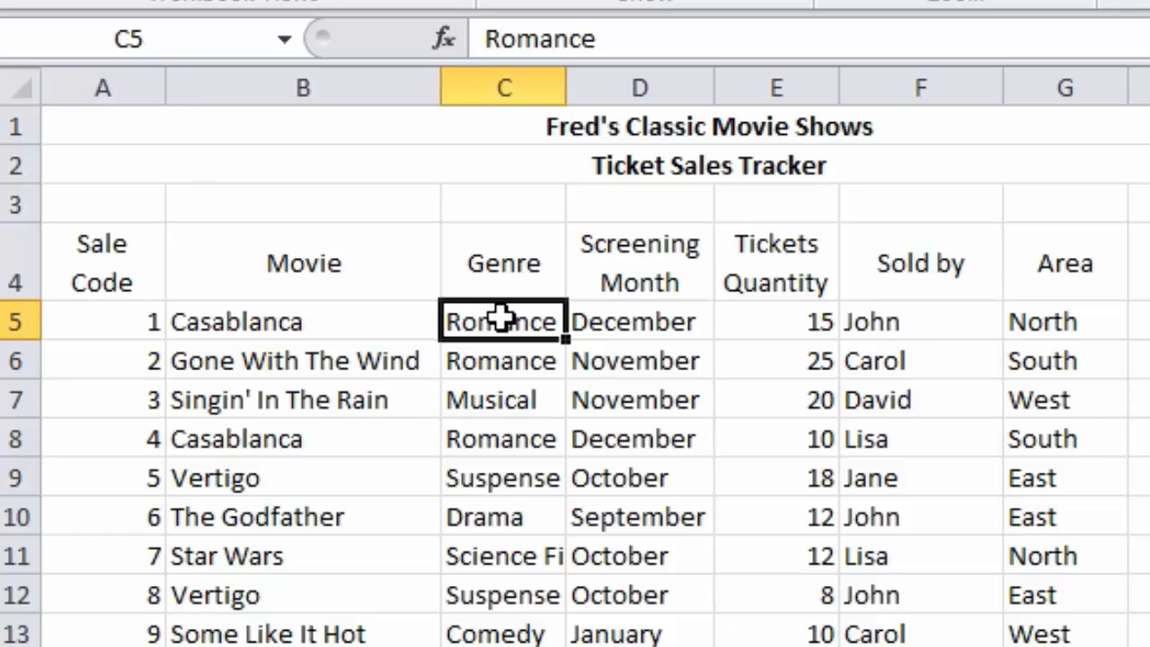
{"action": "mouse_move", "coordinate": [522, 284]}
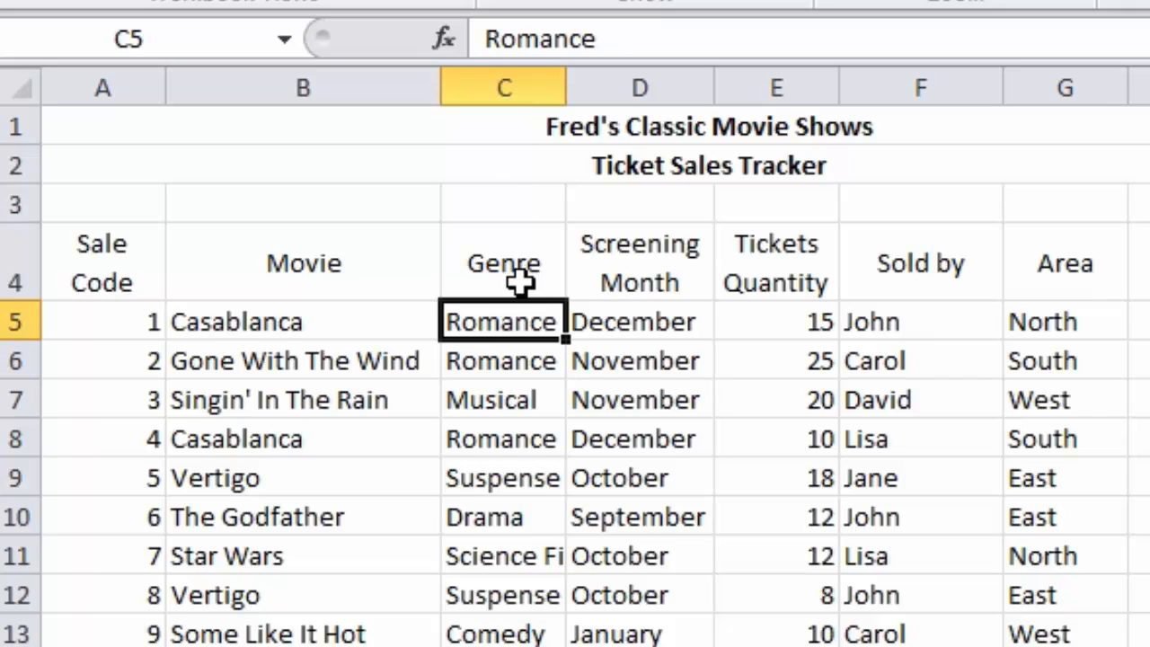
{"action": "mouse_move", "coordinate": [399, 315]}
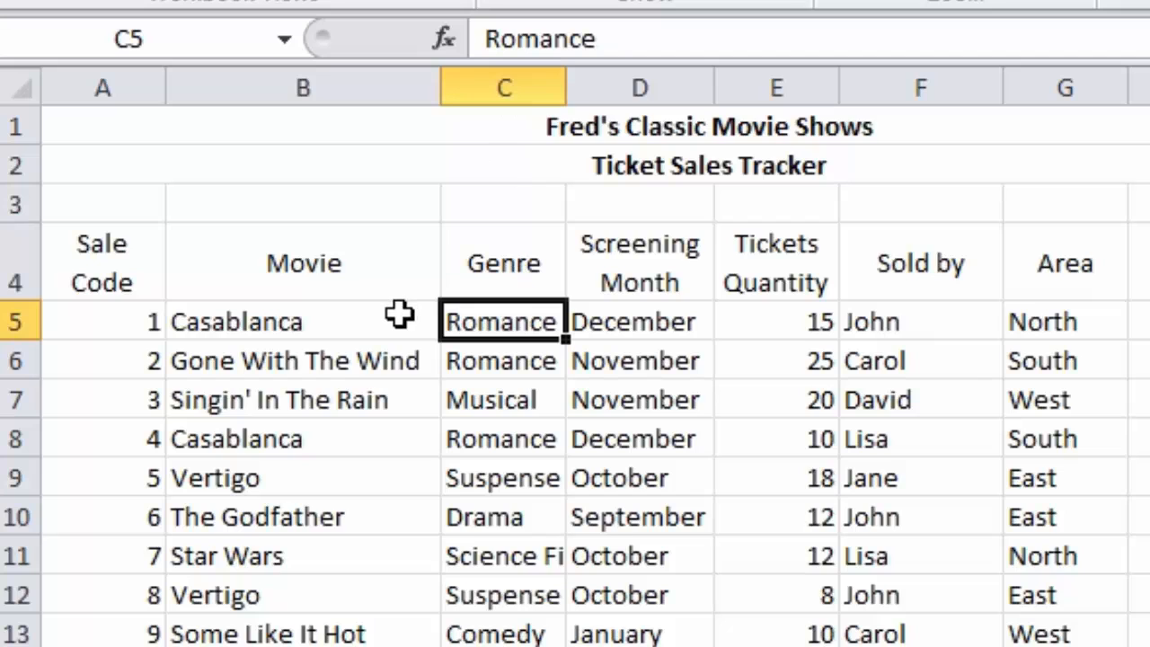
{"action": "mouse_move", "coordinate": [506, 320]}
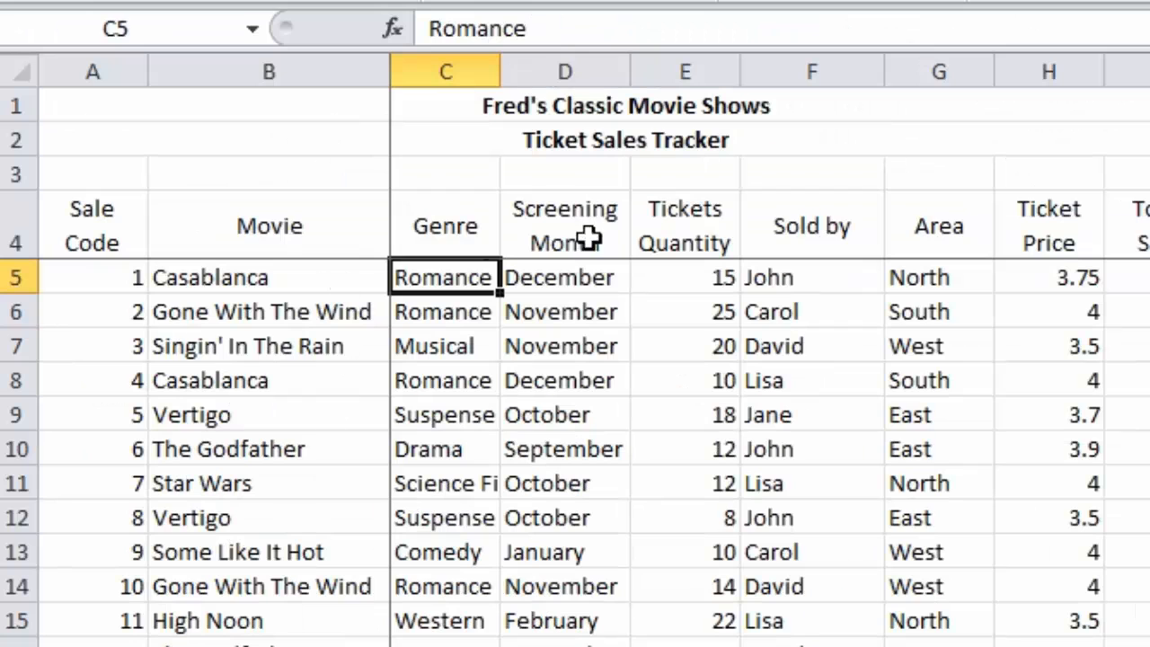
{"action": "mouse_move", "coordinate": [543, 313]}
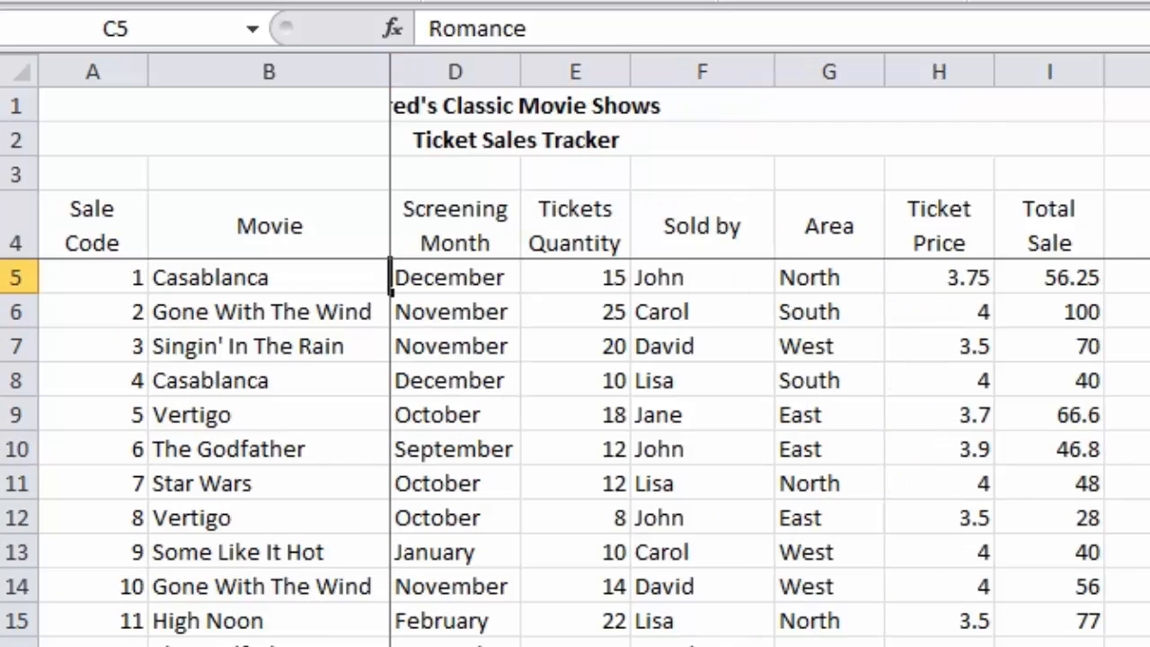
{"action": "mouse_move", "coordinate": [268, 220]}
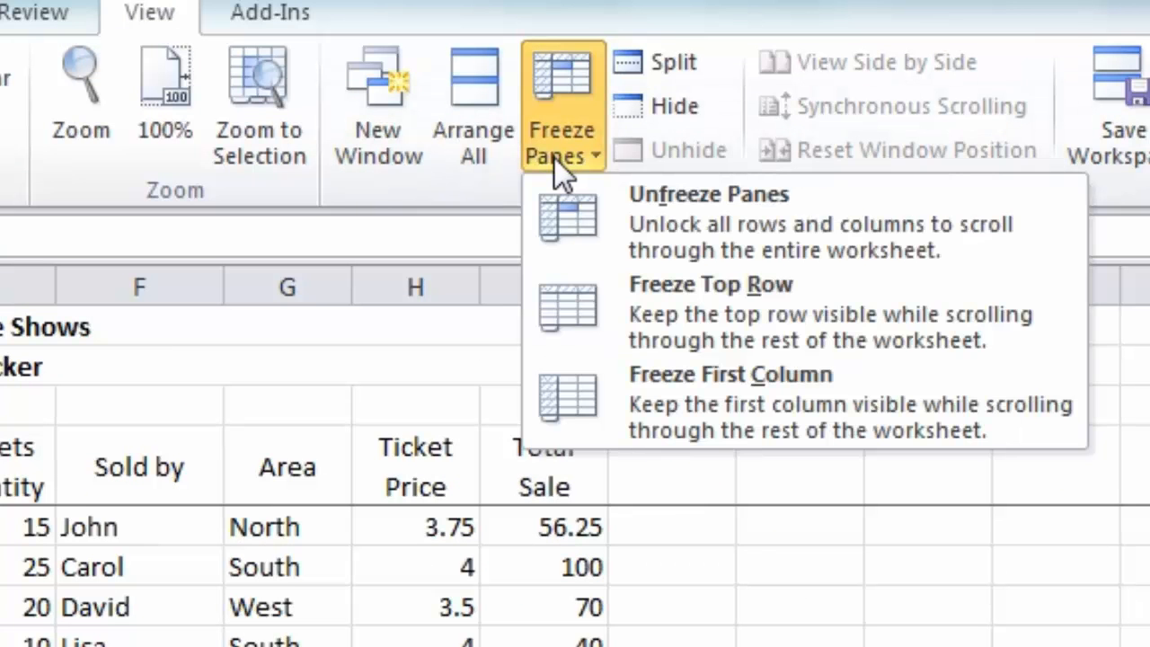
{"action": "mouse_move", "coordinate": [590, 135]}
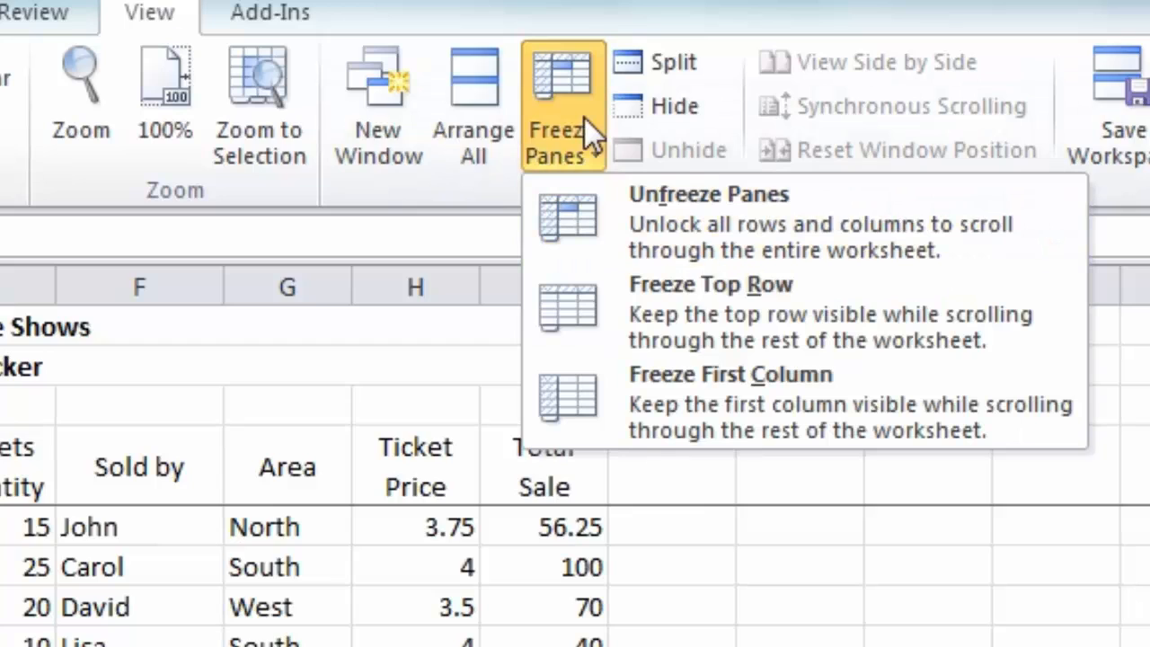
{"action": "mouse_move", "coordinate": [584, 135]}
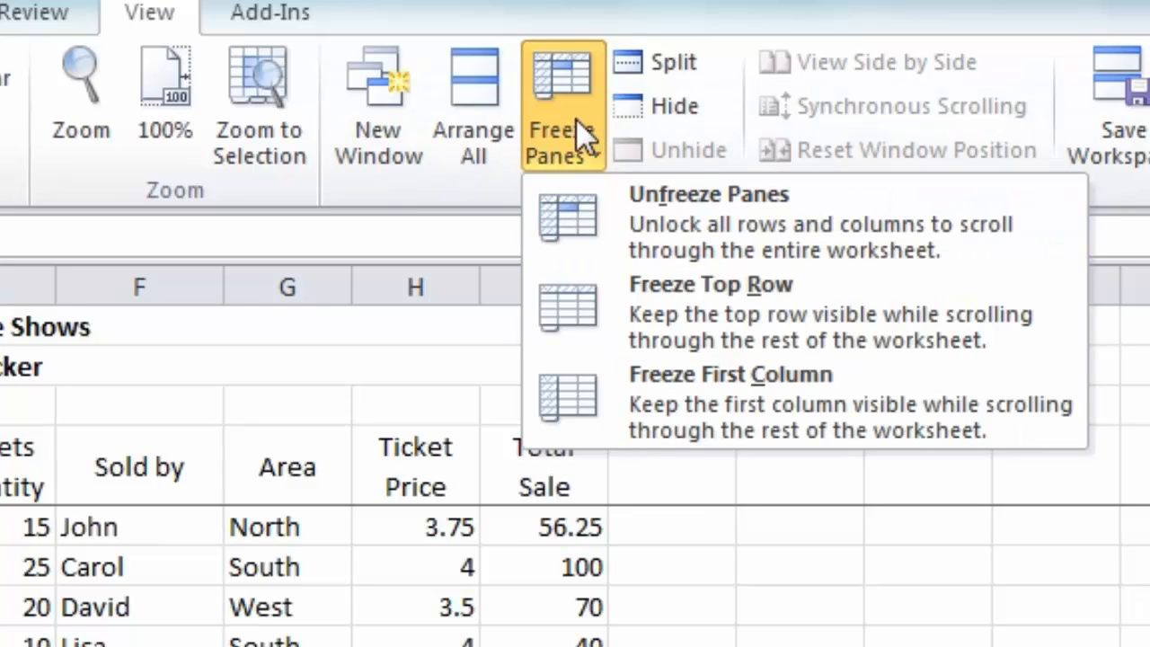
{"action": "mouse_move", "coordinate": [848, 306]}
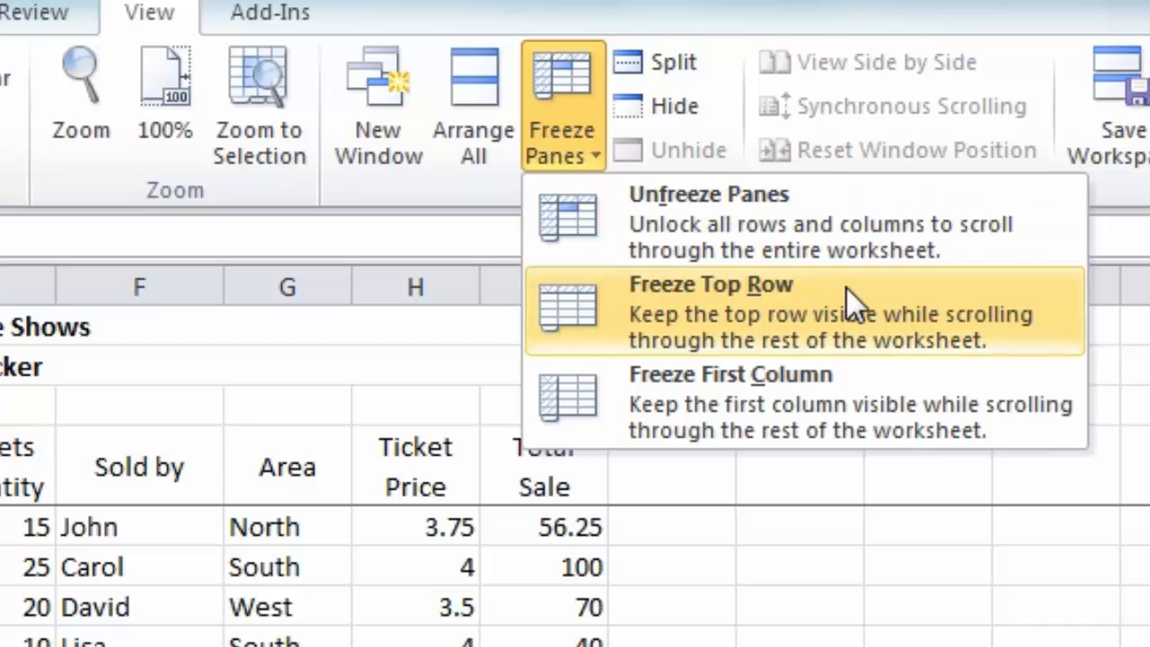
{"action": "mouse_move", "coordinate": [764, 417]}
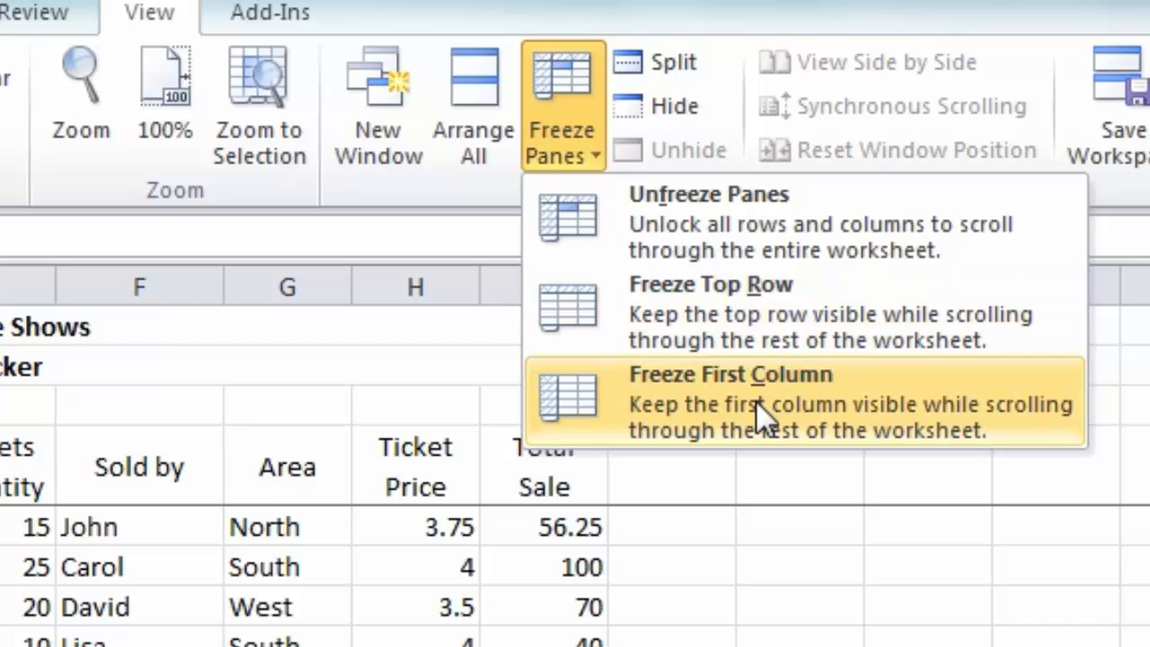
{"action": "mouse_move", "coordinate": [854, 323]}
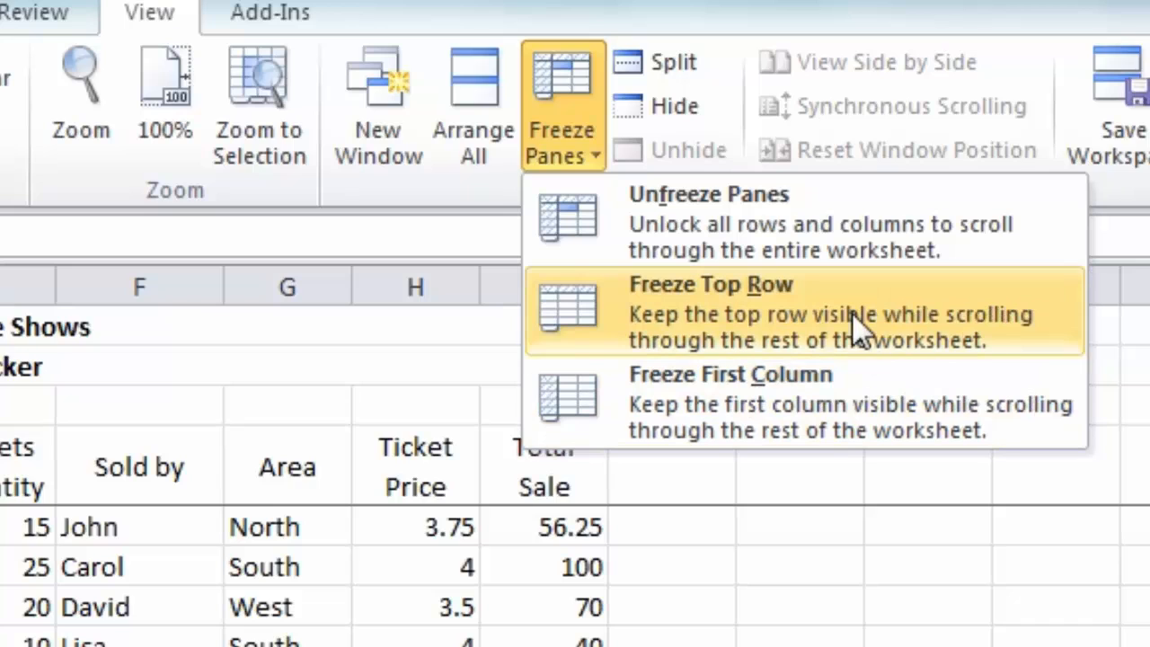
{"action": "mouse_move", "coordinate": [818, 359]}
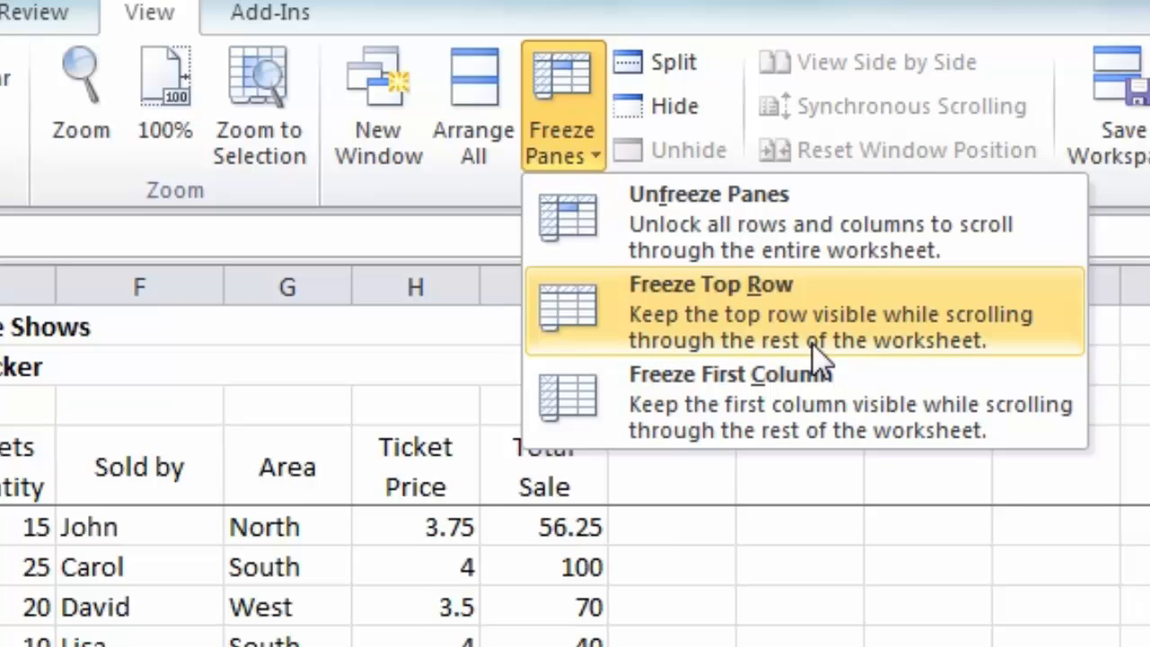
{"action": "mouse_move", "coordinate": [800, 356]}
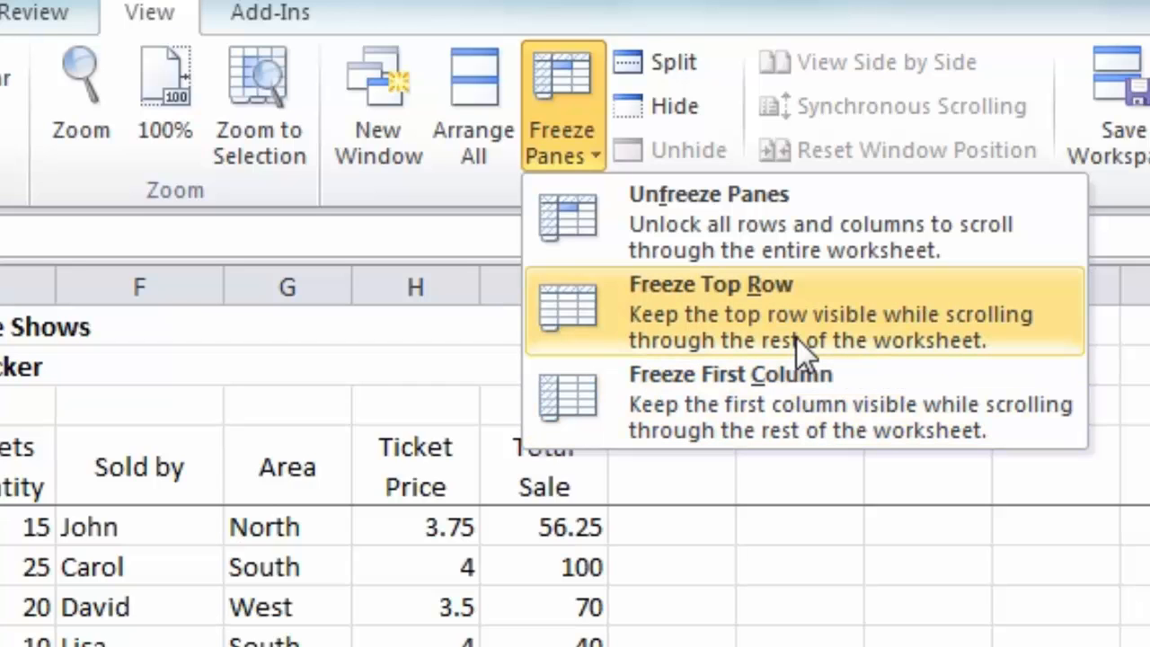
{"action": "mouse_move", "coordinate": [800, 381]}
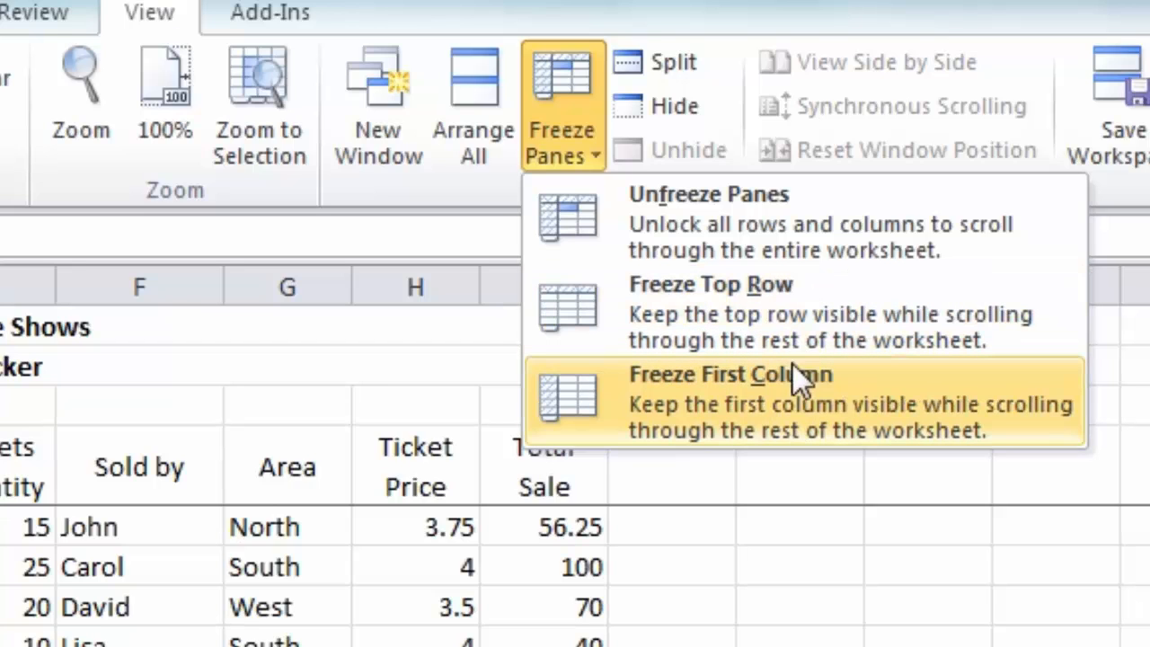
{"action": "mouse_move", "coordinate": [701, 324]}
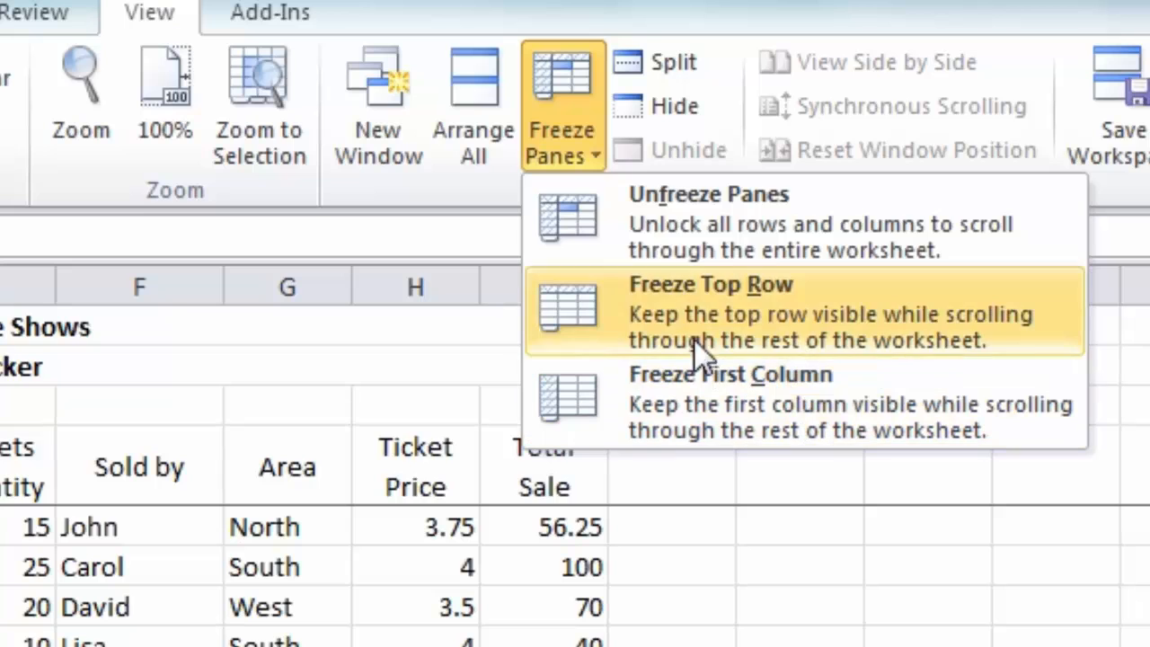
- Choose Unfreeze Panes to release the frozen rows and columns
{"action": "left_click", "coordinate": [710, 284]}
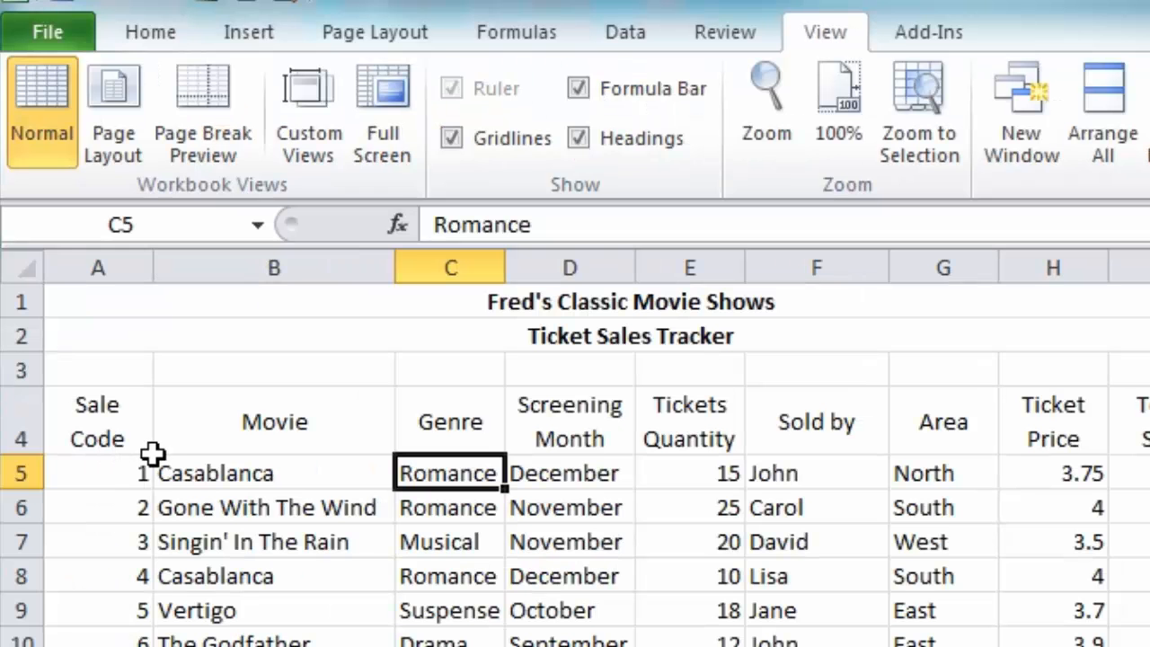
{"action": "mouse_move", "coordinate": [170, 467]}
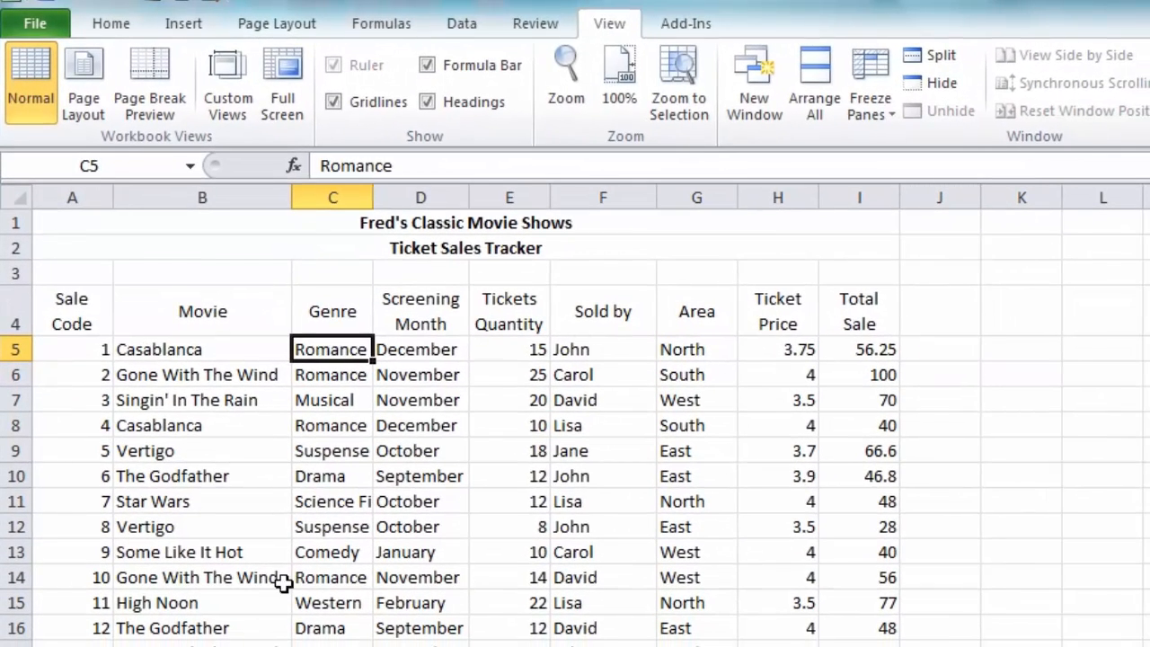
- Split the sheet at D14 into four panes and scroll them independently
{"action": "left_click", "coordinate": [421, 577]}
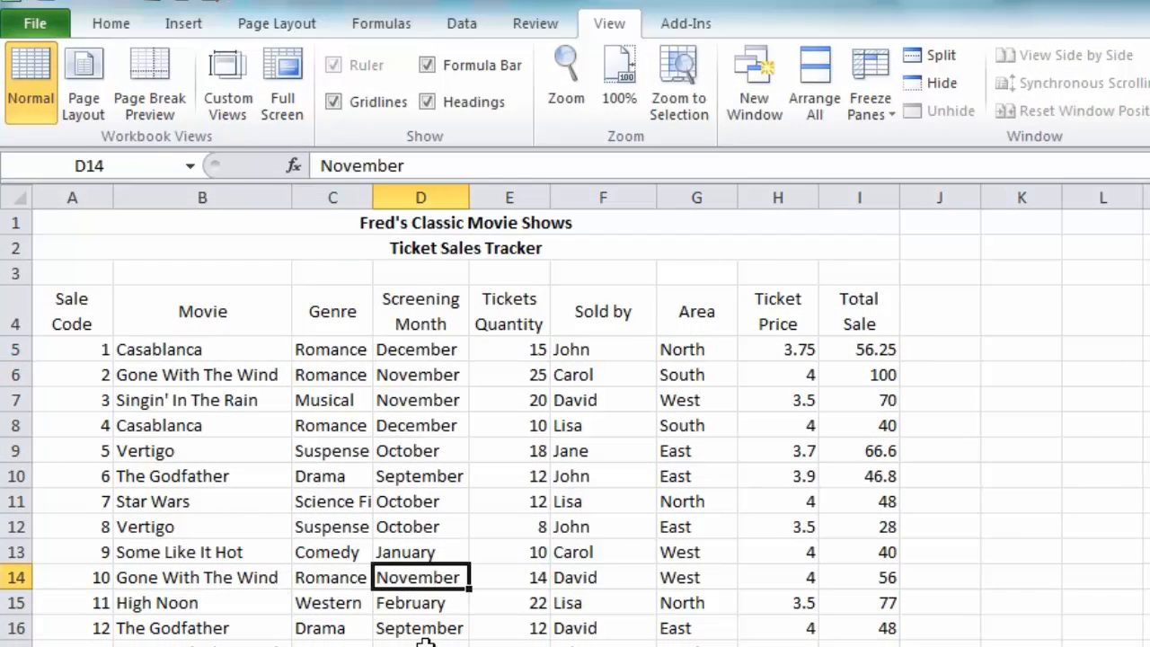
{"action": "mouse_move", "coordinate": [866, 547]}
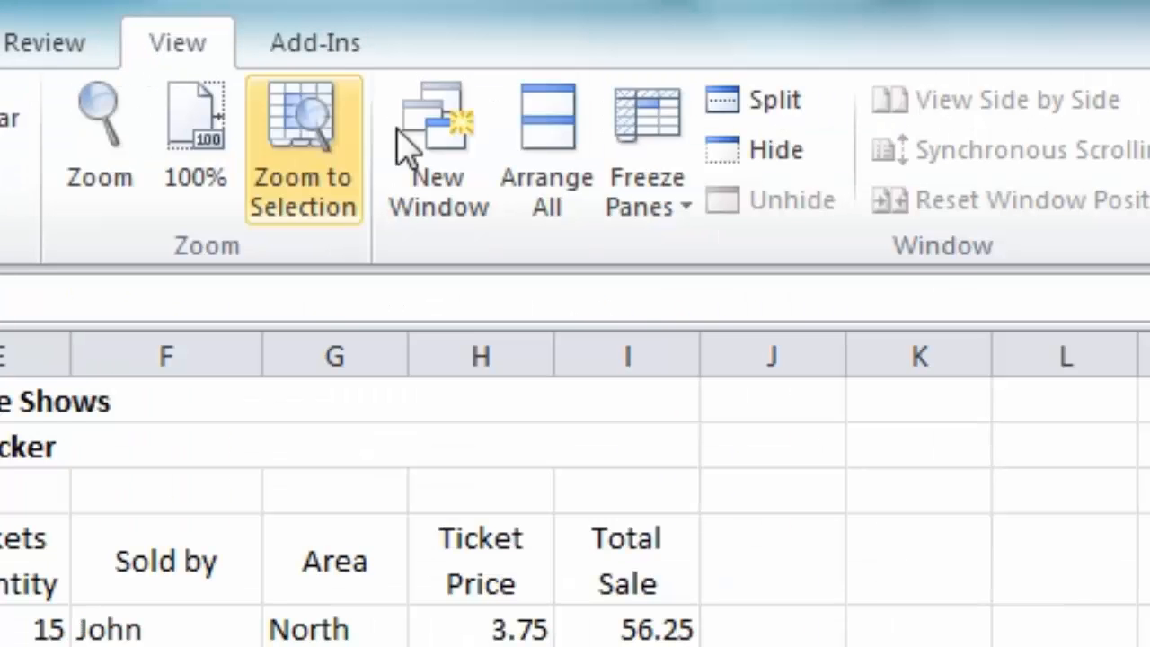
{"action": "mouse_move", "coordinate": [845, 107]}
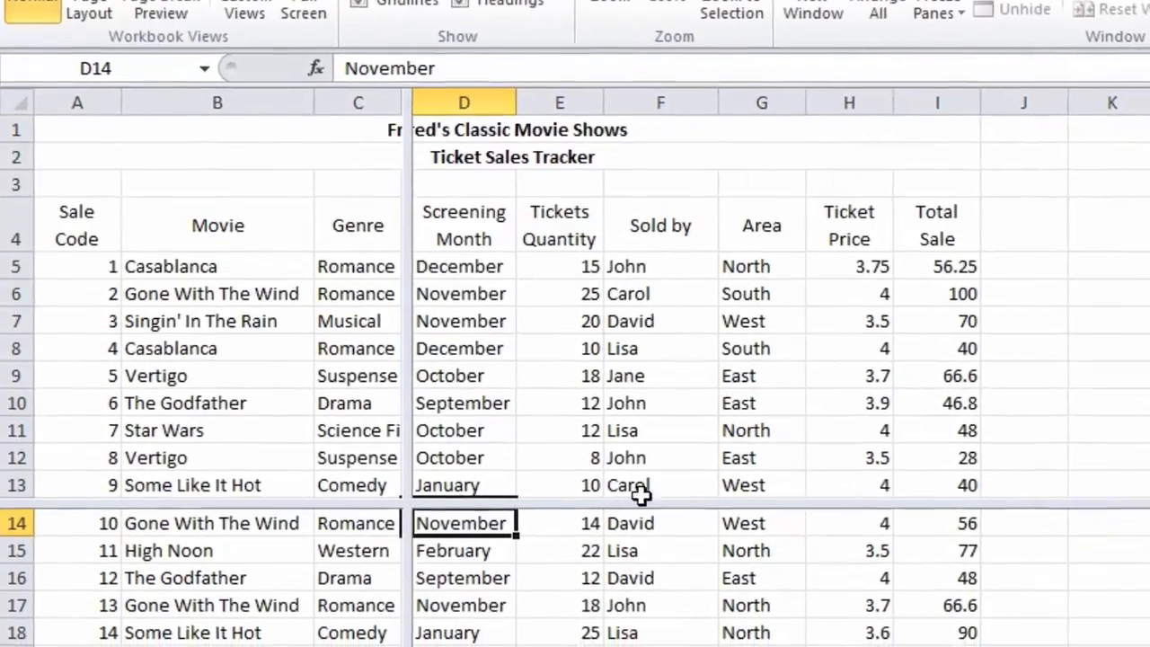
{"action": "scroll", "scroll_direction": "down", "scroll_amount": 3}
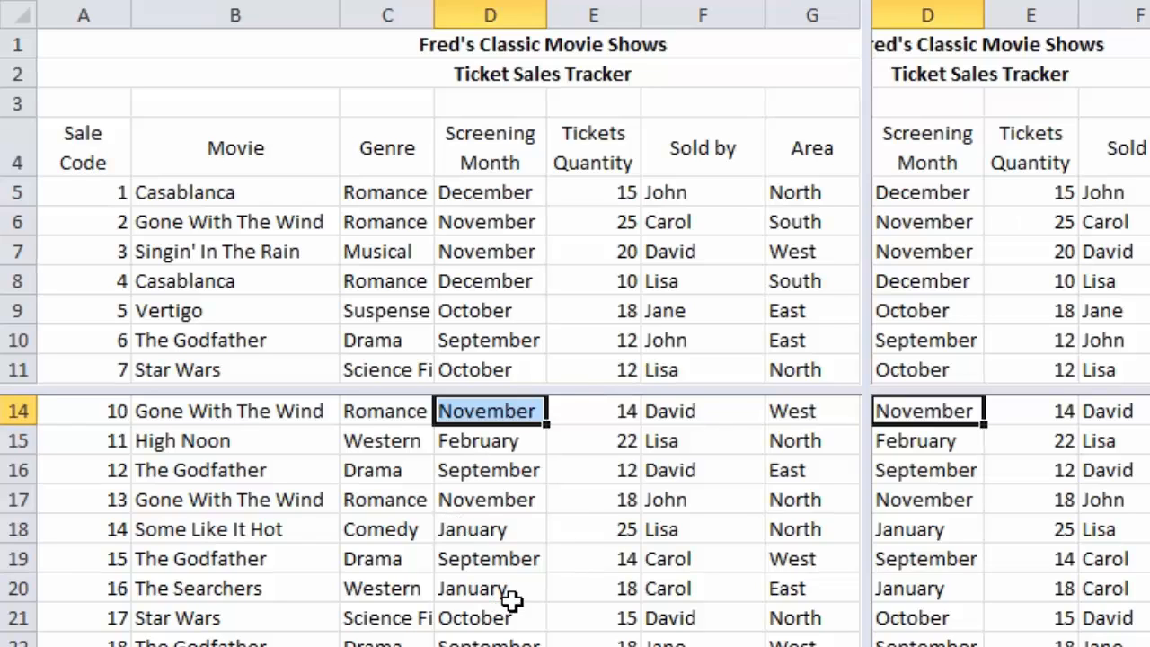
{"action": "mouse_move", "coordinate": [445, 499]}
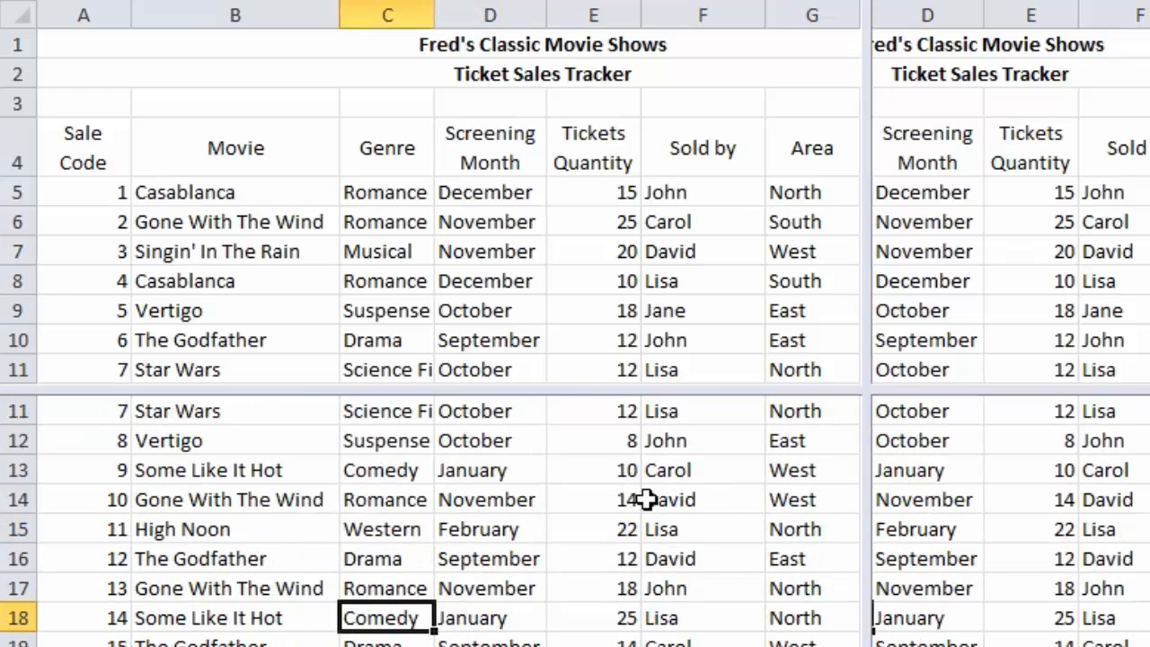
{"action": "mouse_move", "coordinate": [507, 539]}
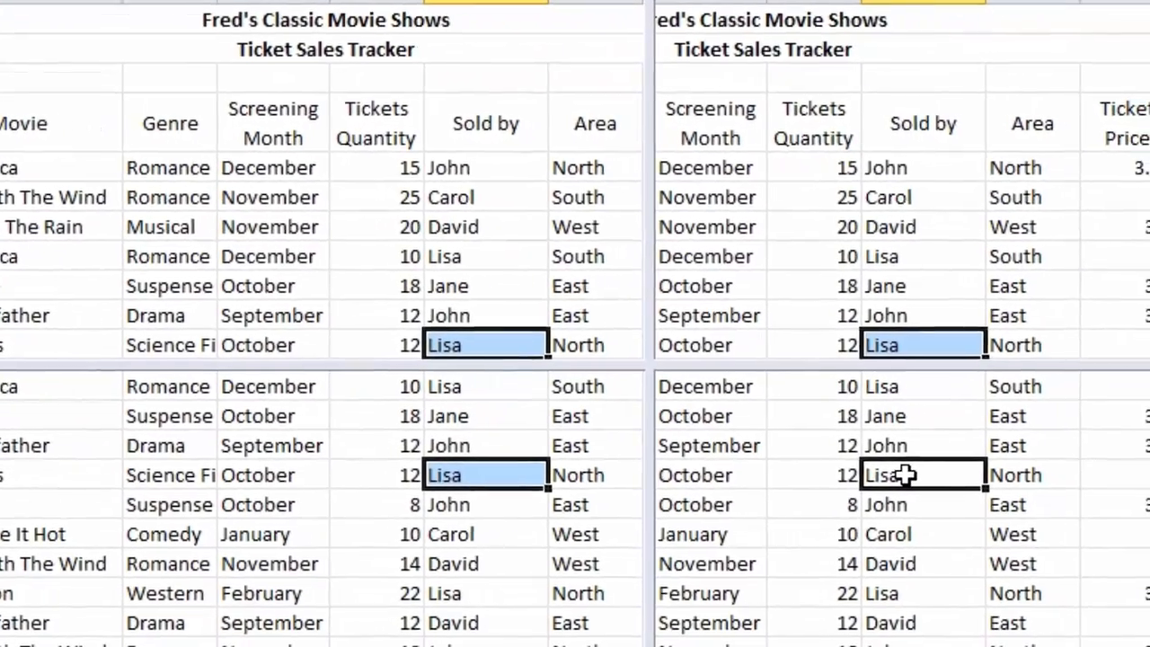
{"action": "scroll", "scroll_direction": "right", "scroll_amount": 3}
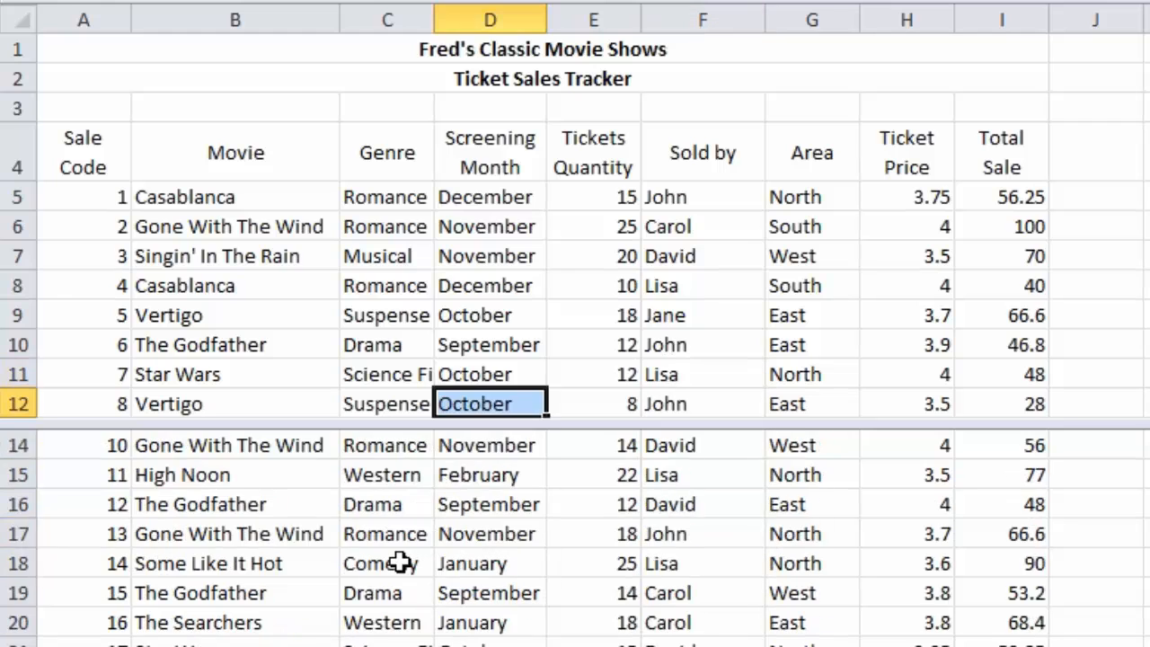
- Scroll the lower pane to sales from code 43 onward while the upper pane keeps the first eleven
{"action": "scroll", "scroll_direction": "down", "scroll_amount": 3}
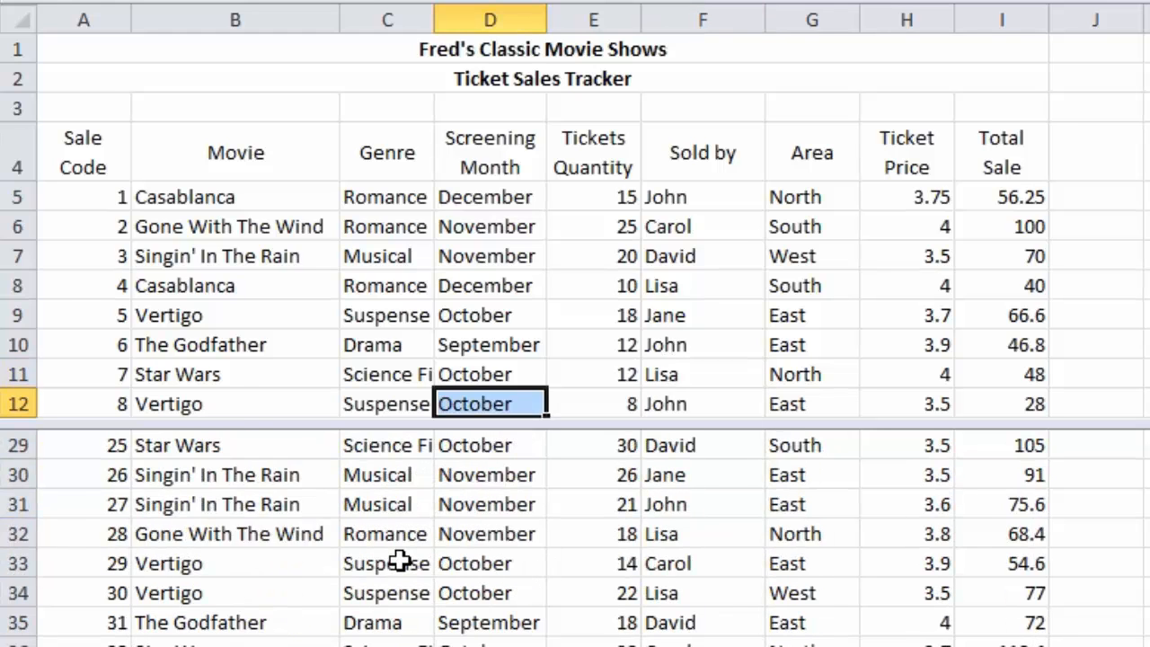
{"action": "scroll", "scroll_direction": "down", "scroll_amount": 3}
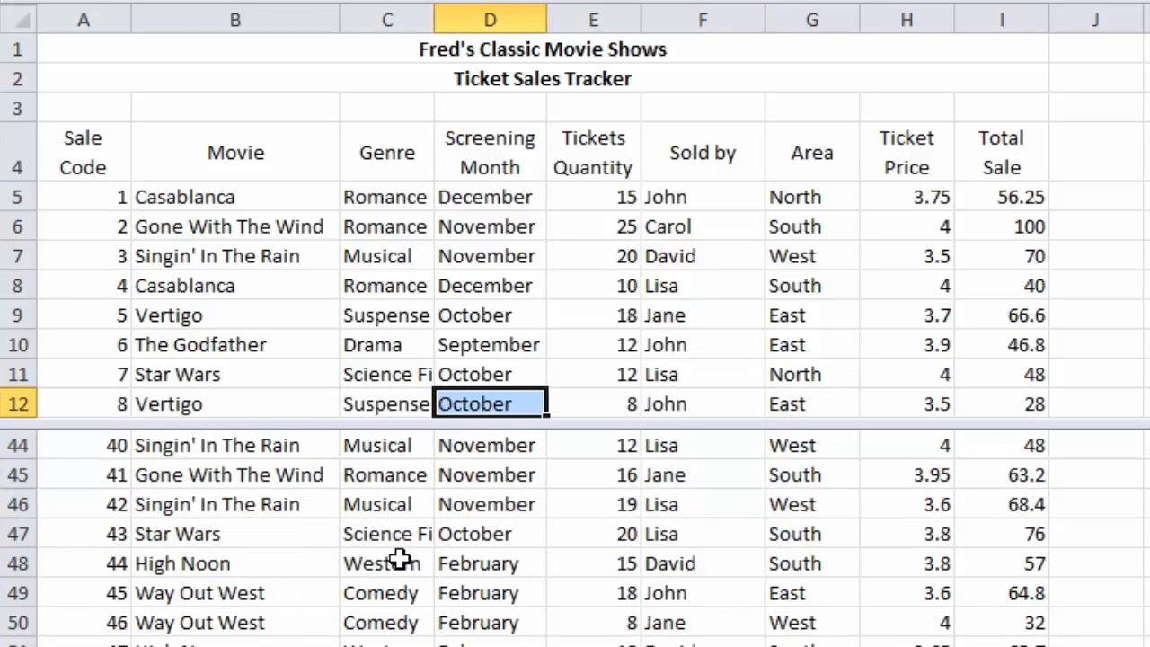
{"action": "left_click", "coordinate": [236, 286]}
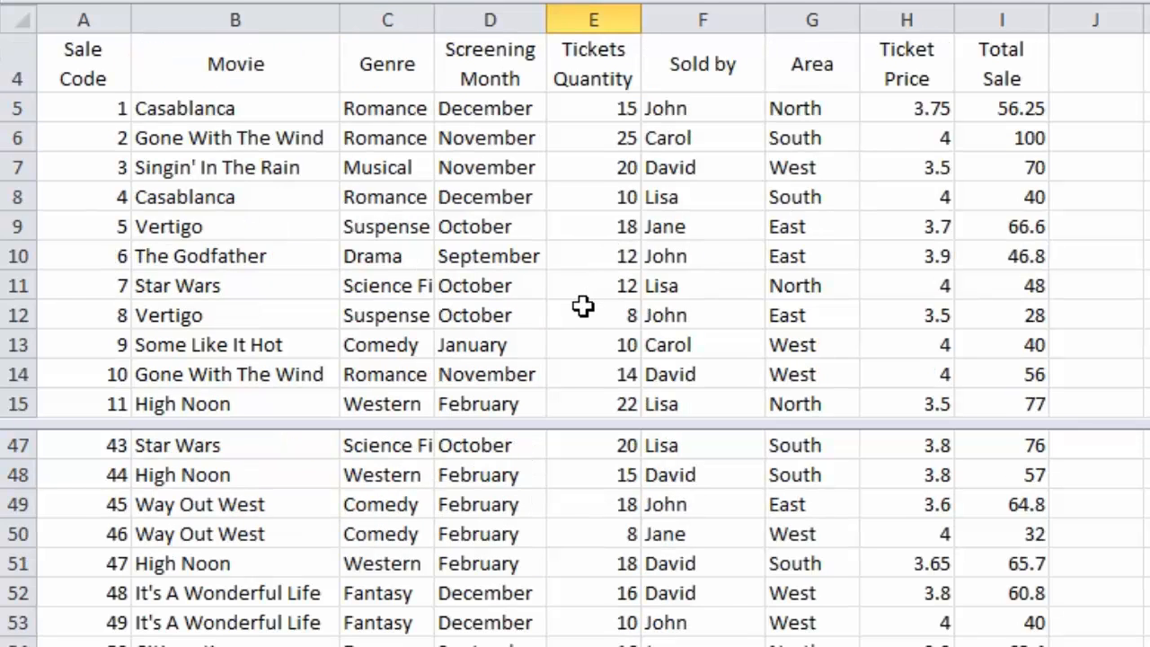
{"action": "mouse_move", "coordinate": [552, 315]}
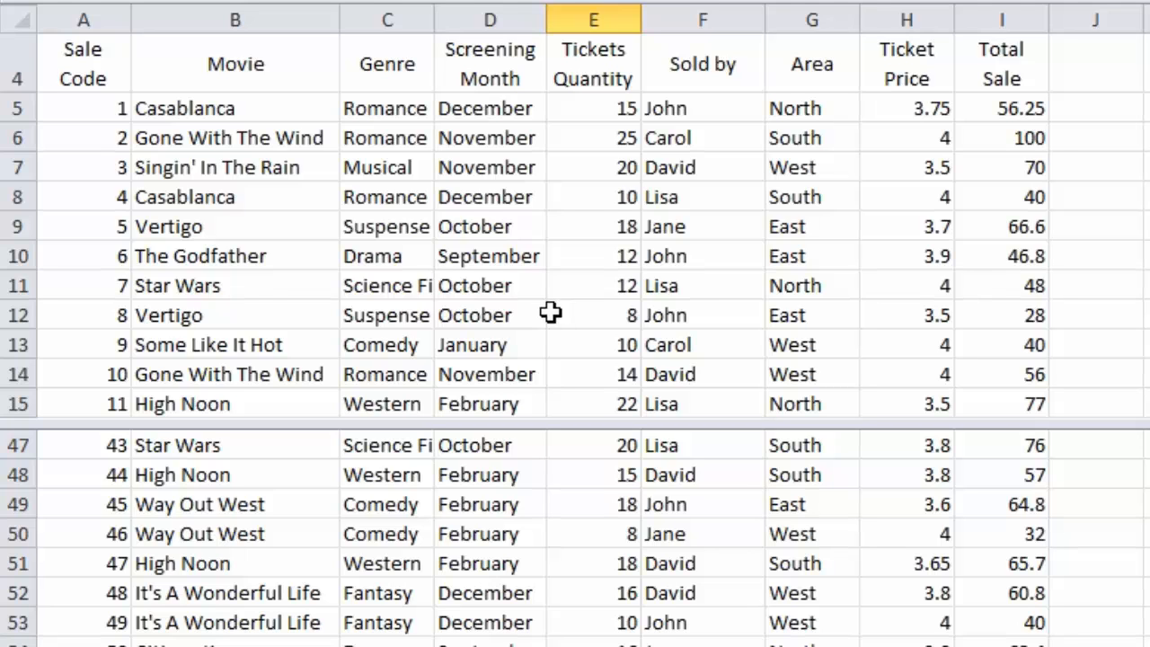
{"action": "left_click", "coordinate": [85, 108]}
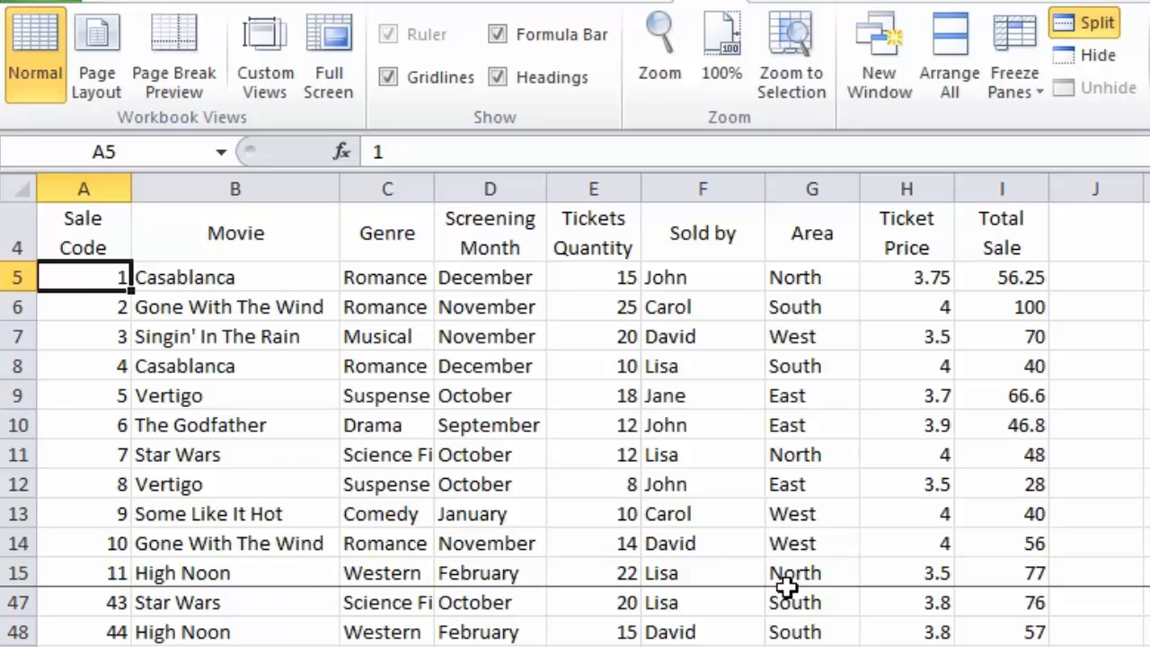
- Remove the split, freeze panes below row 4, and scroll to confirm the headings stay fixed
{"action": "left_click", "coordinate": [1014, 54]}
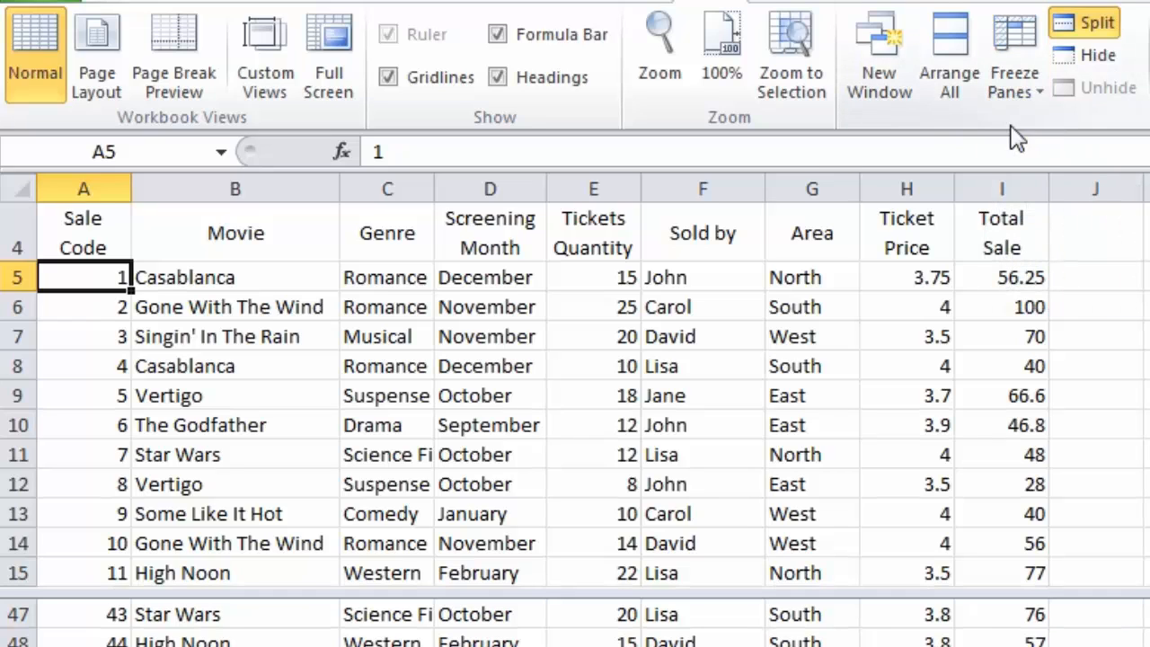
{"action": "mouse_move", "coordinate": [331, 582]}
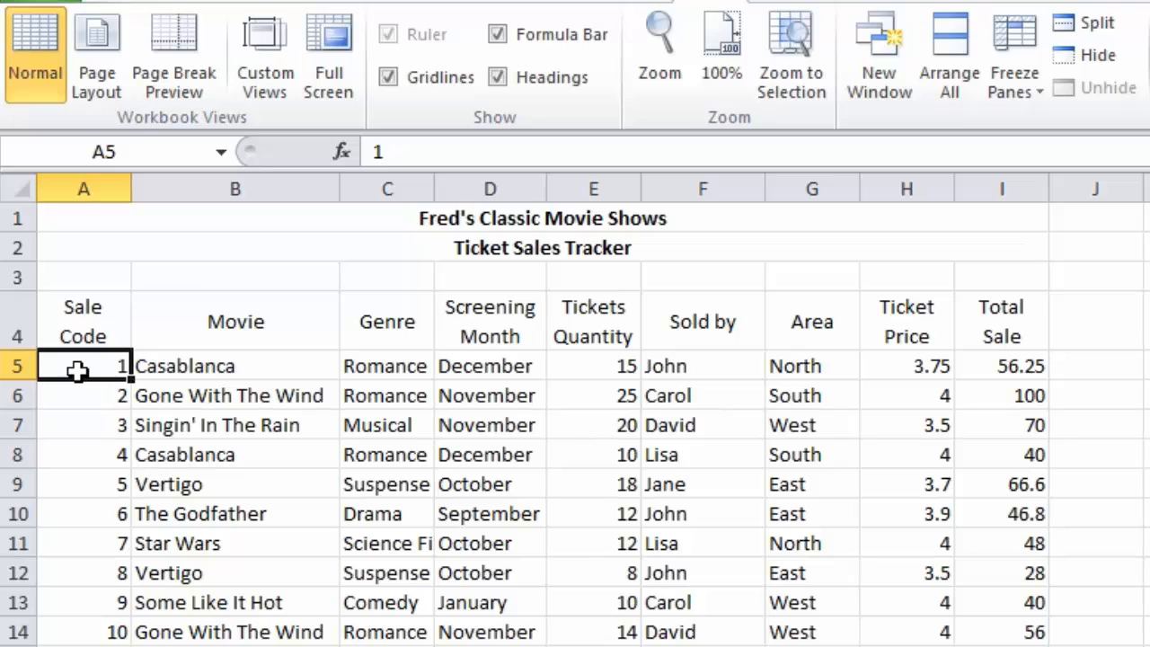
{"action": "left_click", "coordinate": [1014, 54]}
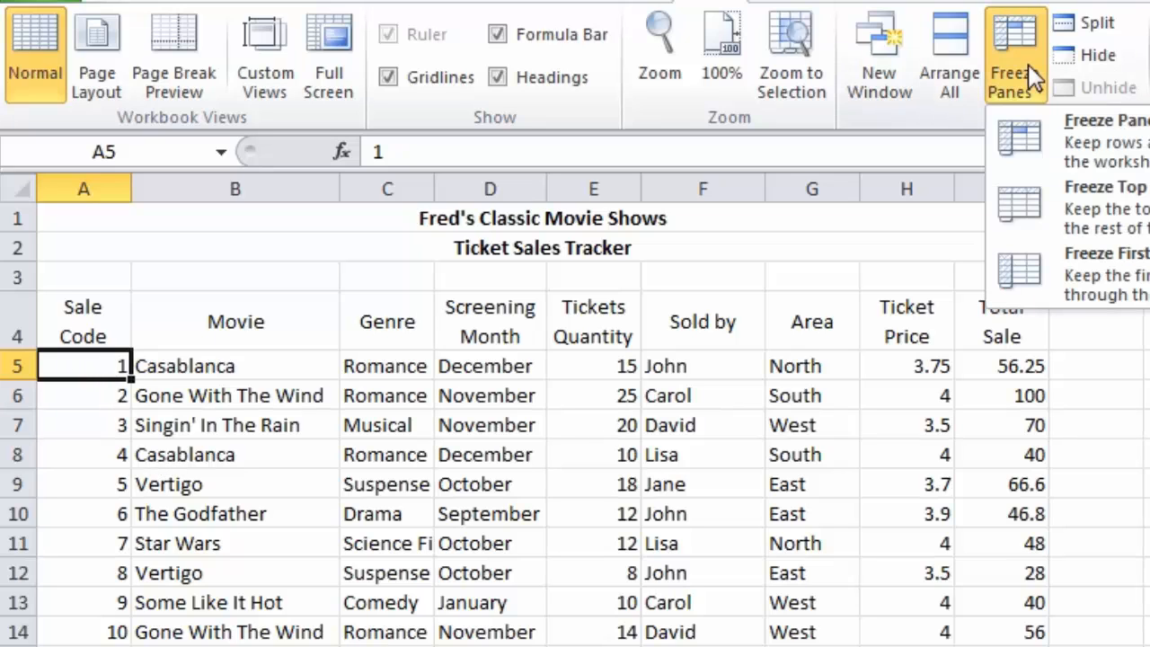
{"action": "mouse_move", "coordinate": [1106, 144]}
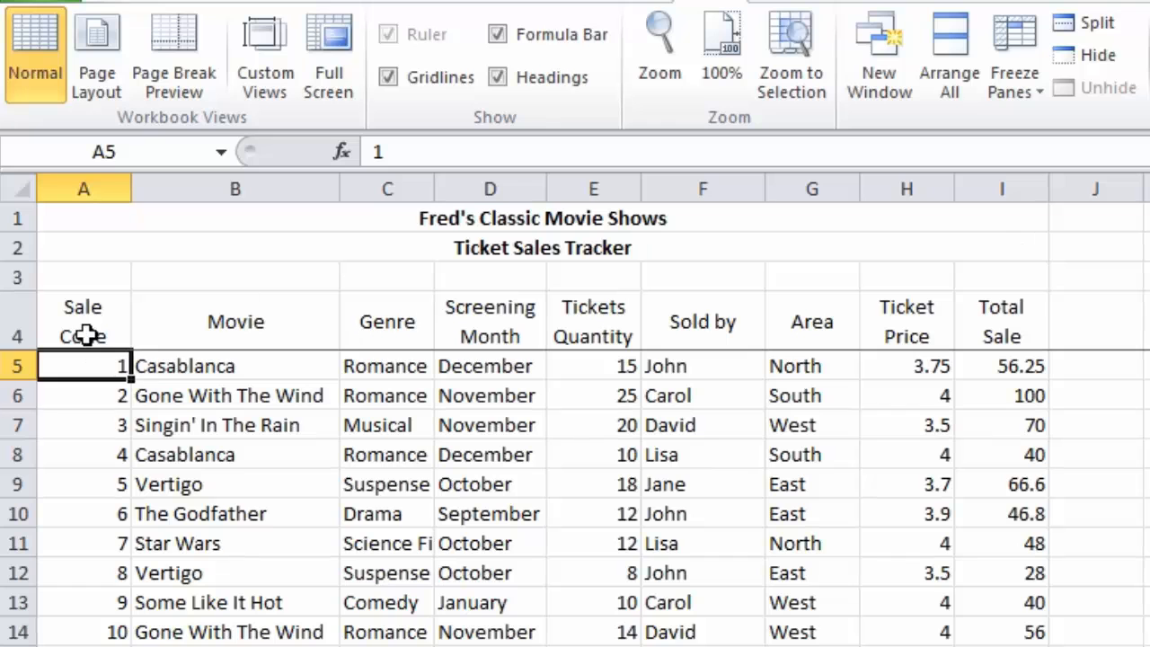
{"action": "scroll", "scroll_direction": "down", "scroll_amount": 3}
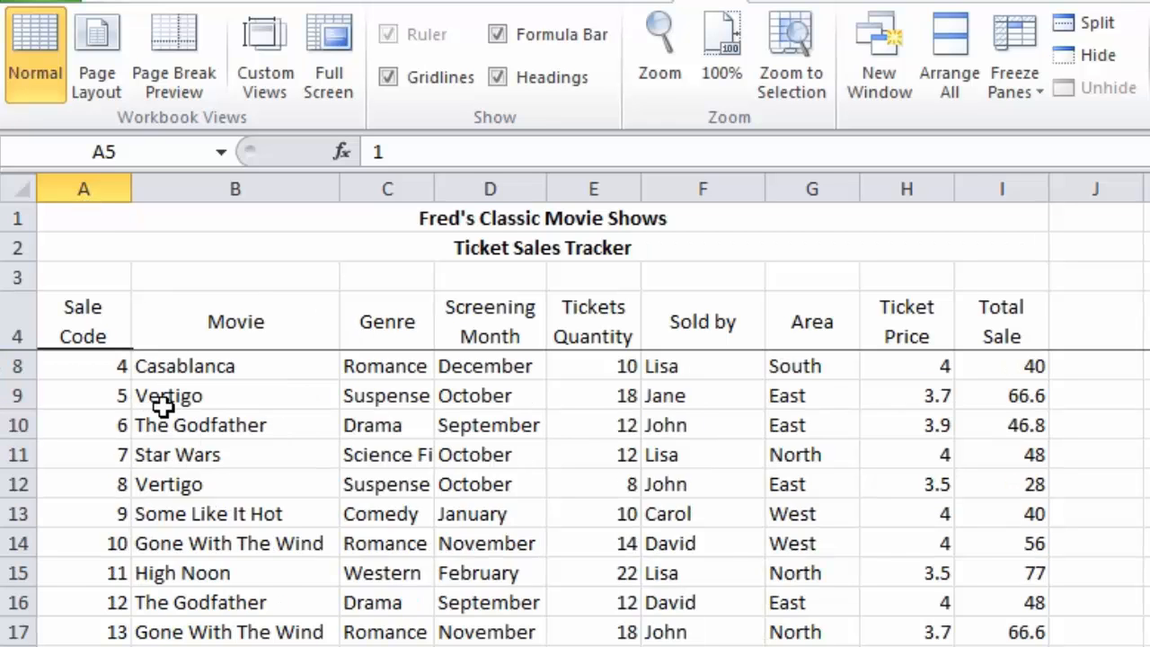
{"action": "scroll", "scroll_direction": "down", "scroll_amount": 3}
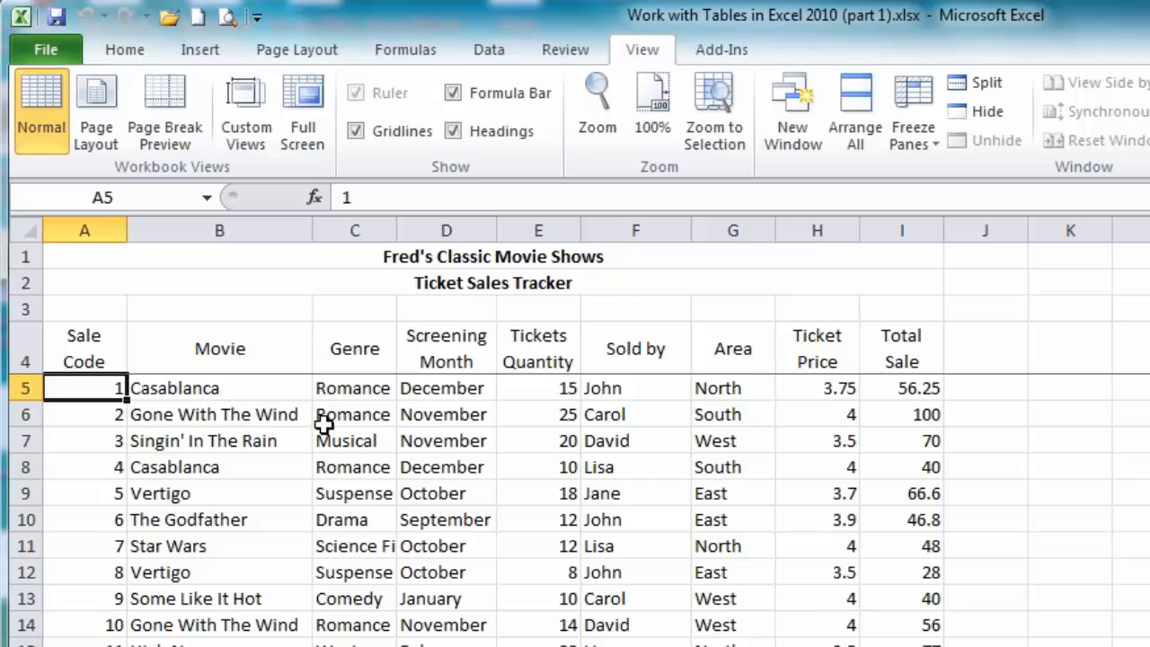
{"action": "mouse_move", "coordinate": [381, 467]}
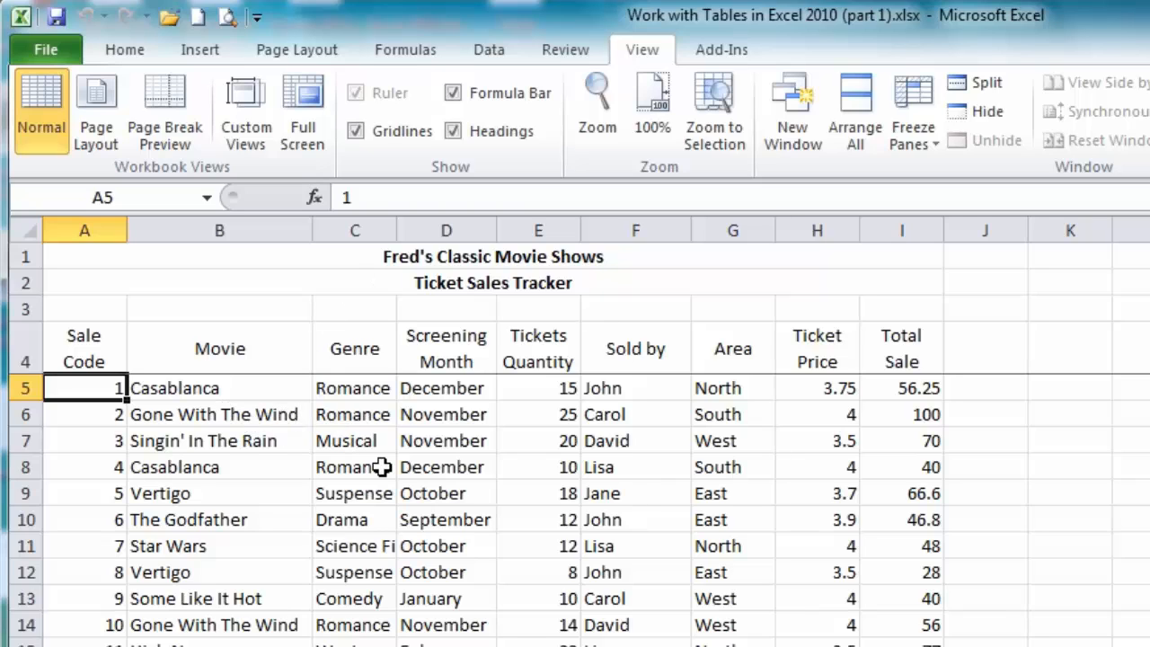
{"action": "mouse_move", "coordinate": [190, 389]}
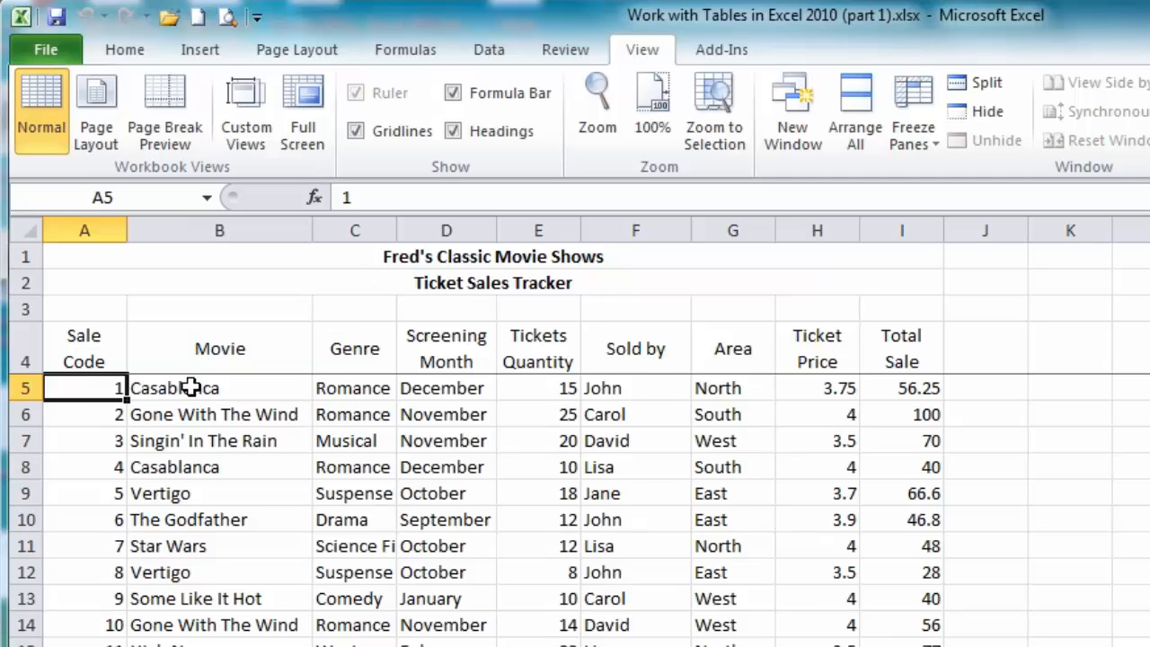
{"action": "mouse_move", "coordinate": [435, 542]}
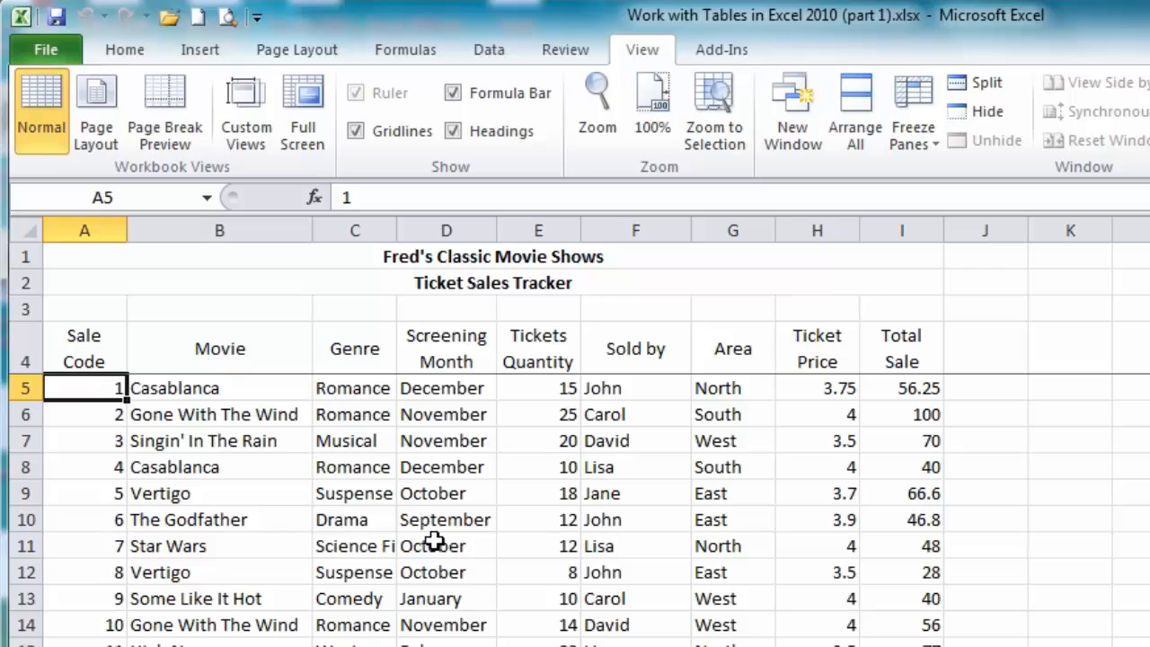
- Return to Home and select H5:I5, Casablanca's 3.75 price and 56.25 total
{"action": "left_click", "coordinate": [124, 51]}
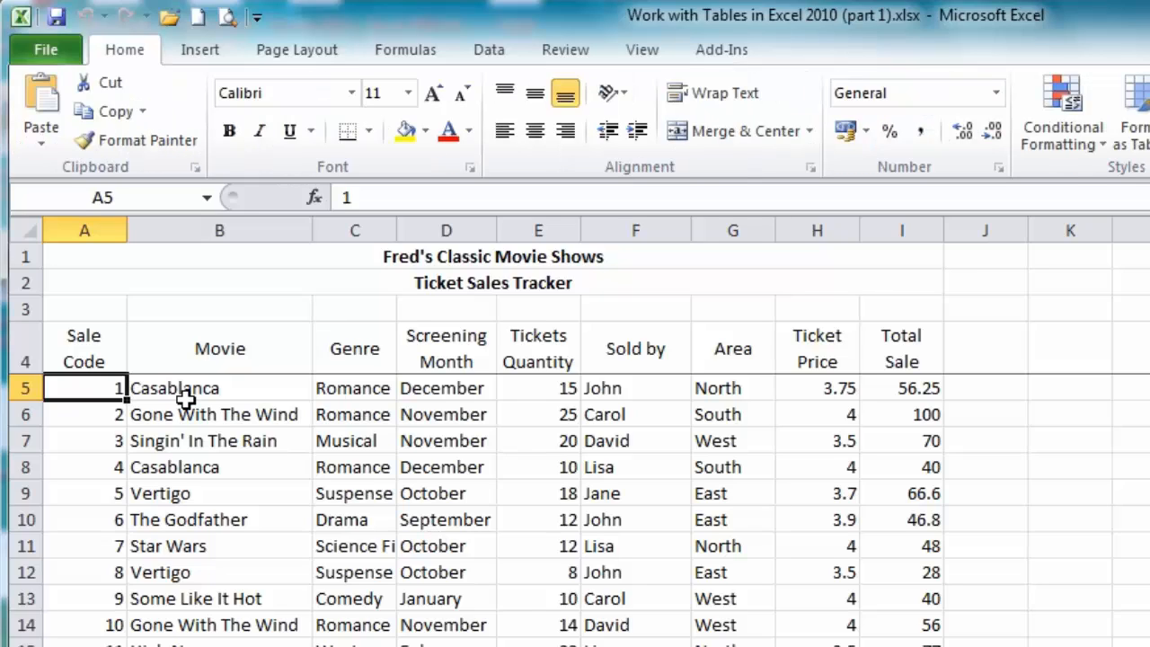
{"action": "mouse_move", "coordinate": [187, 405]}
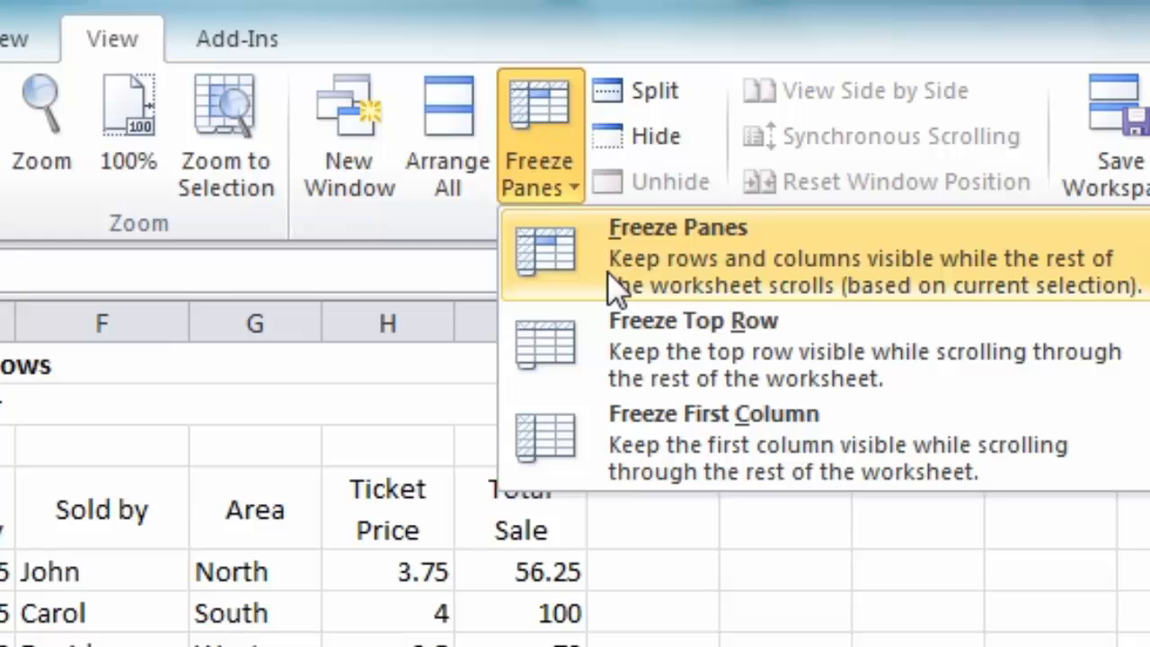
{"action": "mouse_move", "coordinate": [813, 291]}
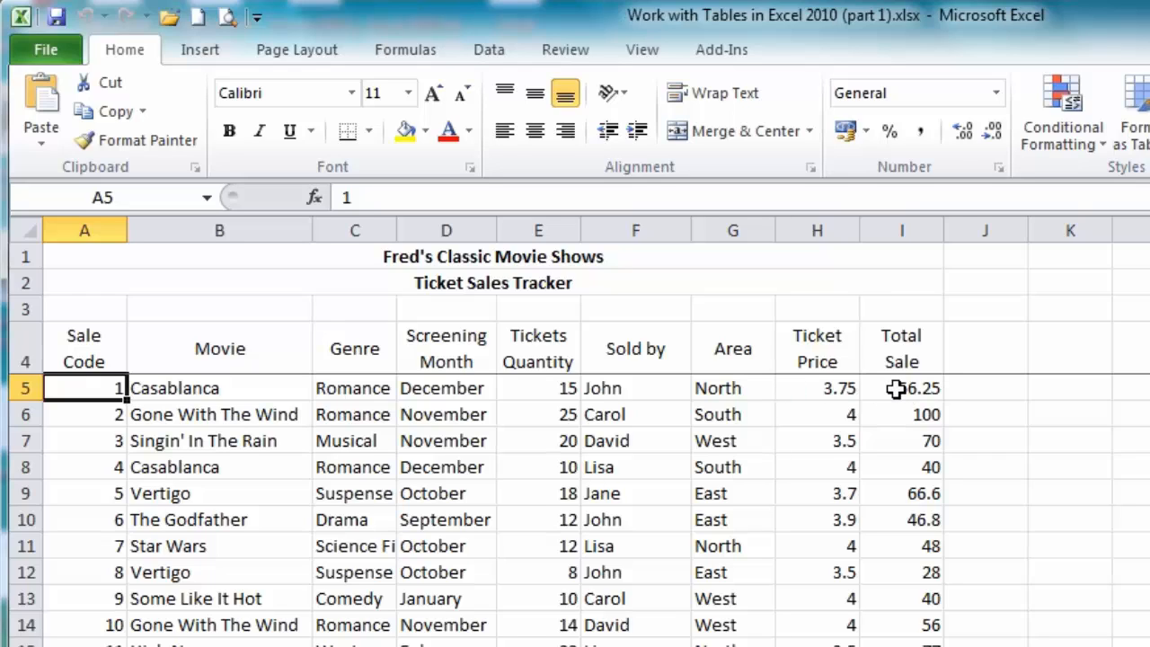
{"action": "left_click", "coordinate": [816, 388]}
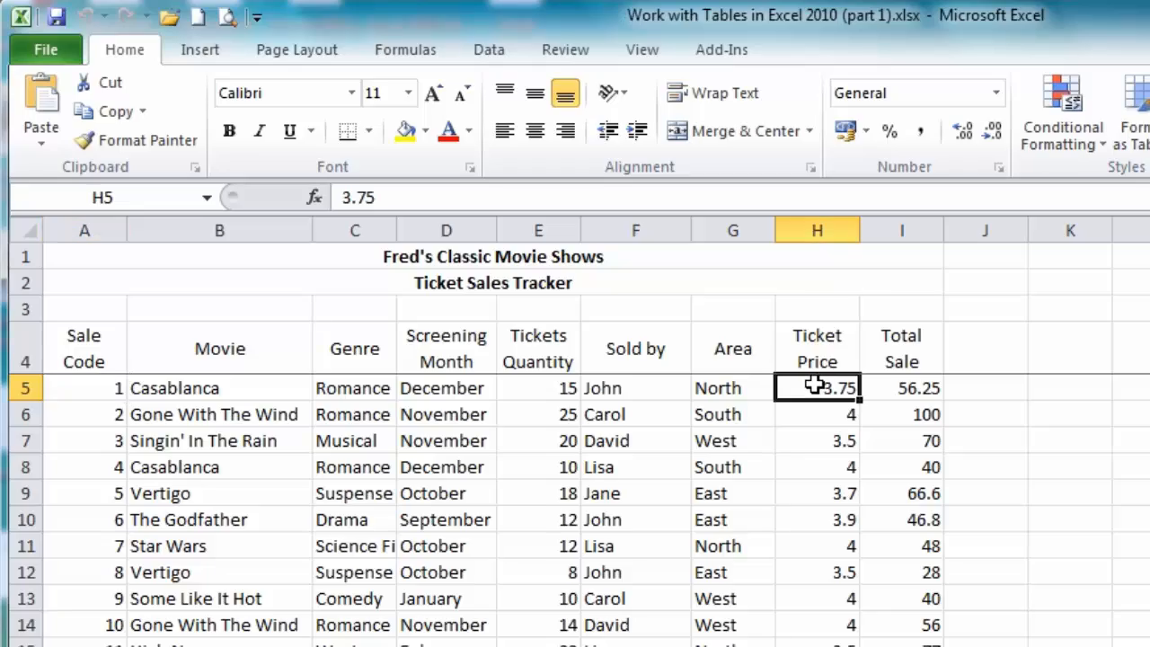
{"action": "left_click_drag", "start_coordinate": [816, 388], "coordinate": [903, 388]}
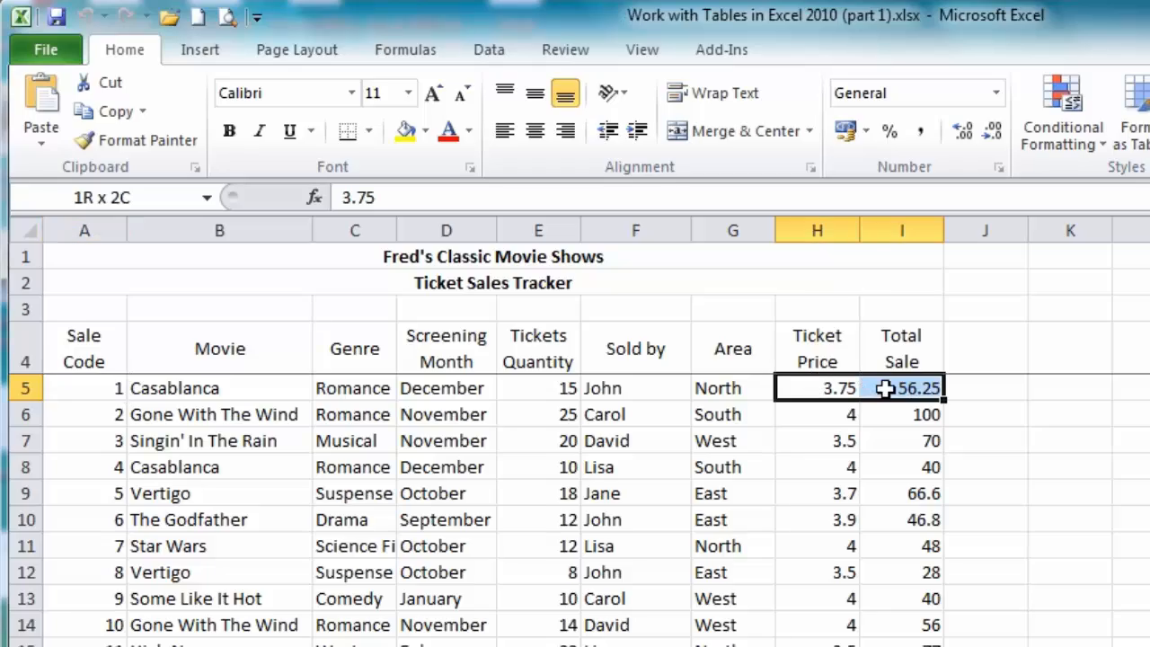